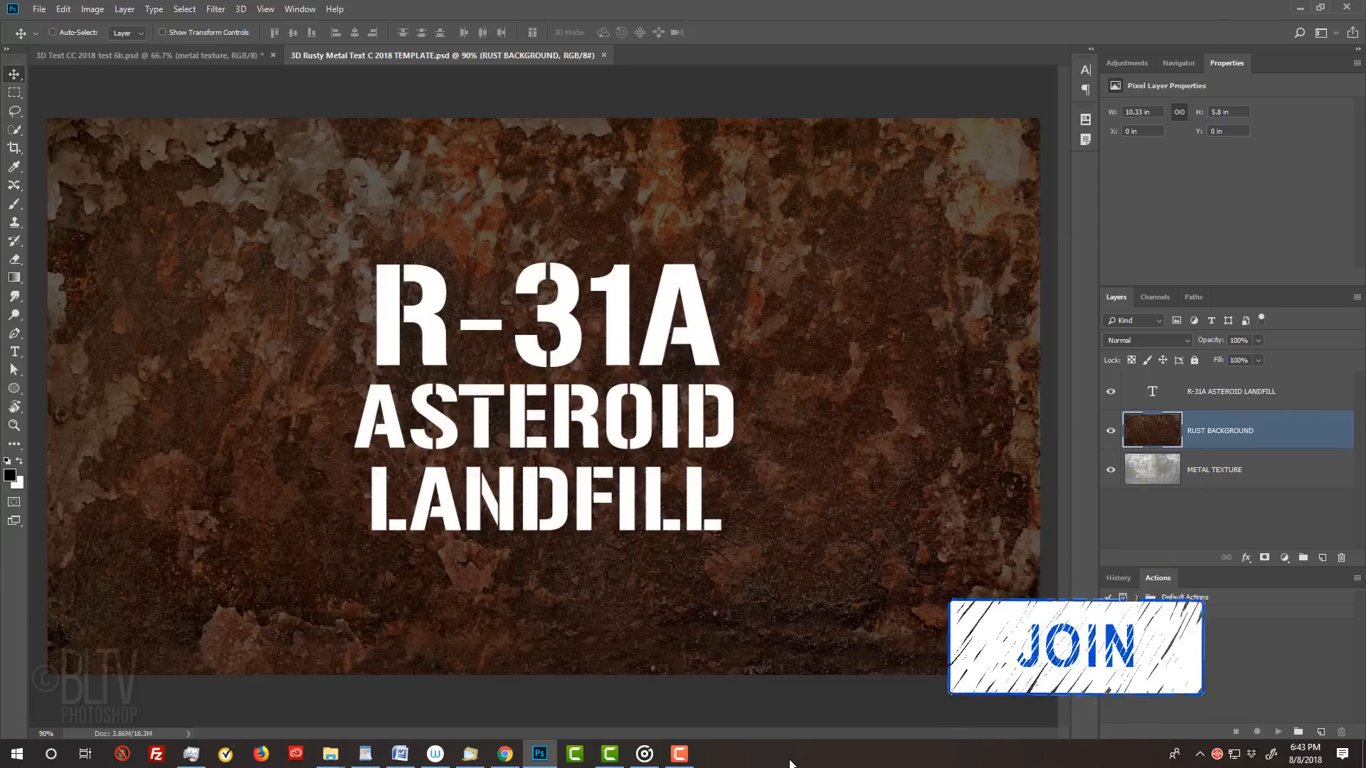
Bring up the 3D section of Photoshop's Preferences via Edit > Preferences > 3D
{"action": "left_click", "coordinate": [1137, 596]}
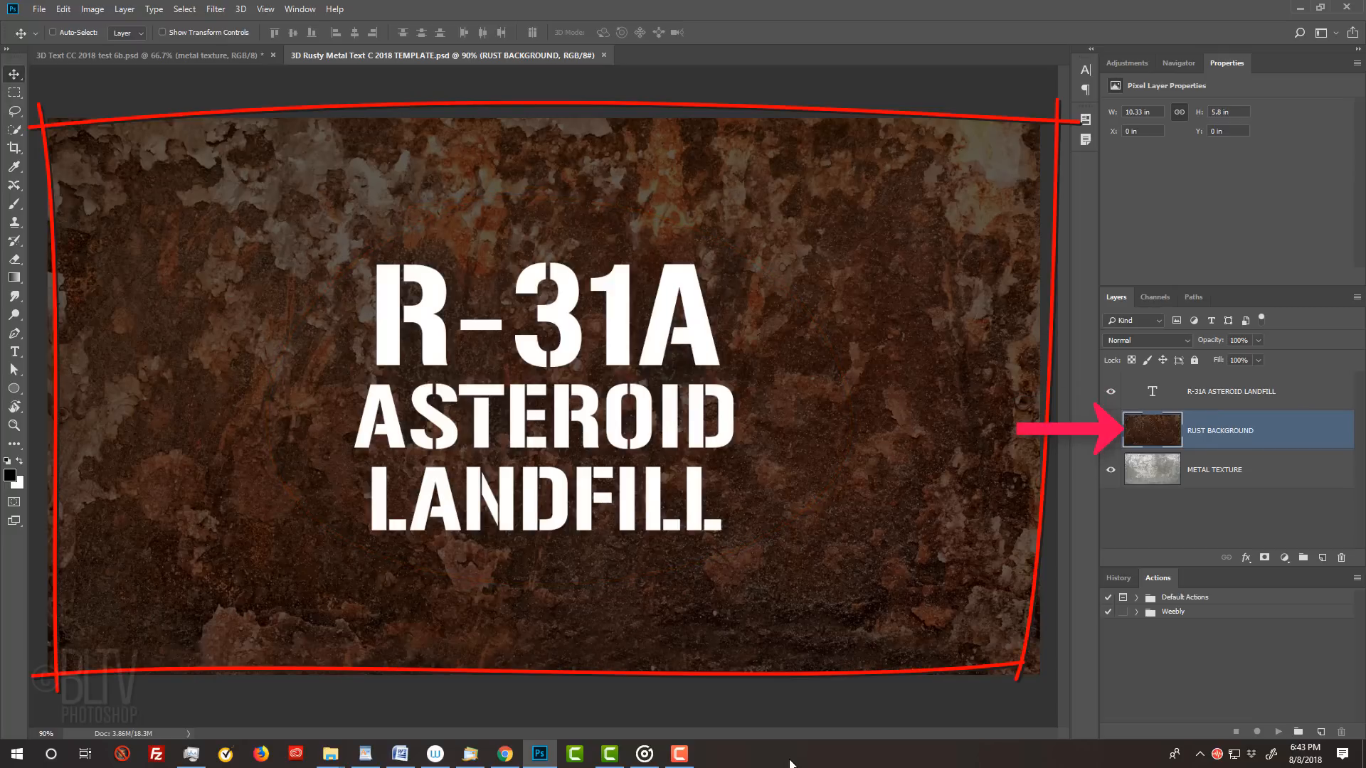
{"action": "mouse_move", "coordinate": [794, 758]}
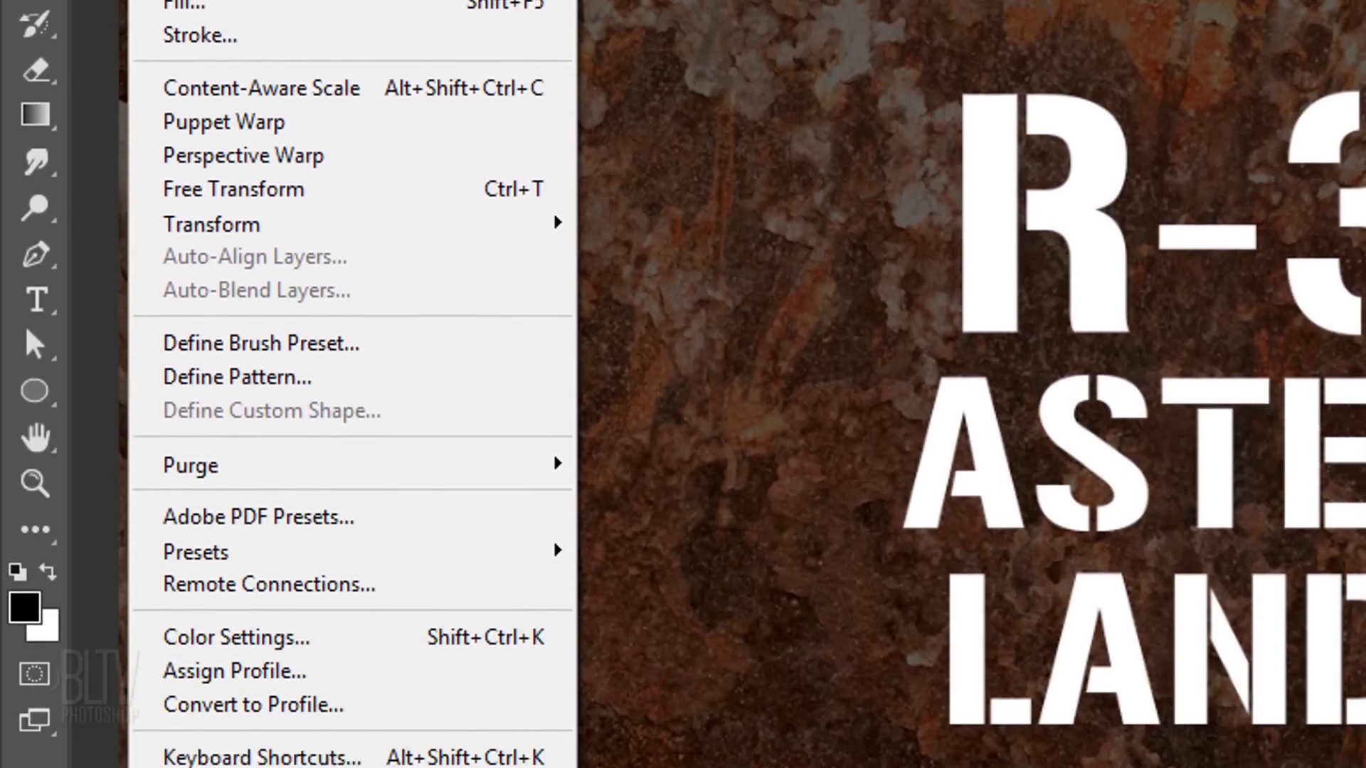
{"action": "left_click", "coordinate": [216, 667]}
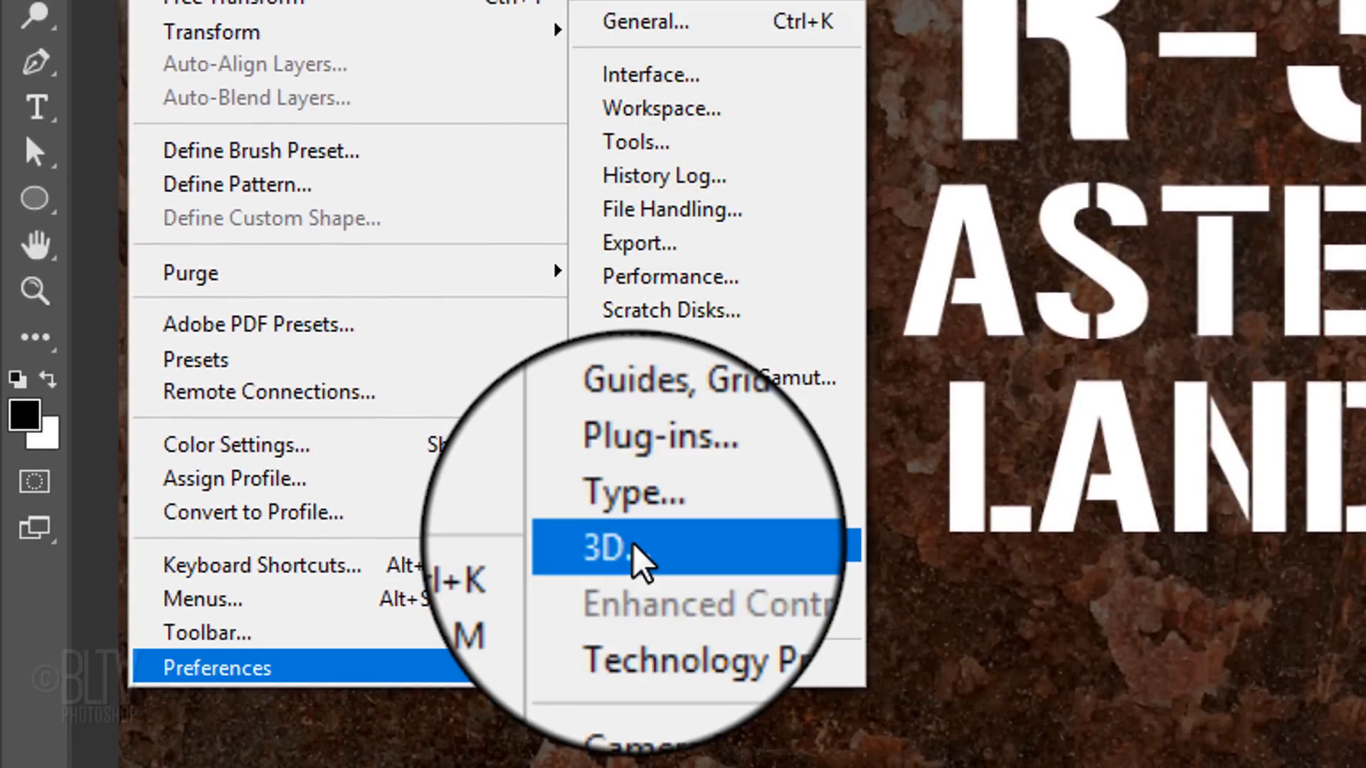
{"action": "left_click", "coordinate": [606, 549]}
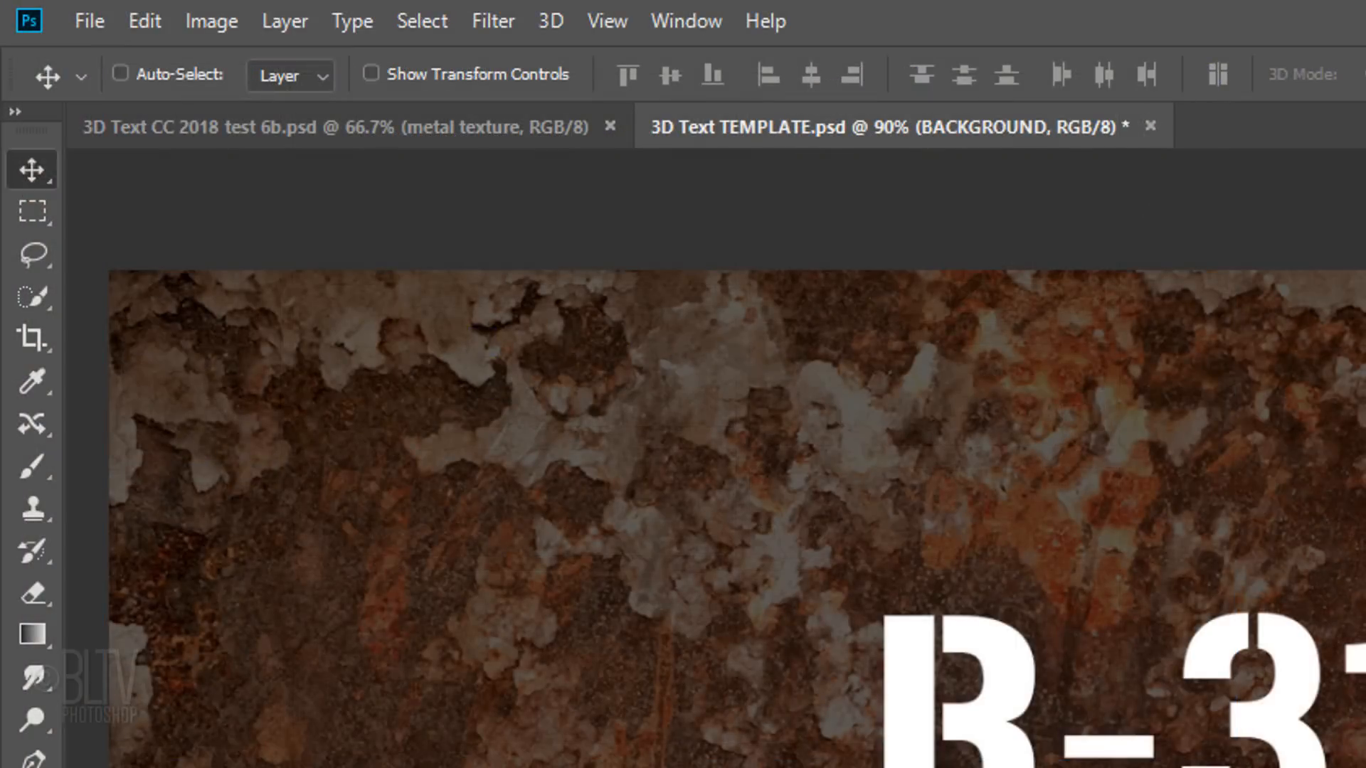
Show the View menu's display options over the 3D Text TEMPLATE document
{"action": "left_click", "coordinate": [607, 19]}
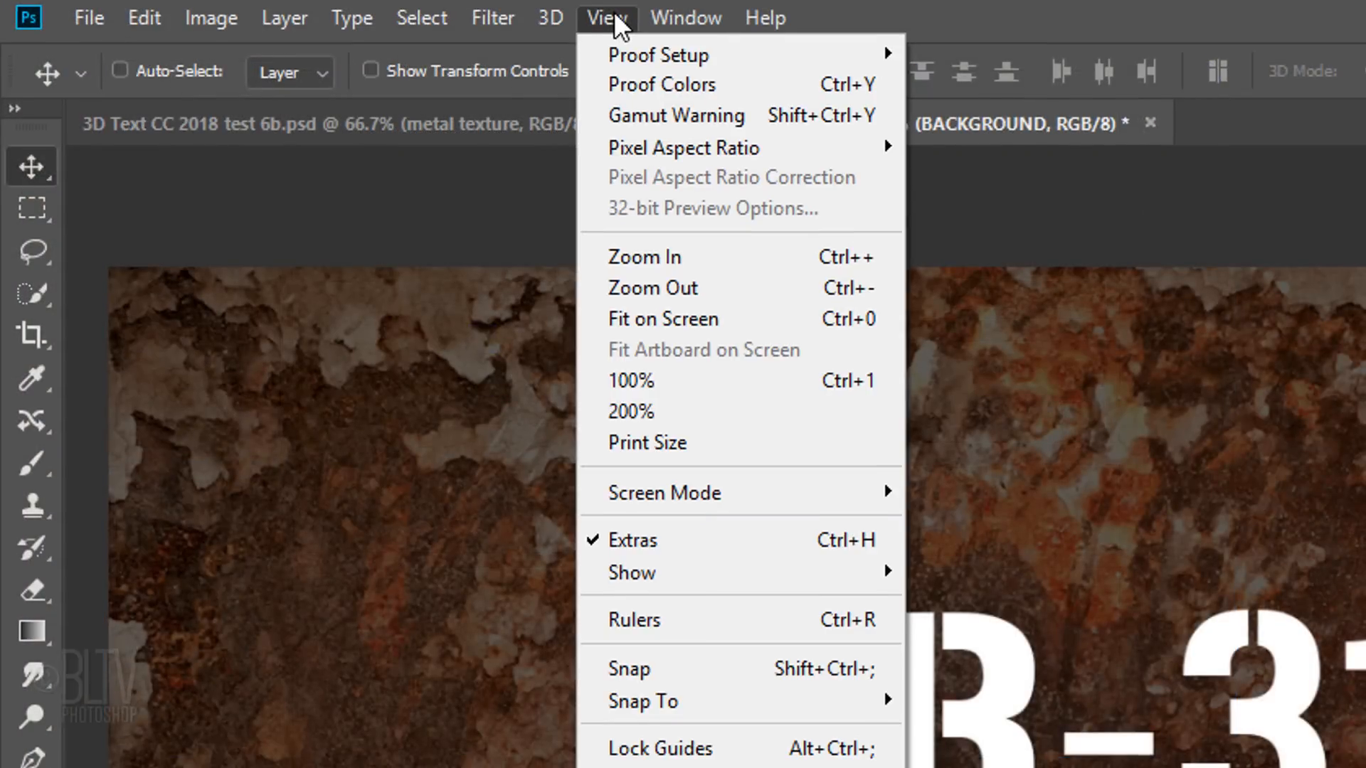
{"action": "mouse_move", "coordinate": [630, 572]}
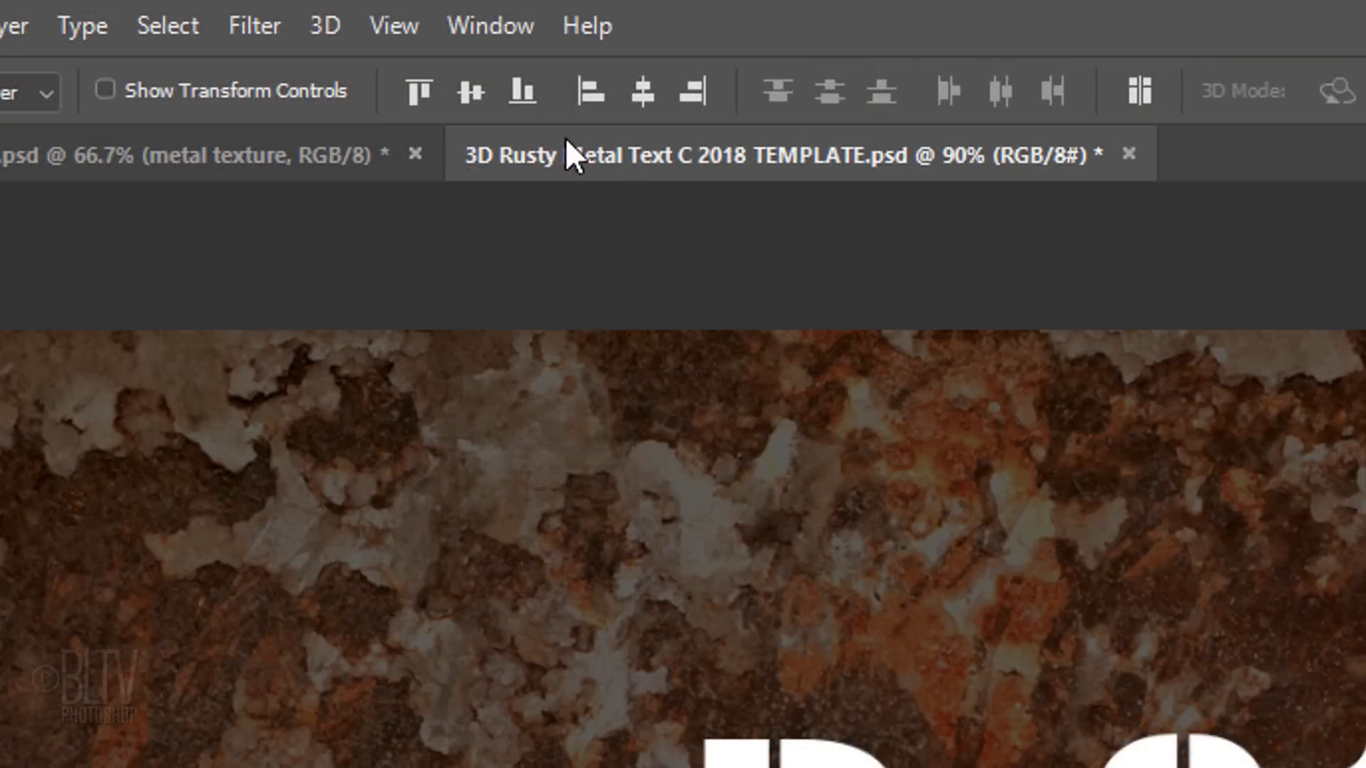
Convert the rust and metal texture layers into 3D postcards and accept switching to the 3D workspace
{"action": "left_click", "coordinate": [323, 24]}
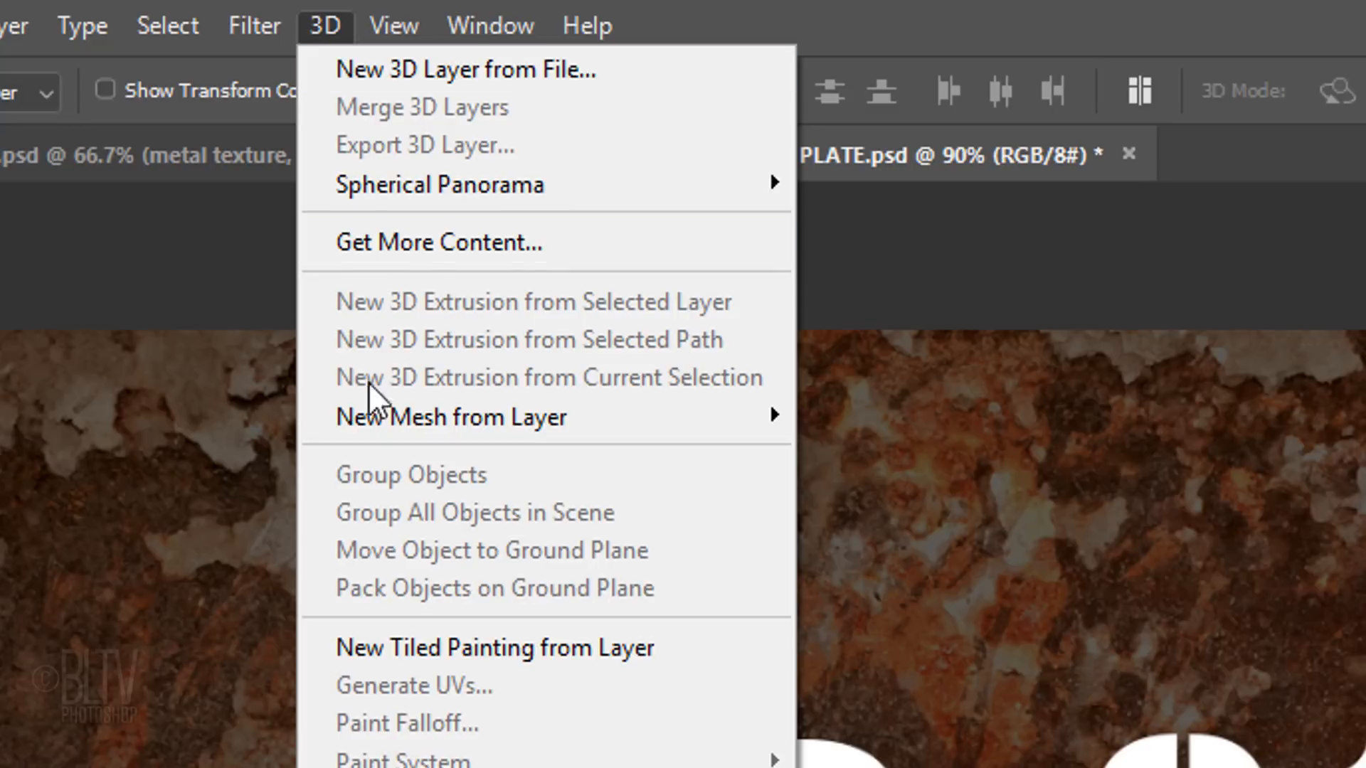
{"action": "mouse_move", "coordinate": [449, 417]}
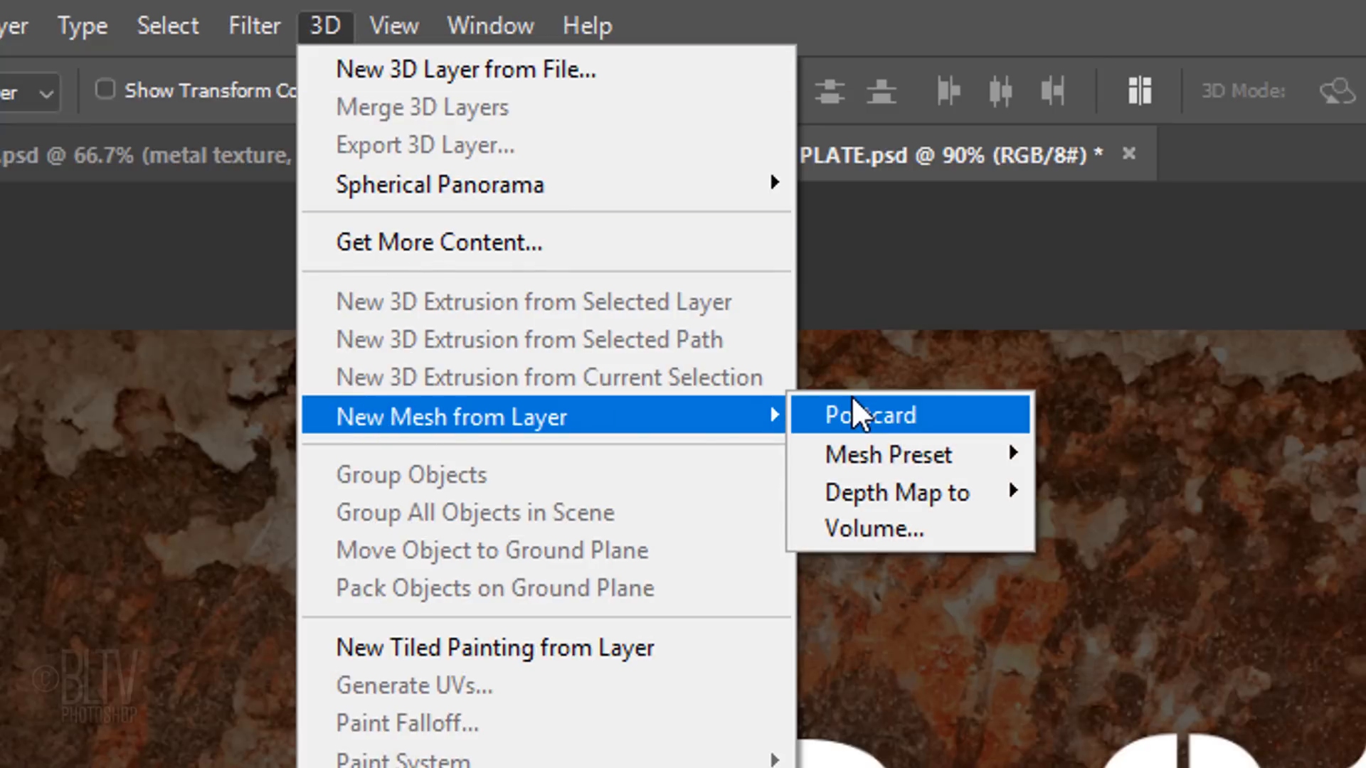
{"action": "left_click", "coordinate": [868, 414]}
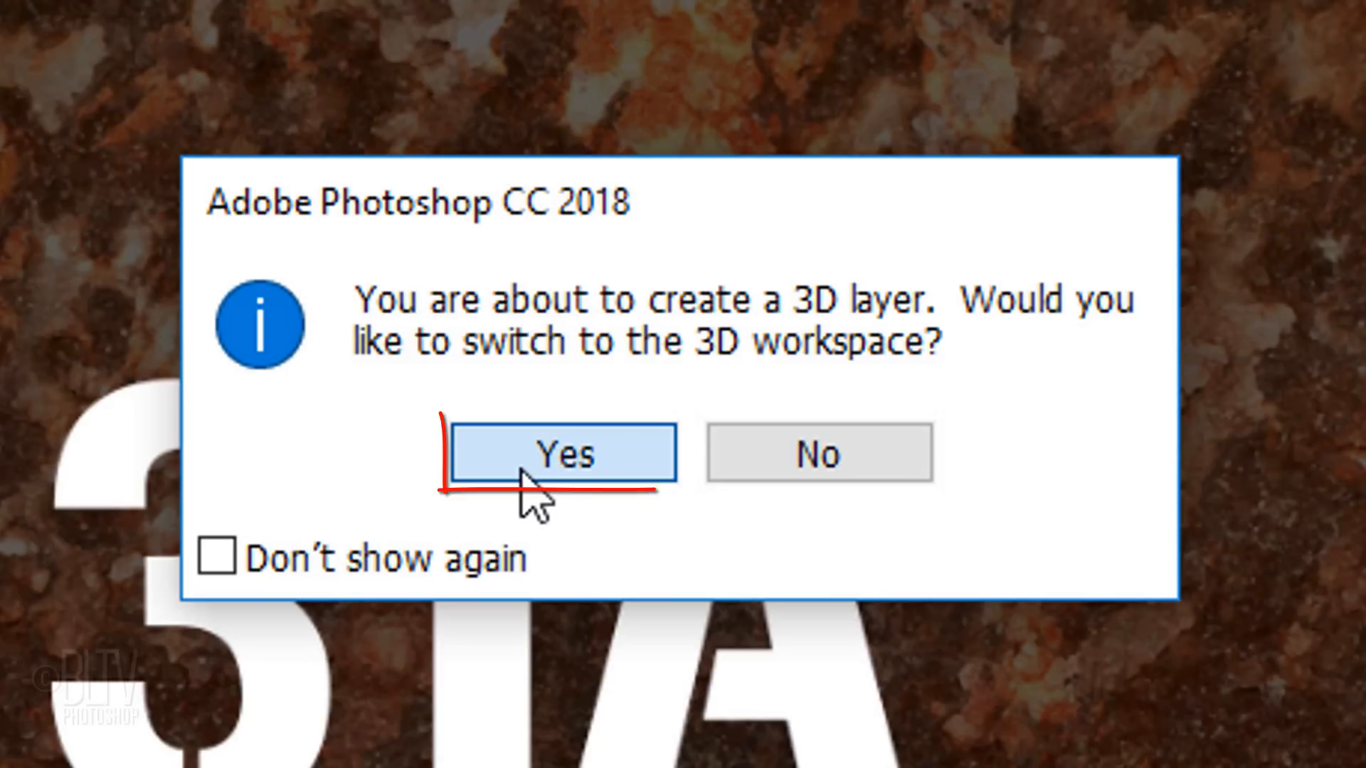
{"action": "left_click", "coordinate": [561, 452]}
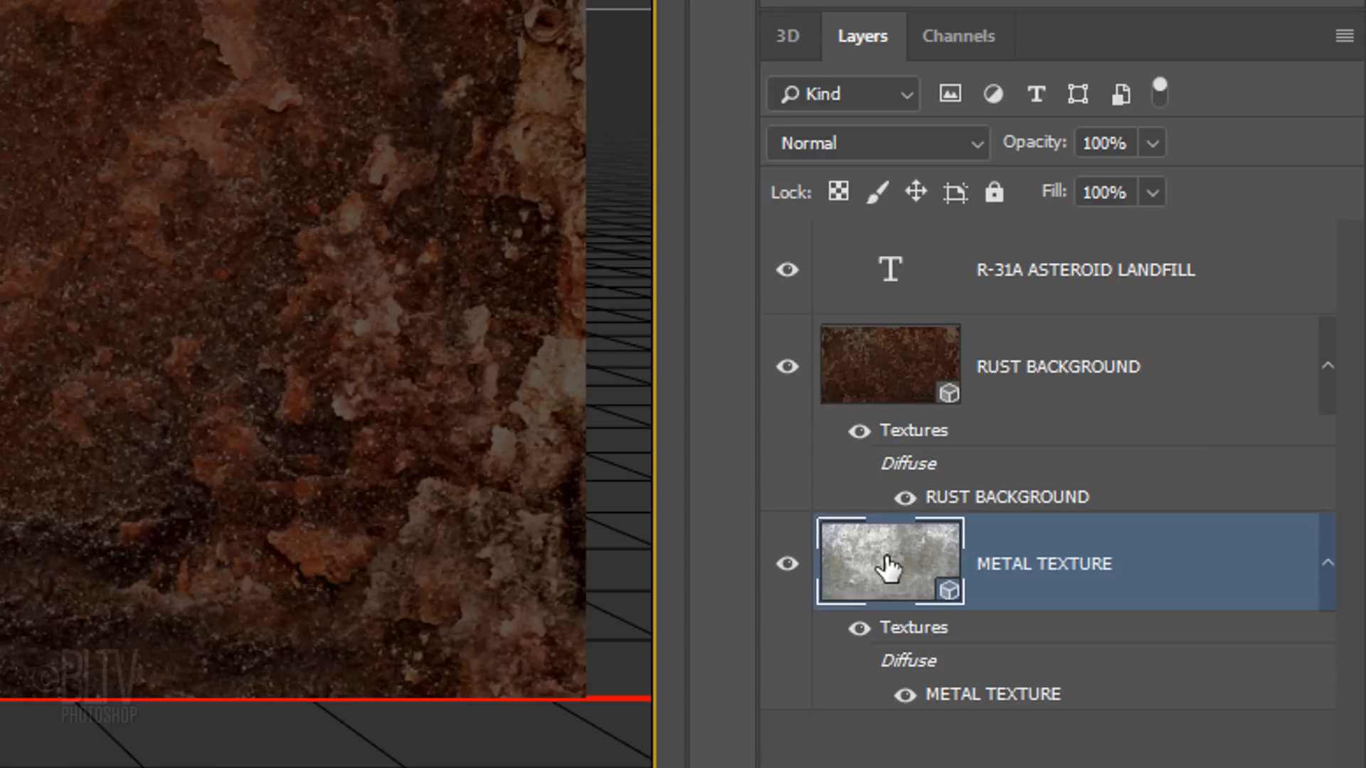
Save the METAL TEXTURE layer's current material as a new material preset named METAL TEXTURE
{"action": "left_click", "coordinate": [787, 35]}
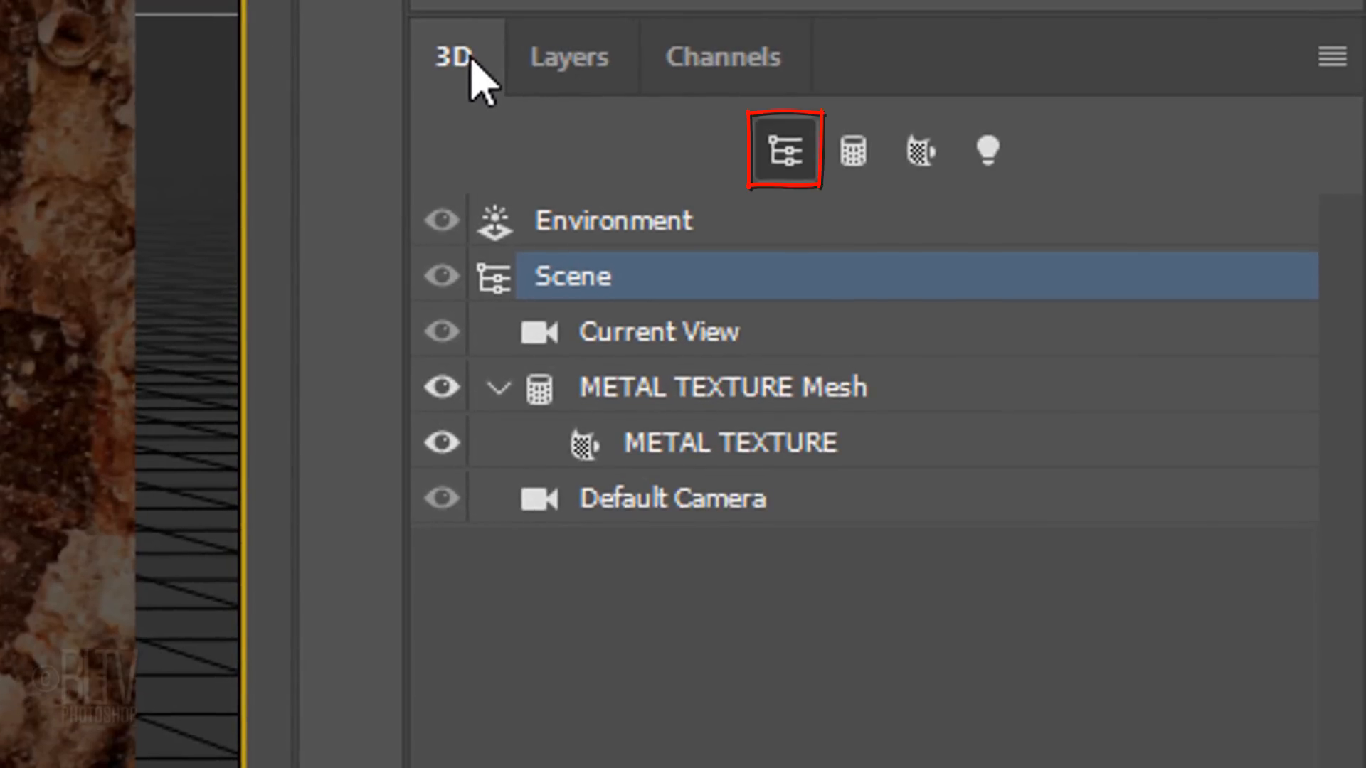
{"action": "left_click", "coordinate": [730, 442]}
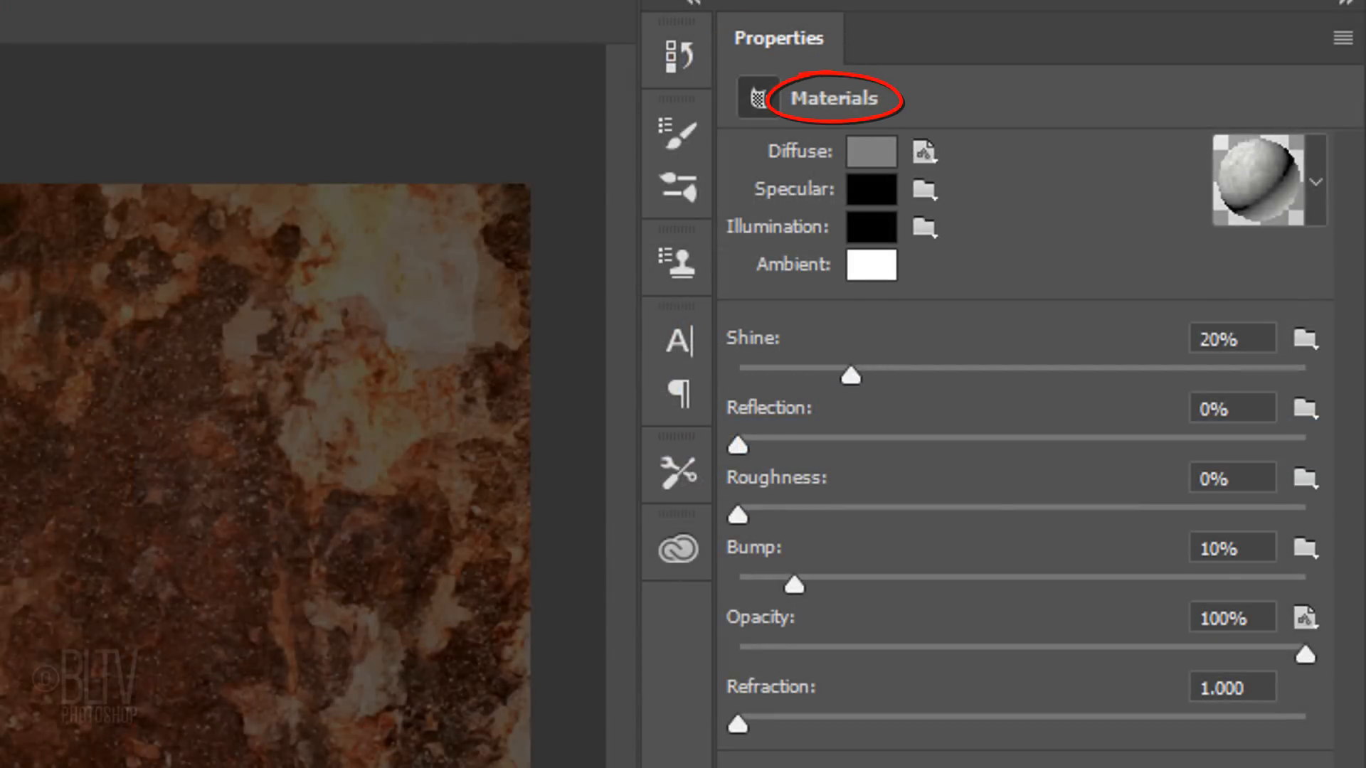
{"action": "left_click", "coordinate": [1313, 180]}
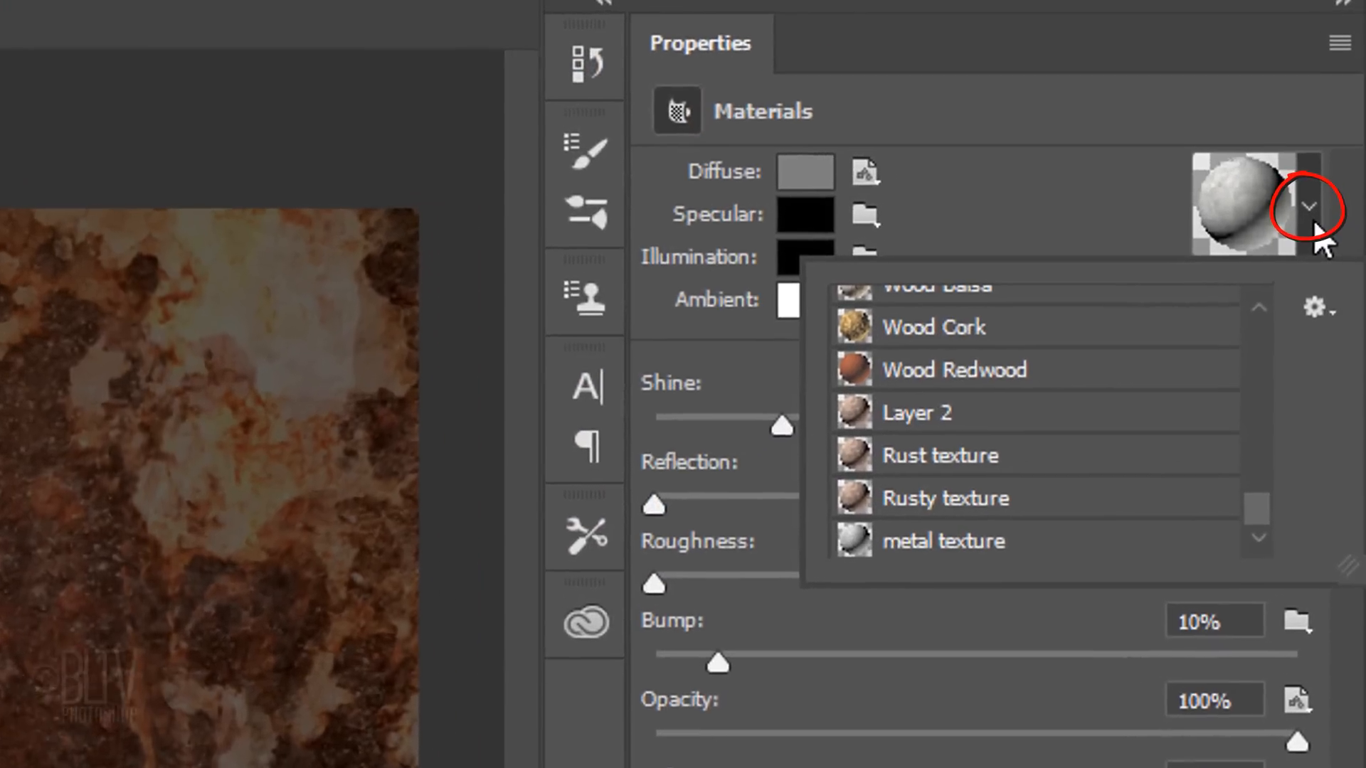
{"action": "left_click", "coordinate": [1317, 307]}
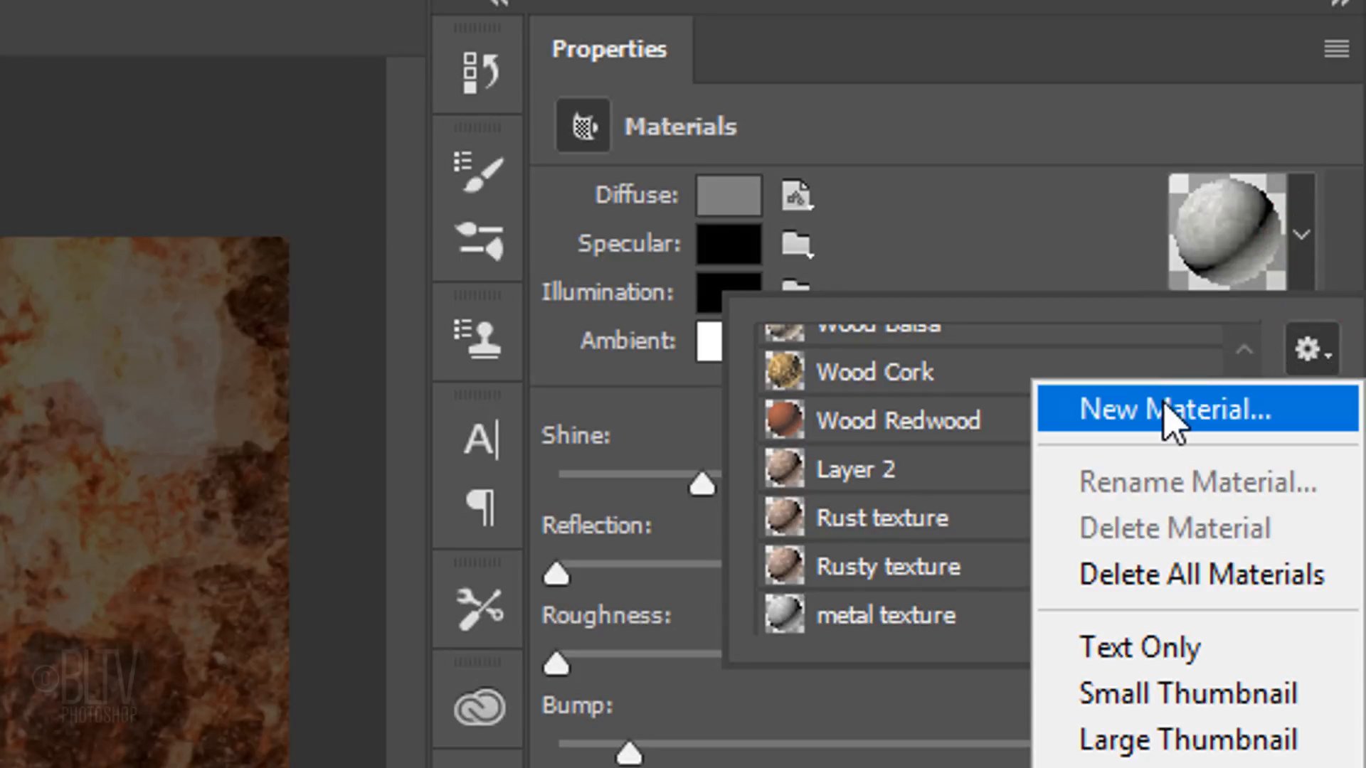
{"action": "left_click", "coordinate": [1171, 408]}
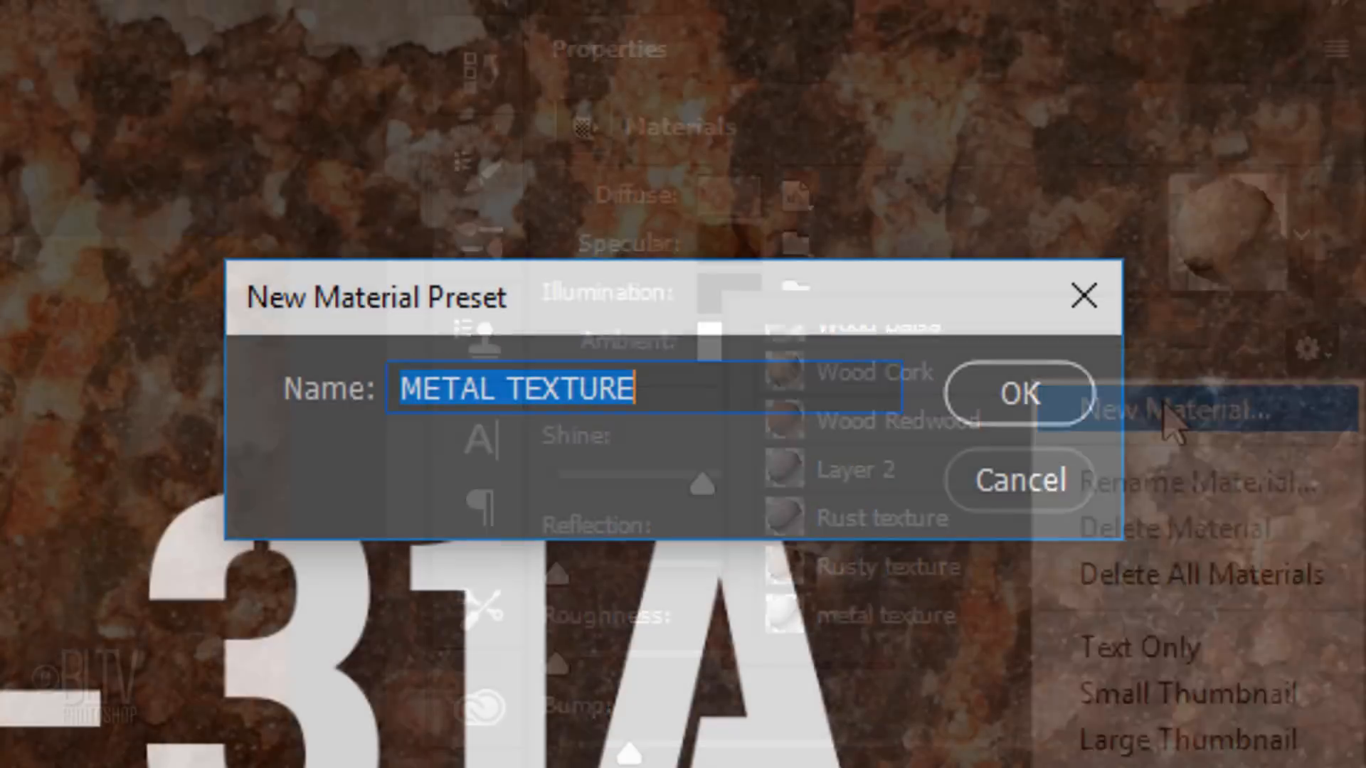
{"action": "left_click", "coordinate": [1017, 393]}
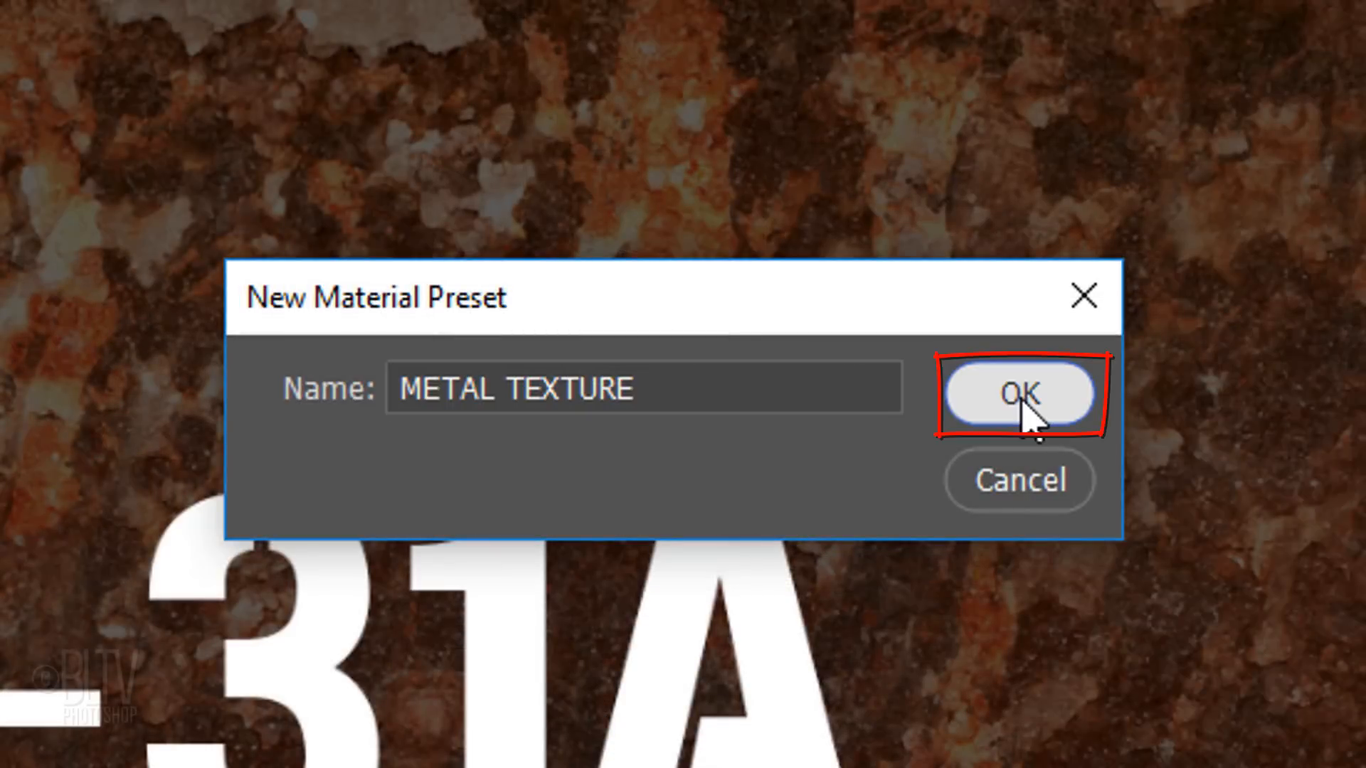
{"action": "left_click", "coordinate": [1017, 395]}
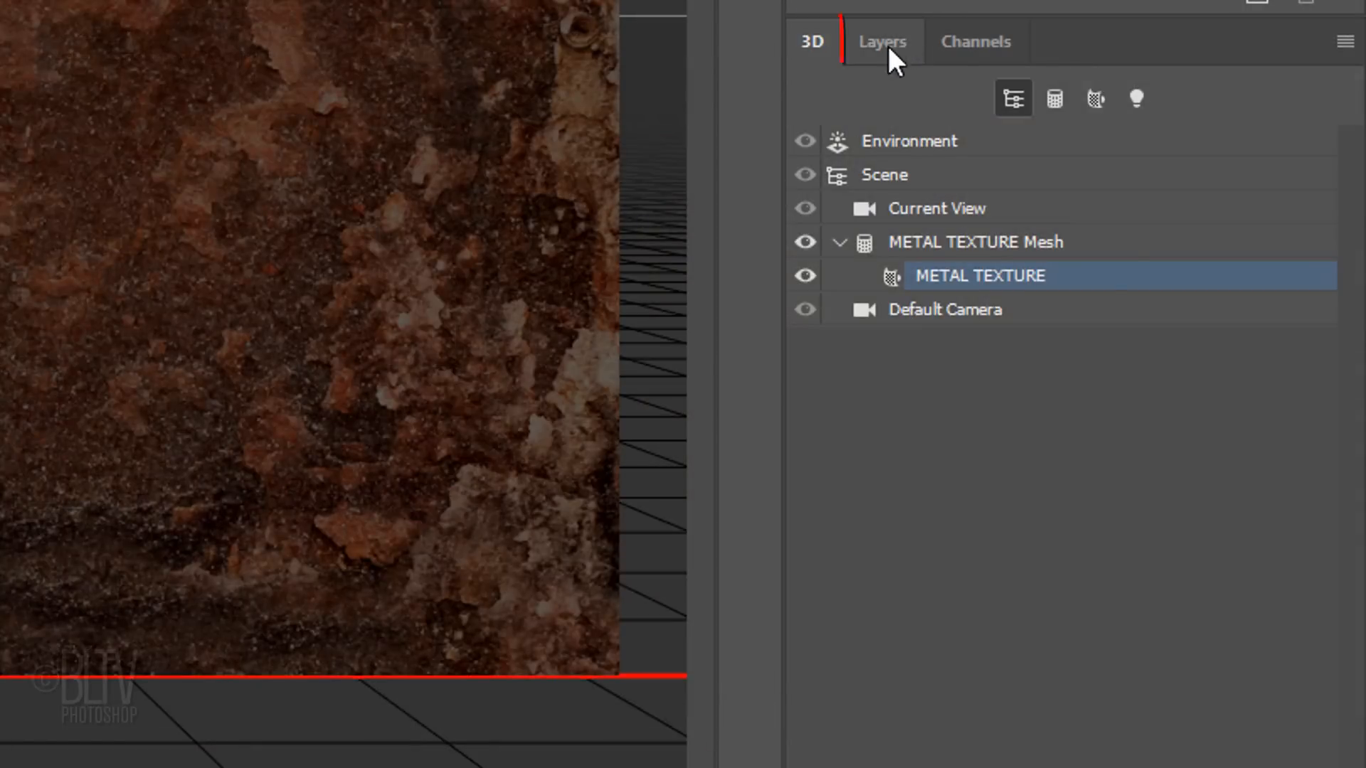
Extrude the R-31A ASTEROID LANDFILL text layer into 3D letters
{"action": "left_click", "coordinate": [881, 42]}
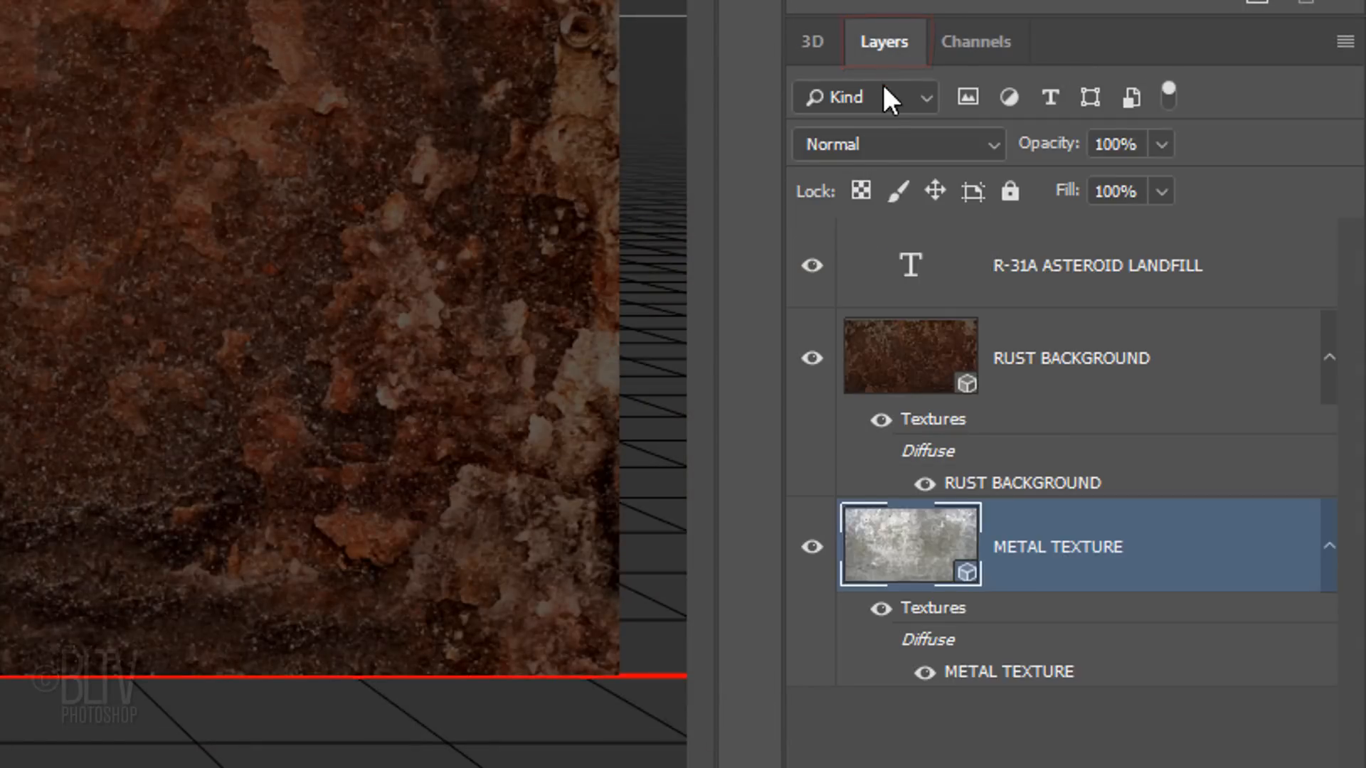
{"action": "left_click", "coordinate": [1097, 266]}
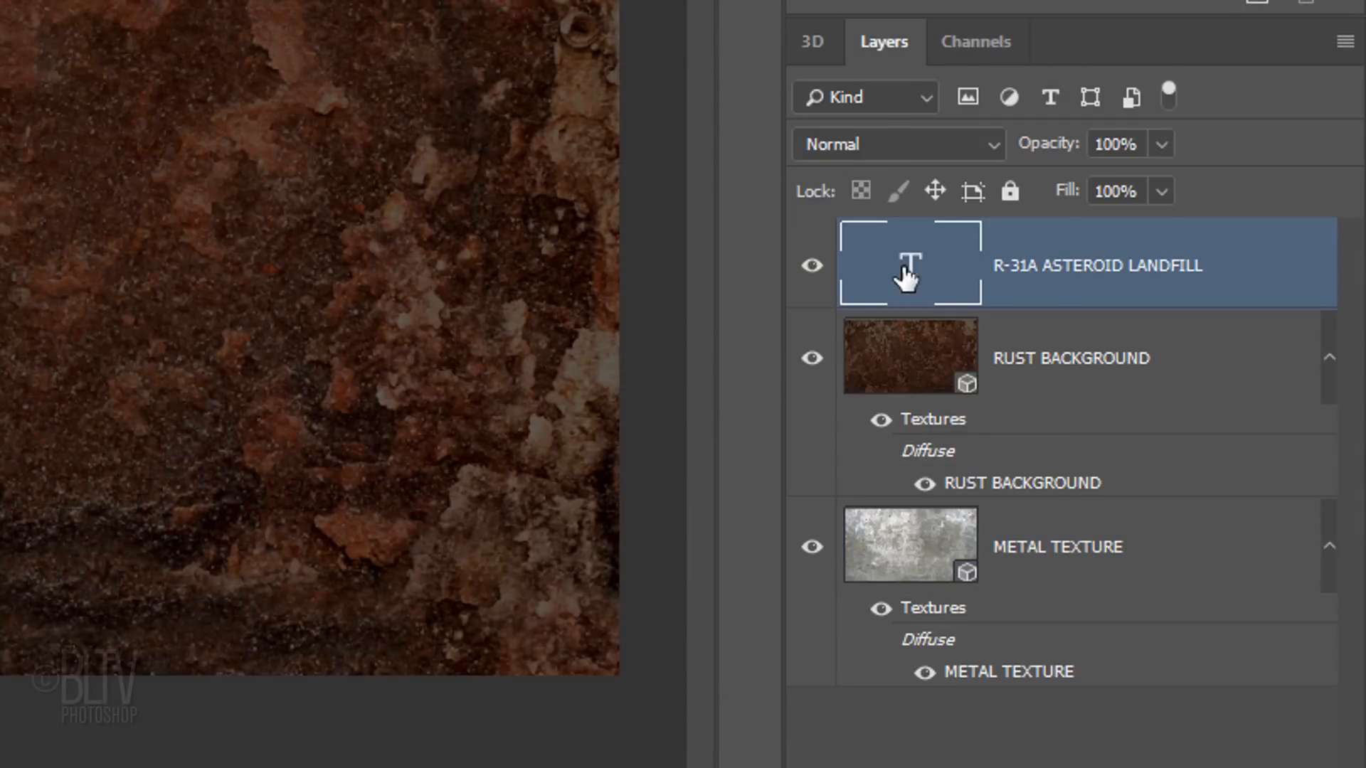
{"action": "left_click", "coordinate": [423, 30]}
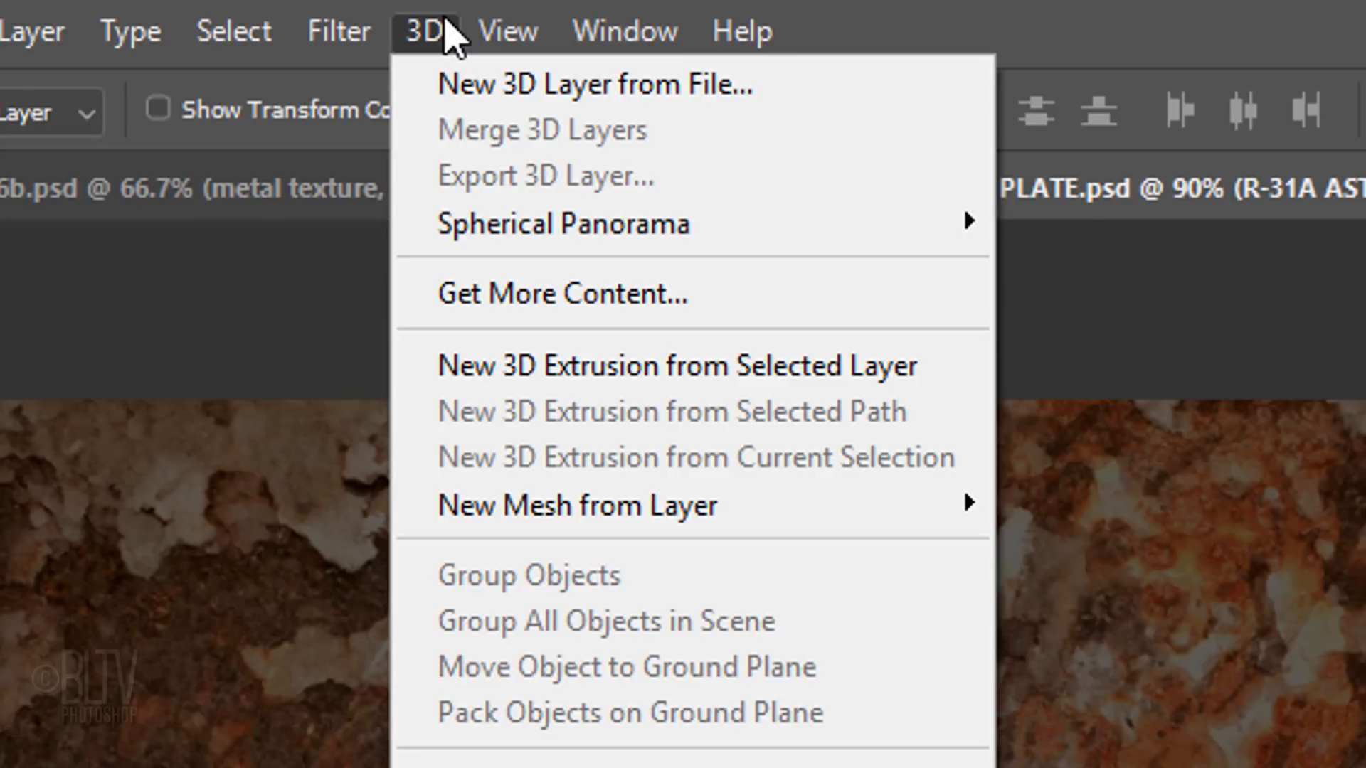
{"action": "mouse_move", "coordinate": [549, 366]}
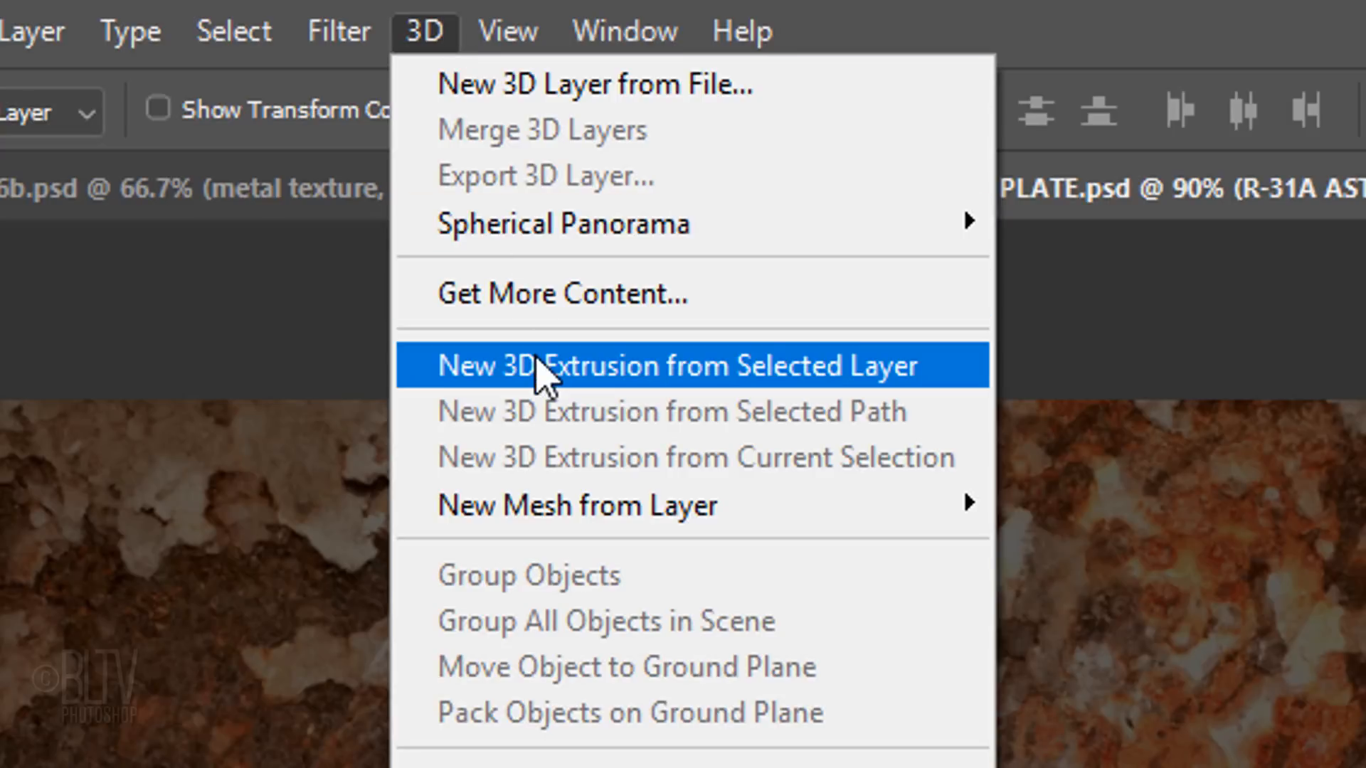
{"action": "left_click", "coordinate": [676, 366]}
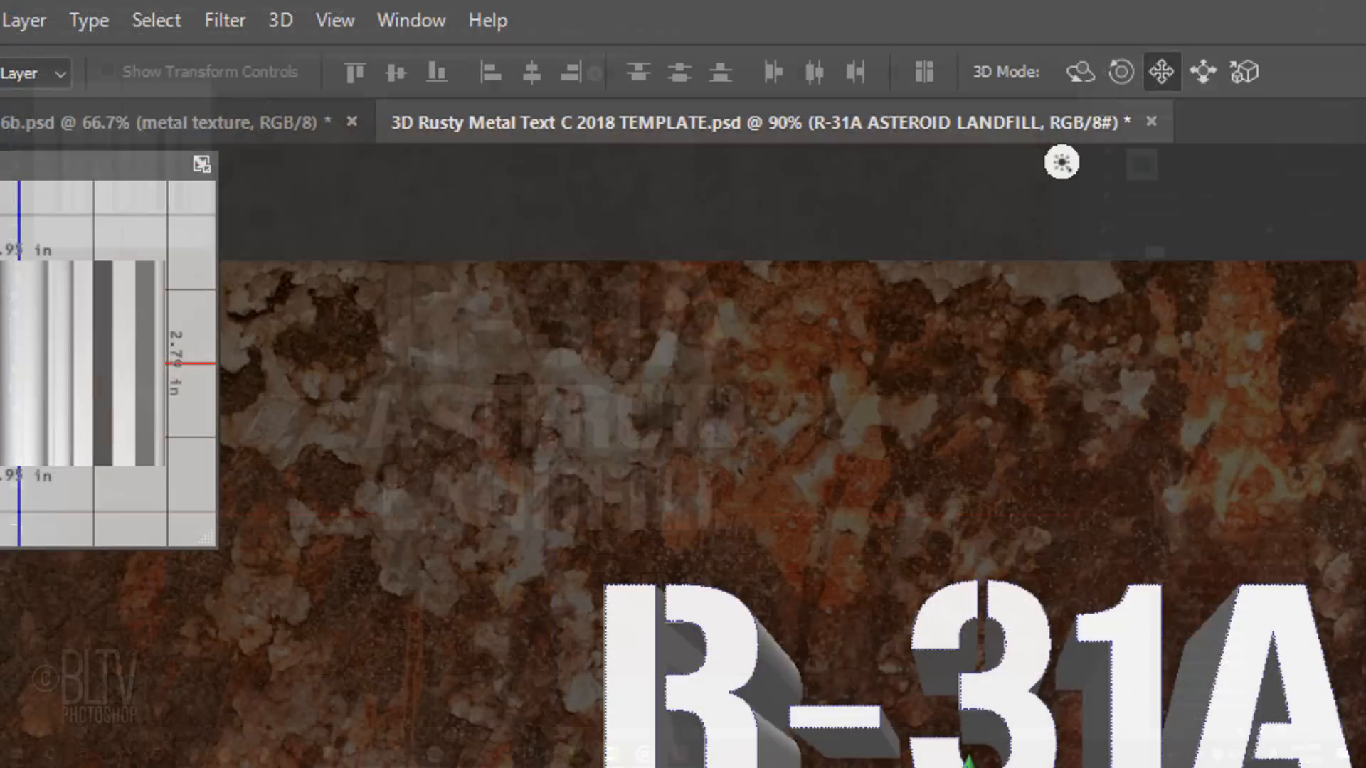
Show the History panel from the Window menu
{"action": "left_click", "coordinate": [410, 20]}
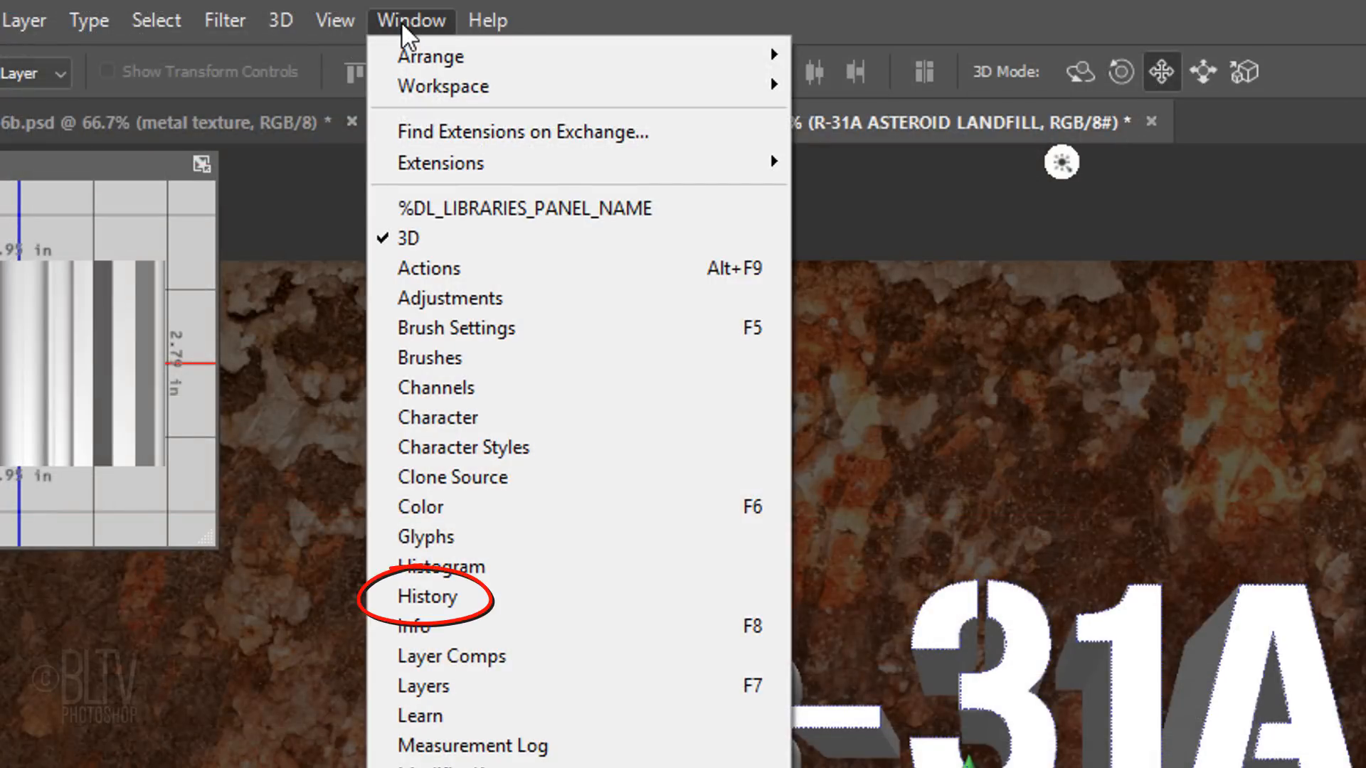
{"action": "mouse_move", "coordinate": [427, 596]}
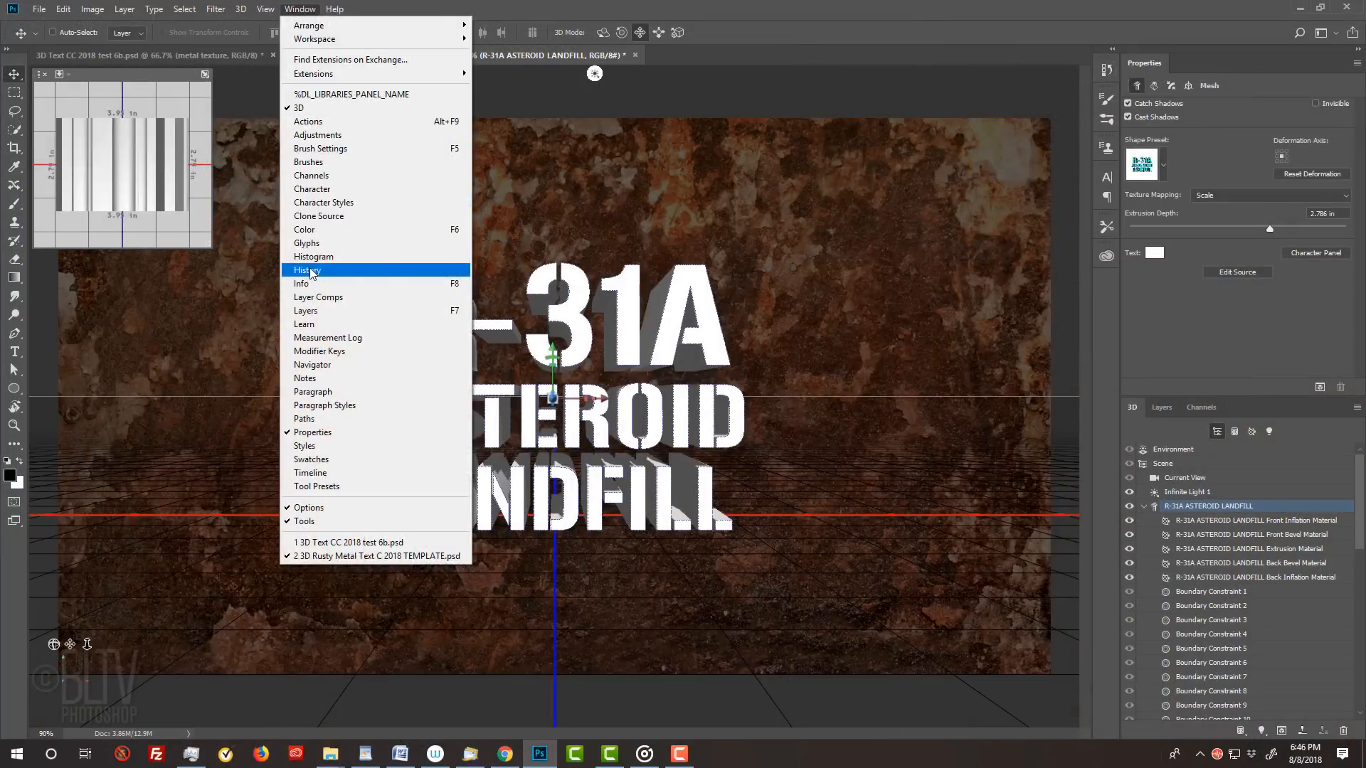
{"action": "left_click", "coordinate": [307, 269]}
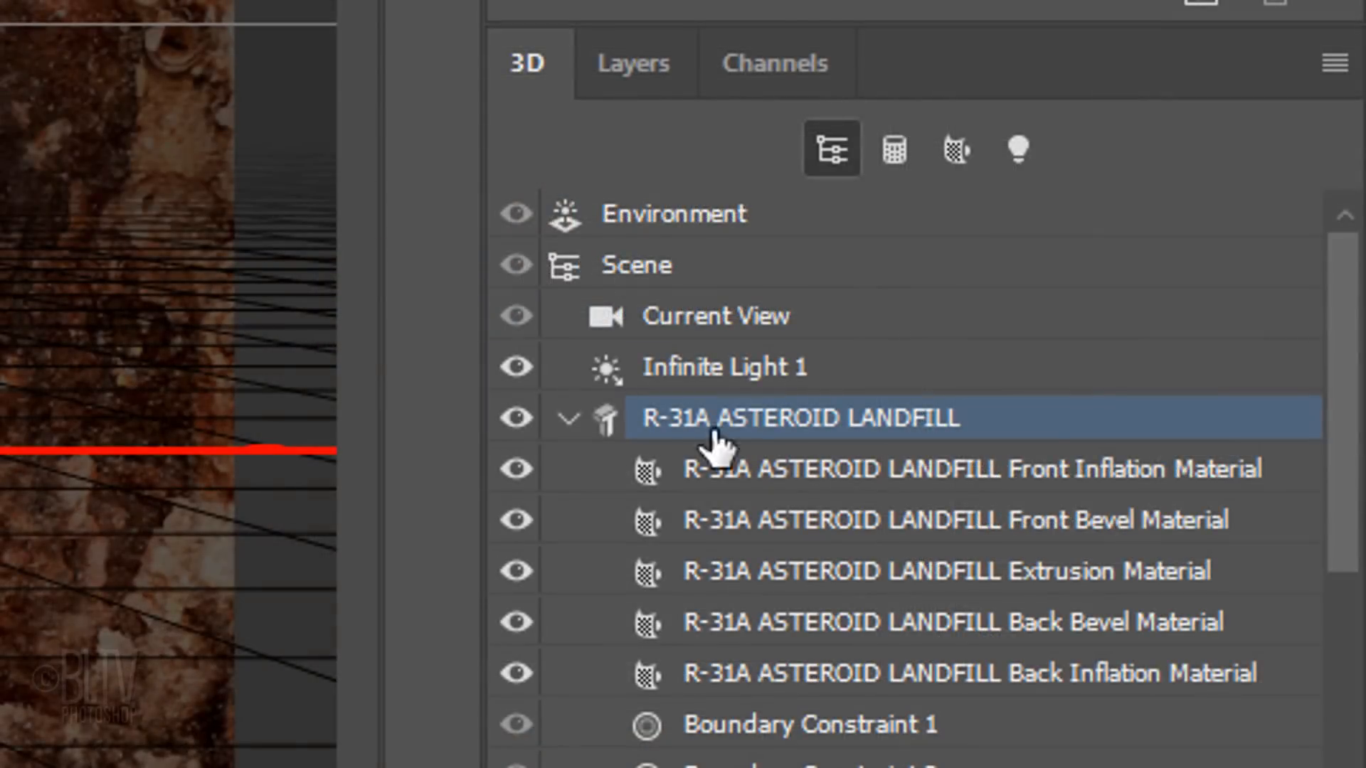
Select all five text materials and give them a reflection amount of 35
{"action": "left_click", "coordinate": [844, 468]}
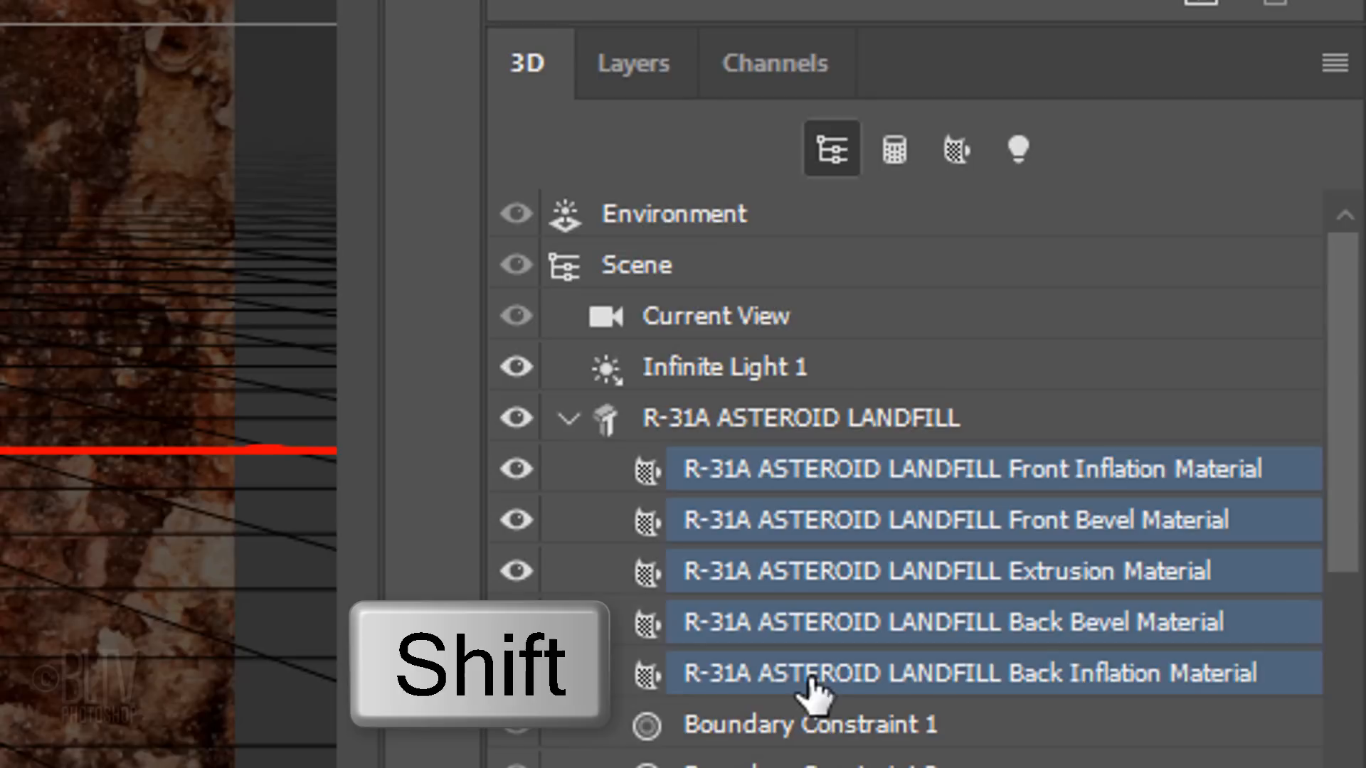
{"action": "left_click", "coordinate": [968, 672]}
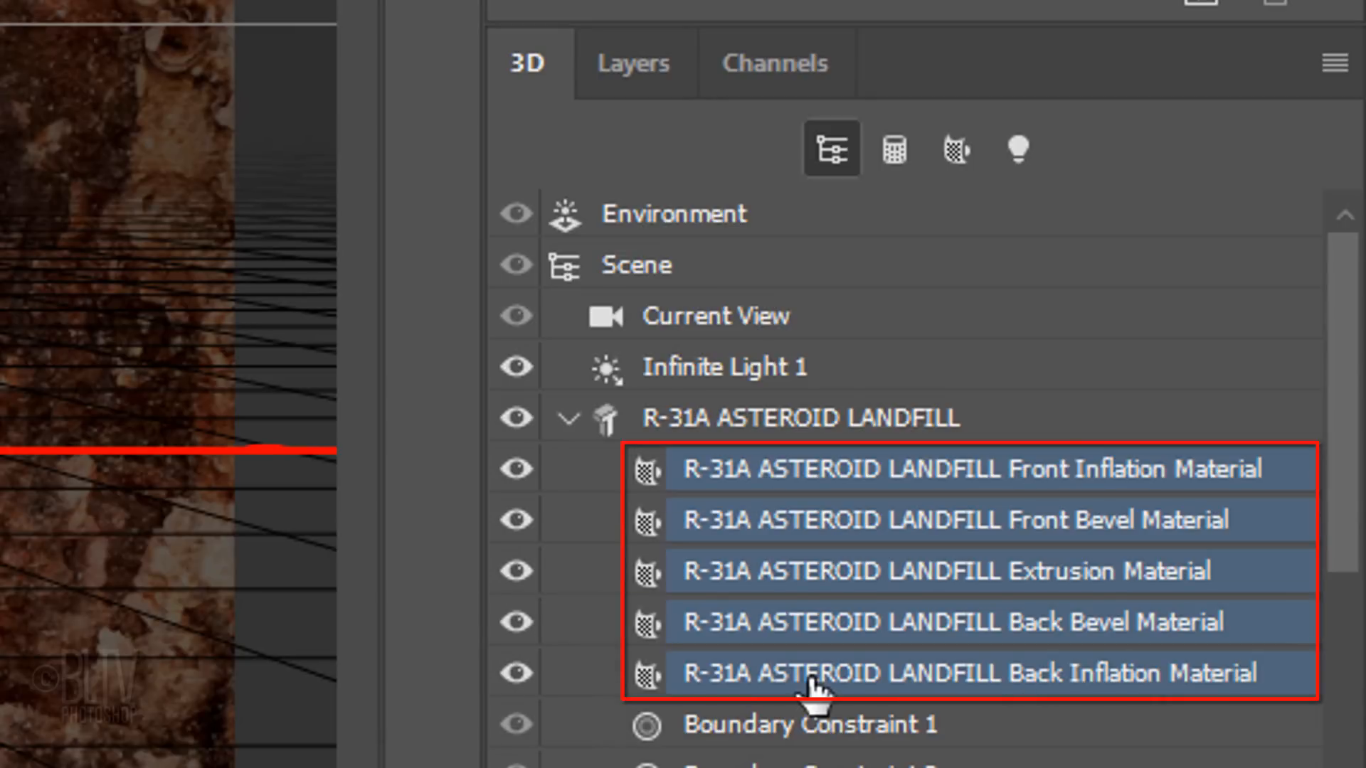
{"action": "left_click", "coordinate": [1322, 158]}
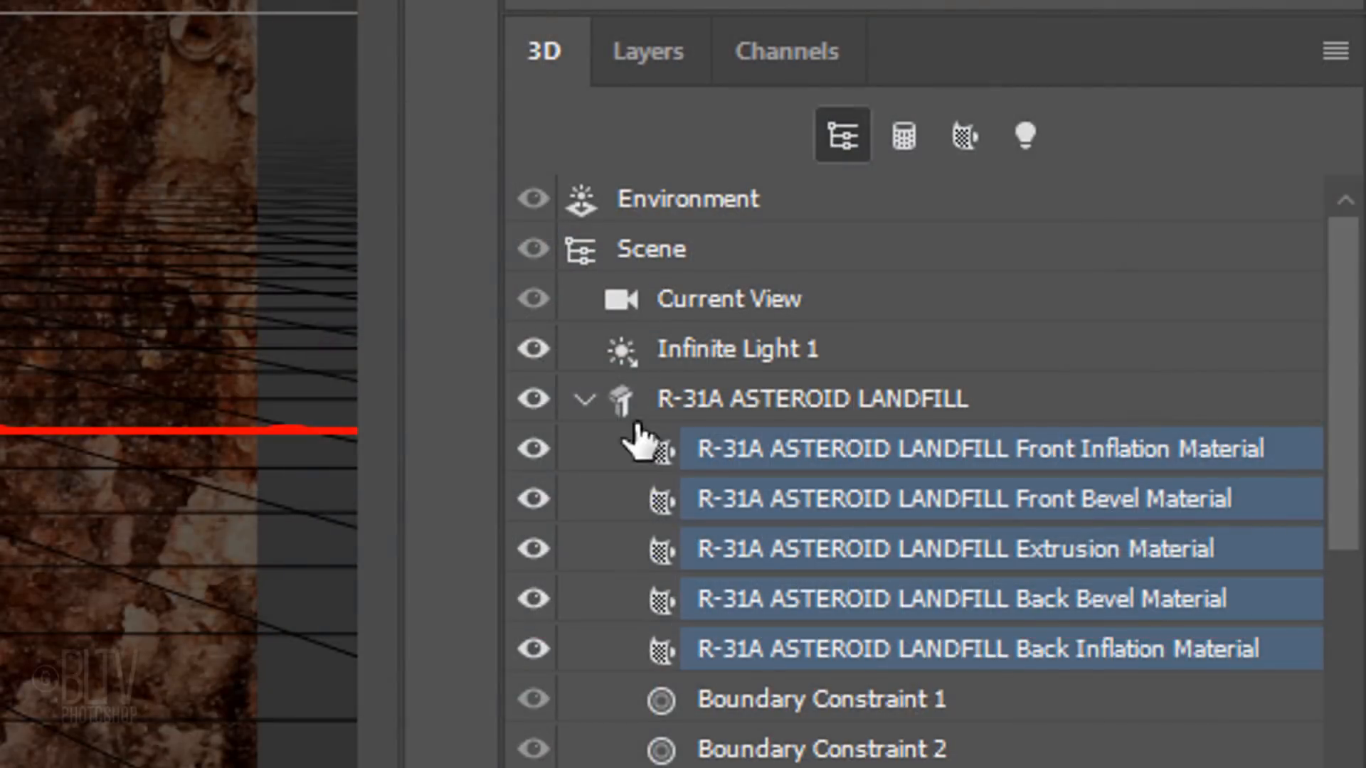
{"action": "left_click", "coordinate": [958, 549]}
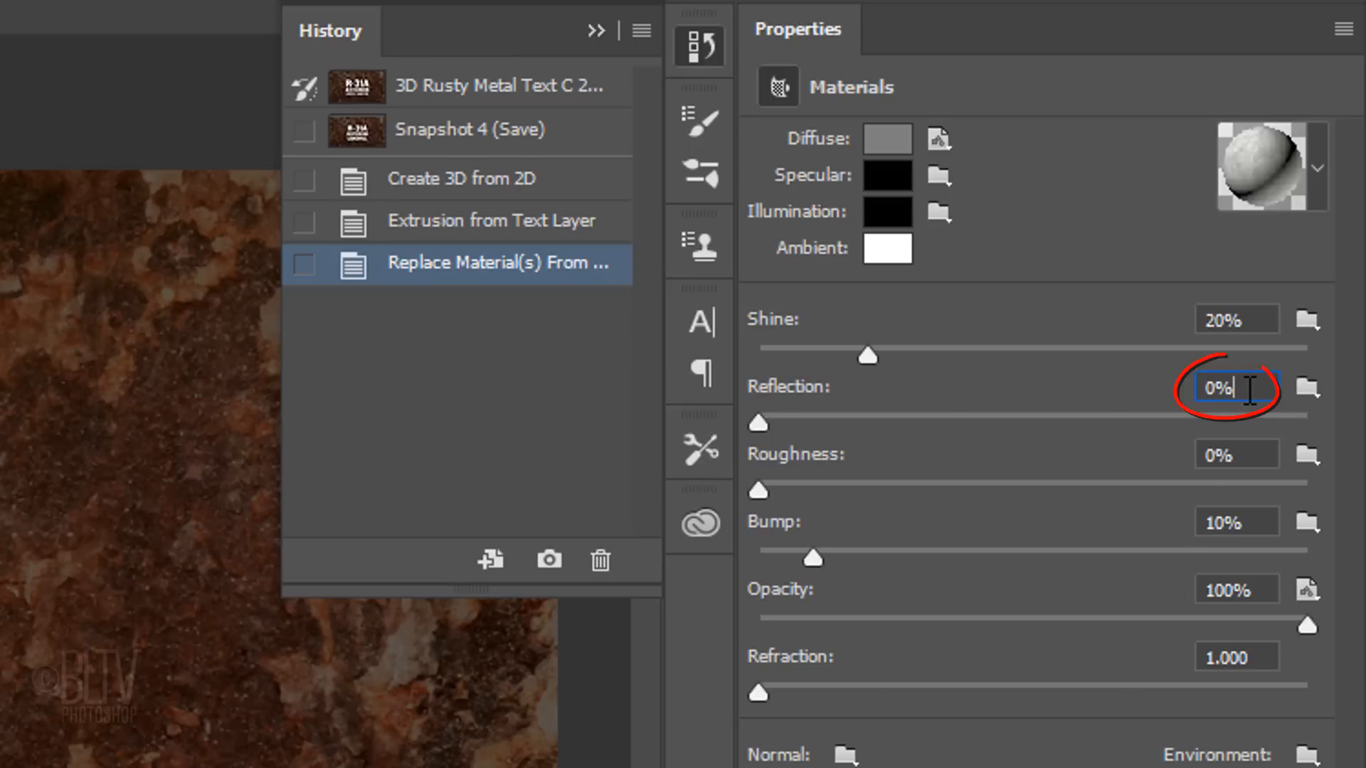
{"action": "type", "text": "35"}
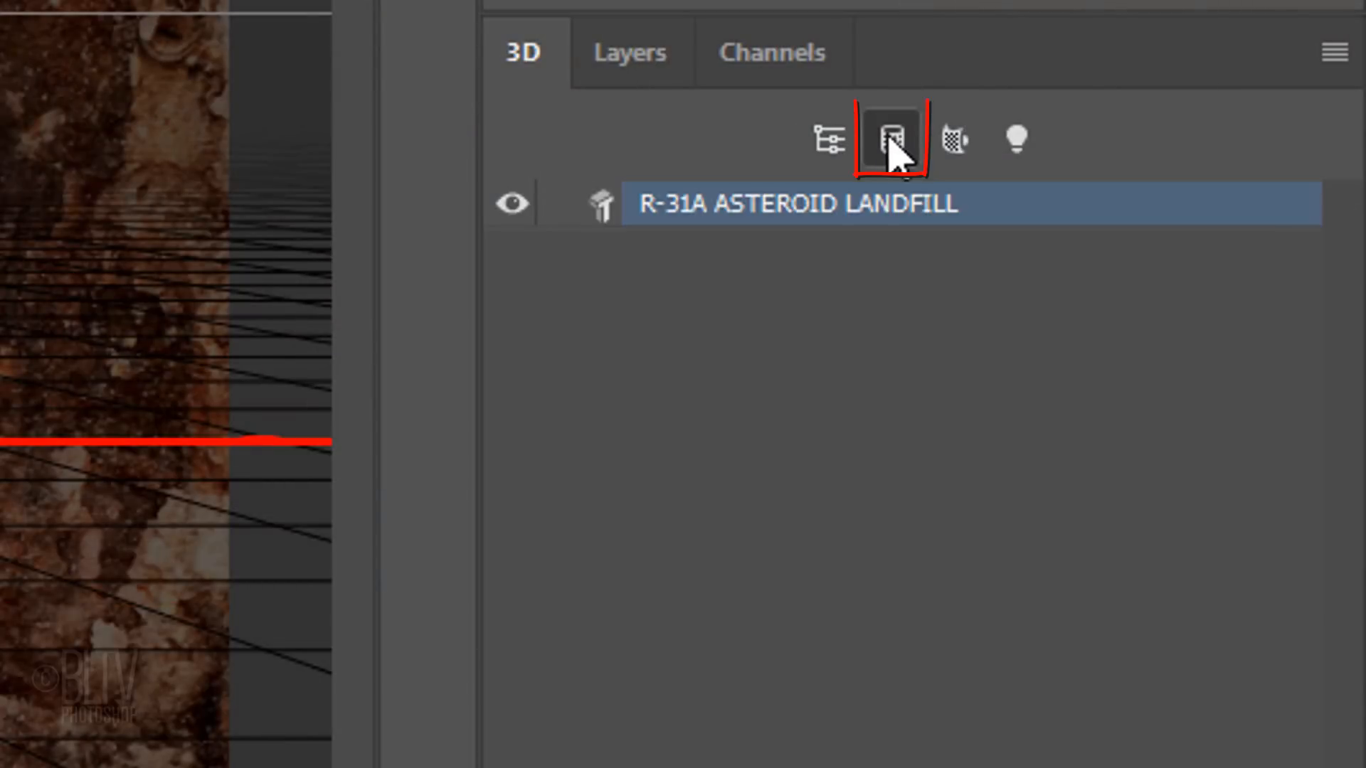
Set the text mesh's extrusion depth to 1 in and its X rotation to 90°
{"action": "left_click", "coordinate": [891, 138]}
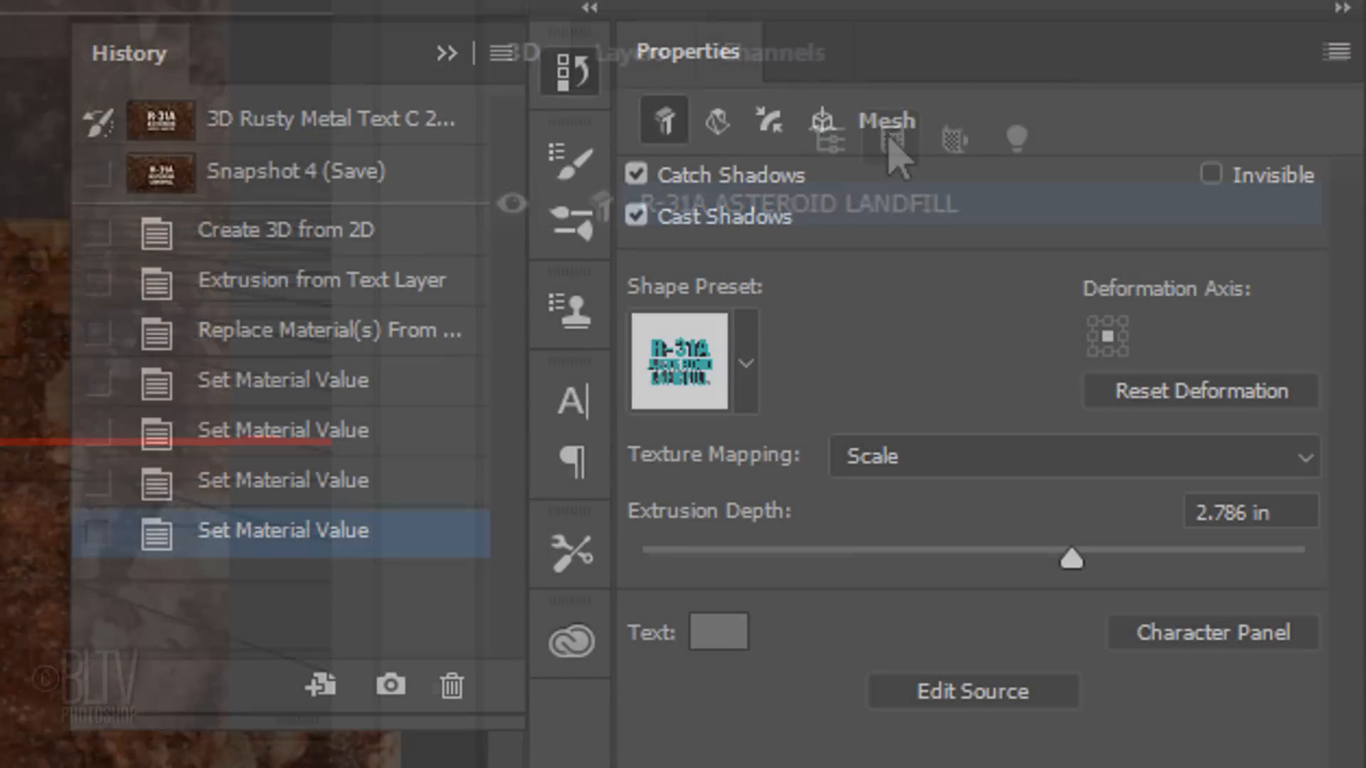
{"action": "left_click", "coordinate": [1251, 512]}
{"action": "type", "text": "1"}
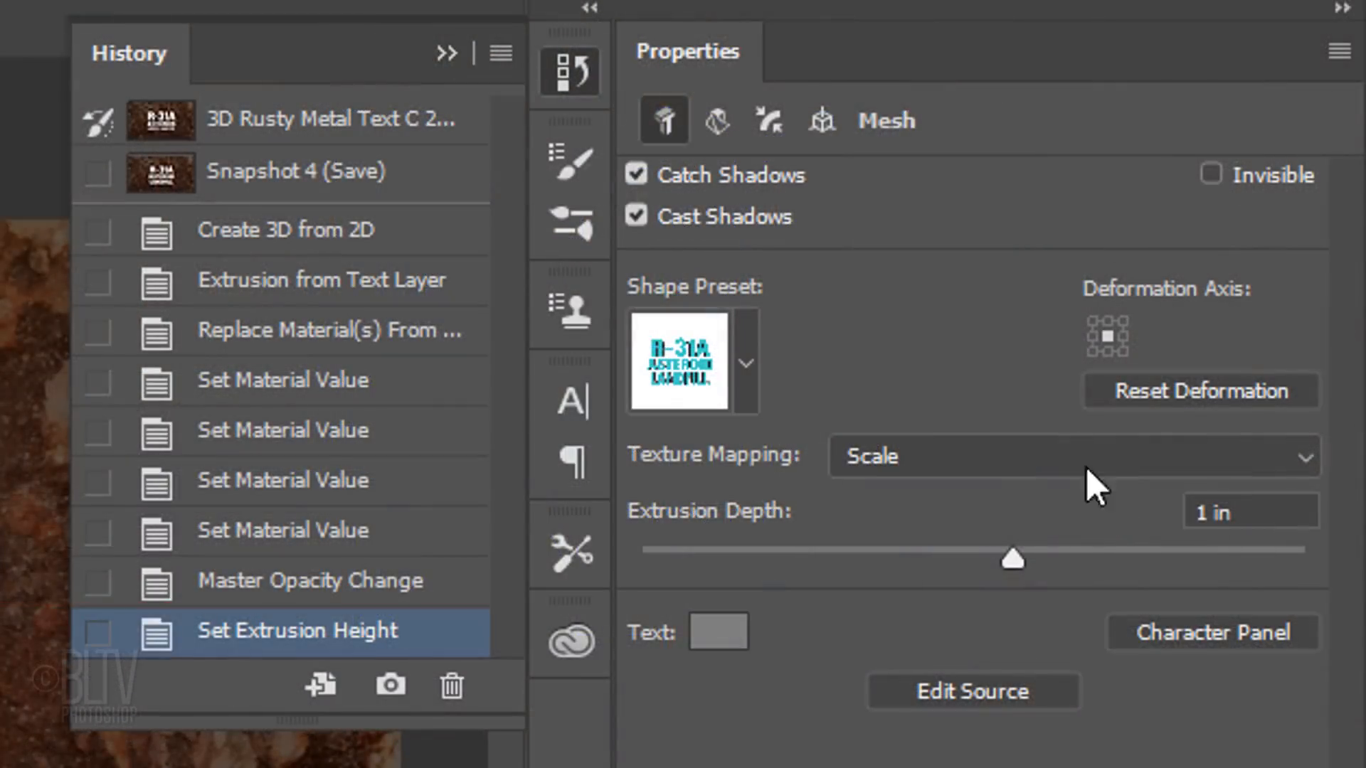
{"action": "left_click", "coordinate": [820, 120]}
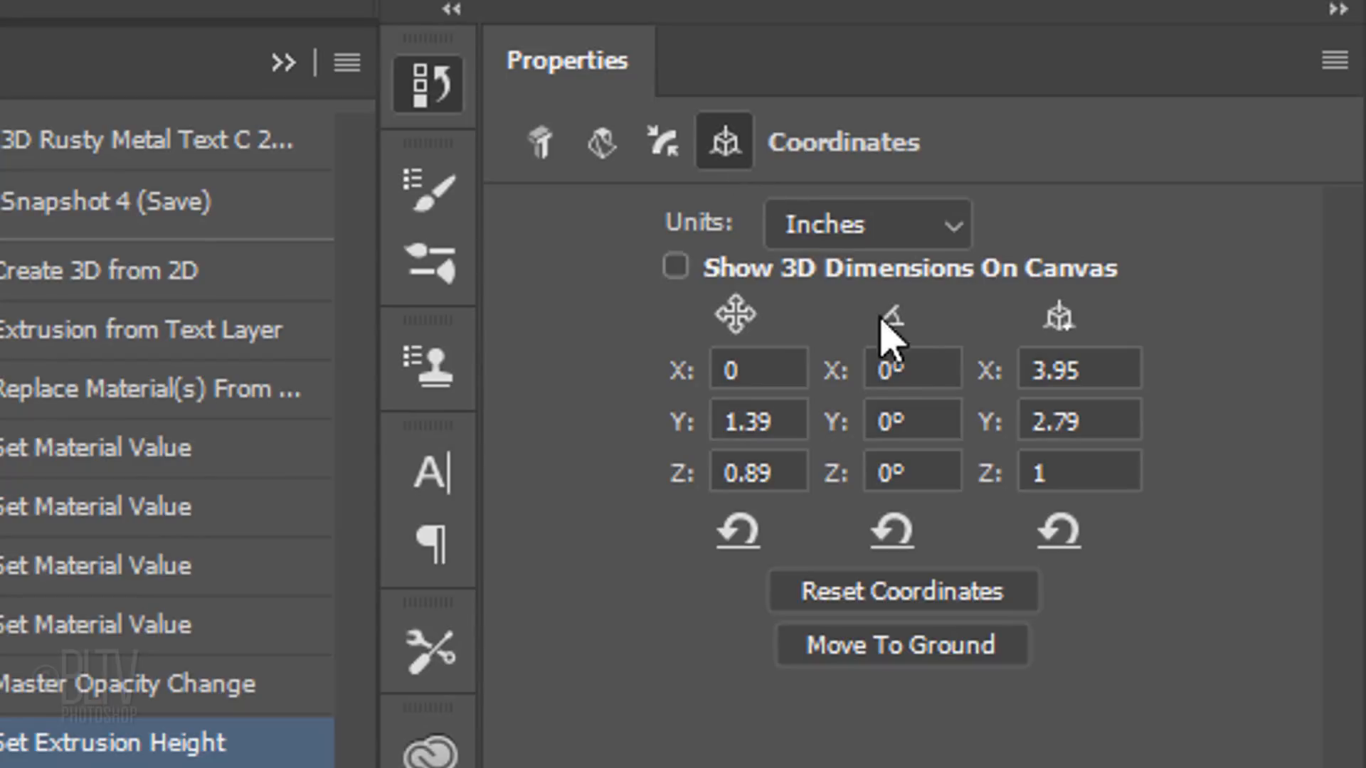
{"action": "left_click", "coordinate": [912, 368]}
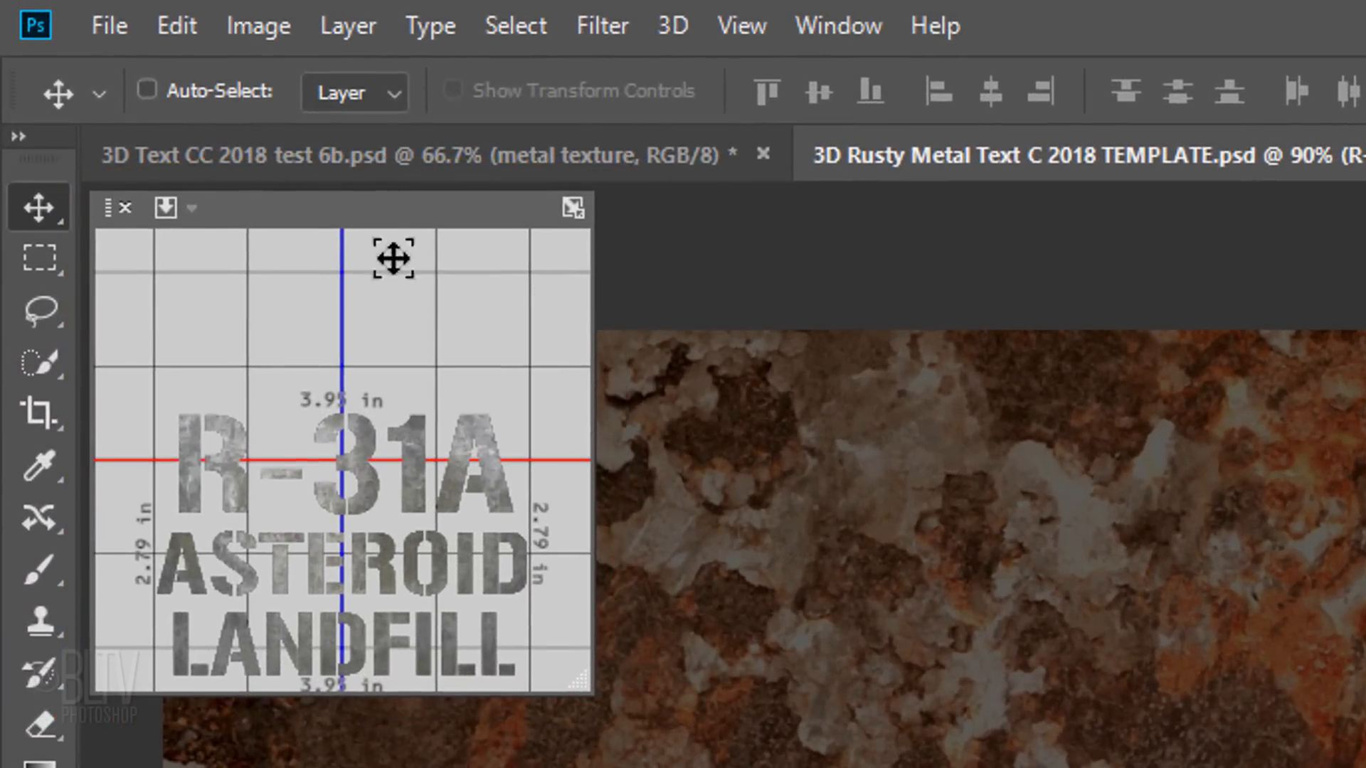
Swap the main and secondary 3D views so the upright text faces the camera
{"action": "left_click", "coordinate": [190, 207]}
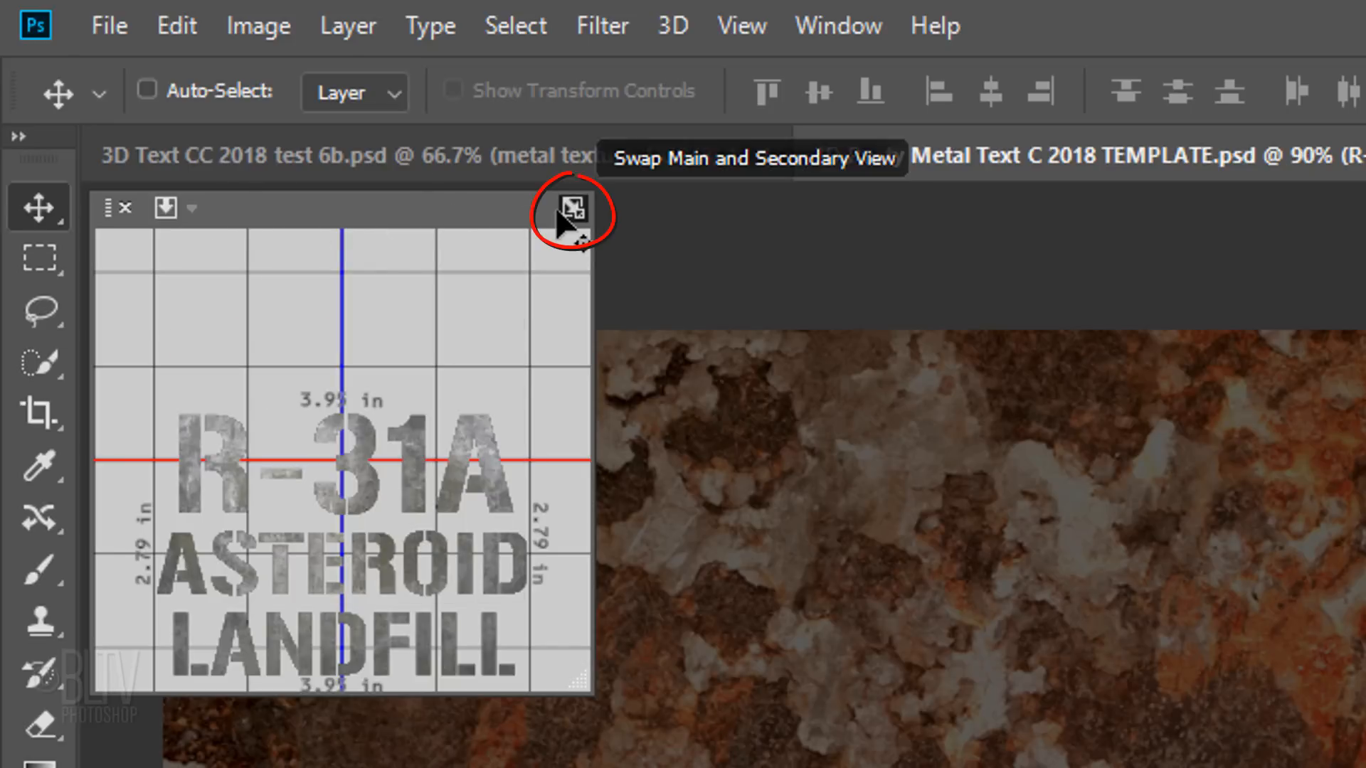
{"action": "left_click", "coordinate": [570, 209]}
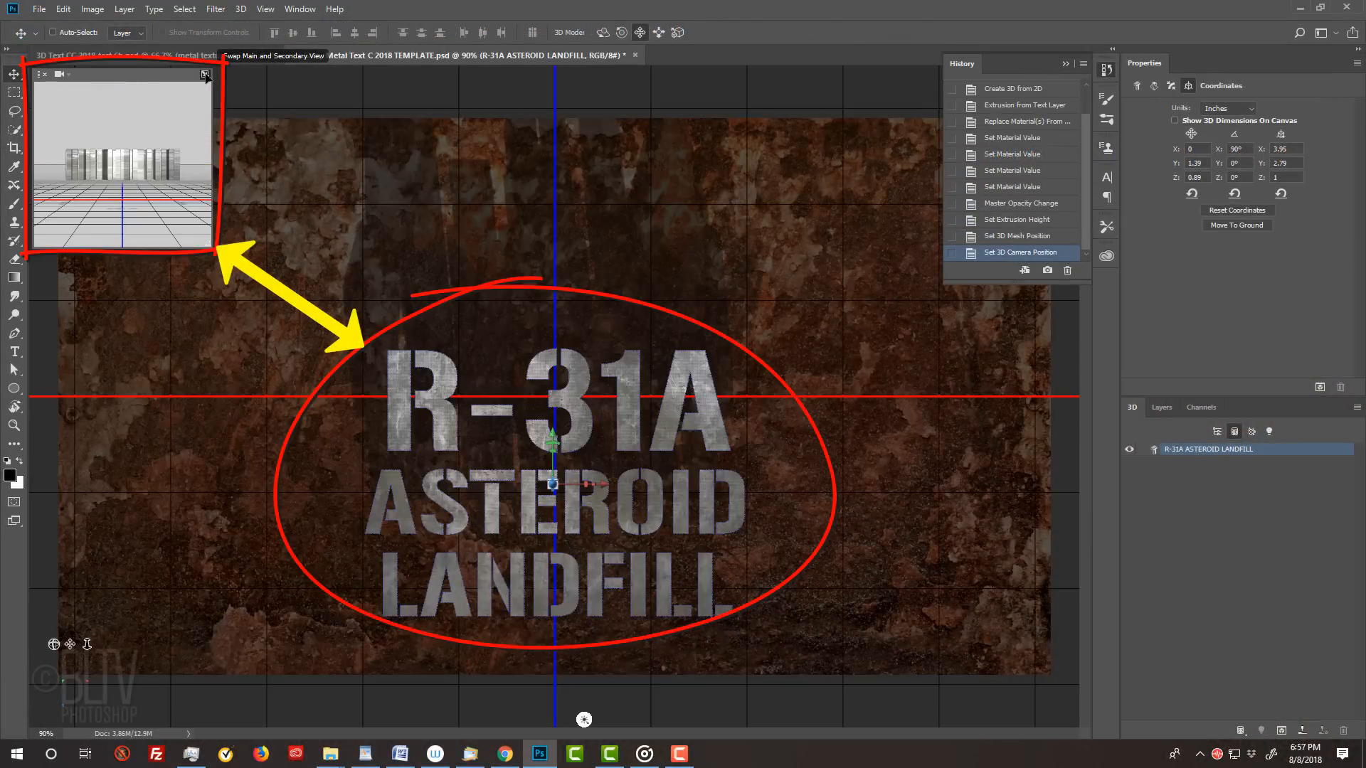
{"action": "left_click", "coordinate": [240, 10]}
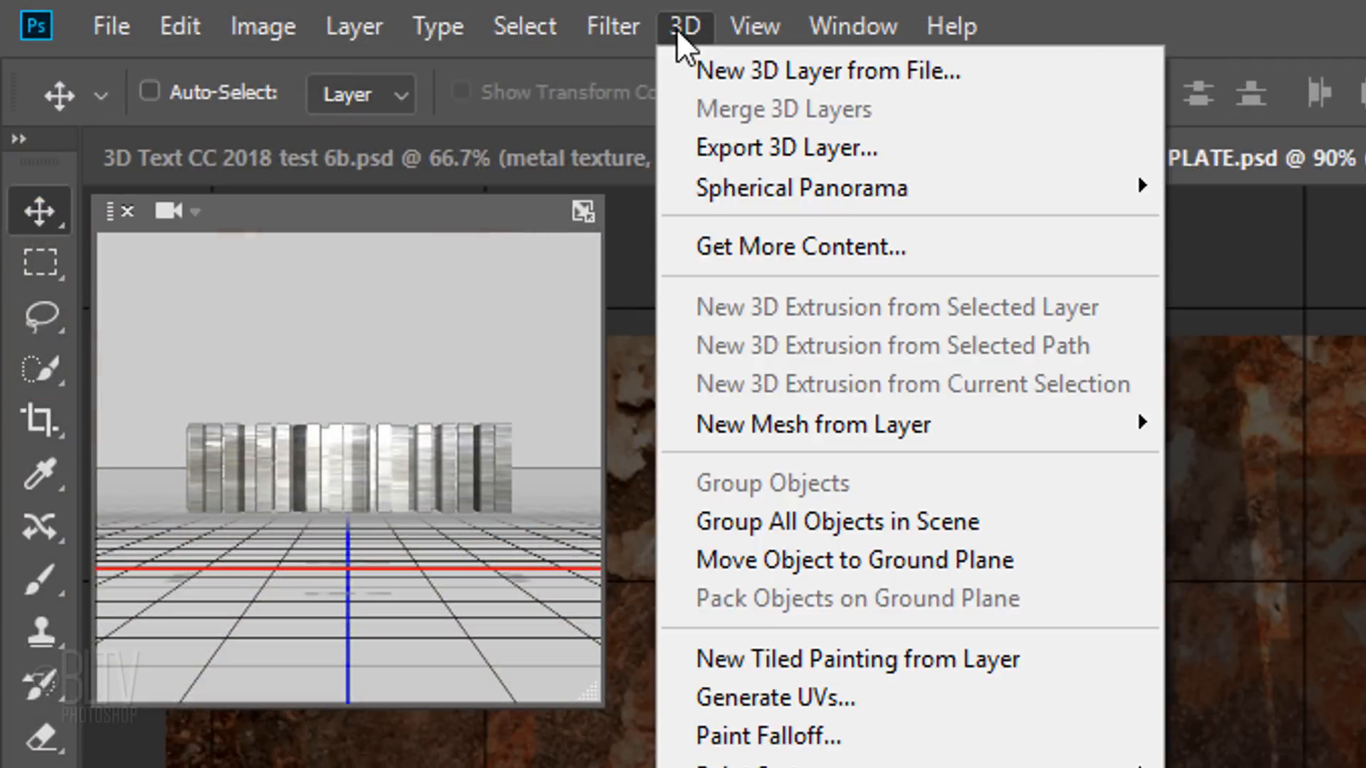
{"action": "mouse_move", "coordinate": [822, 570]}
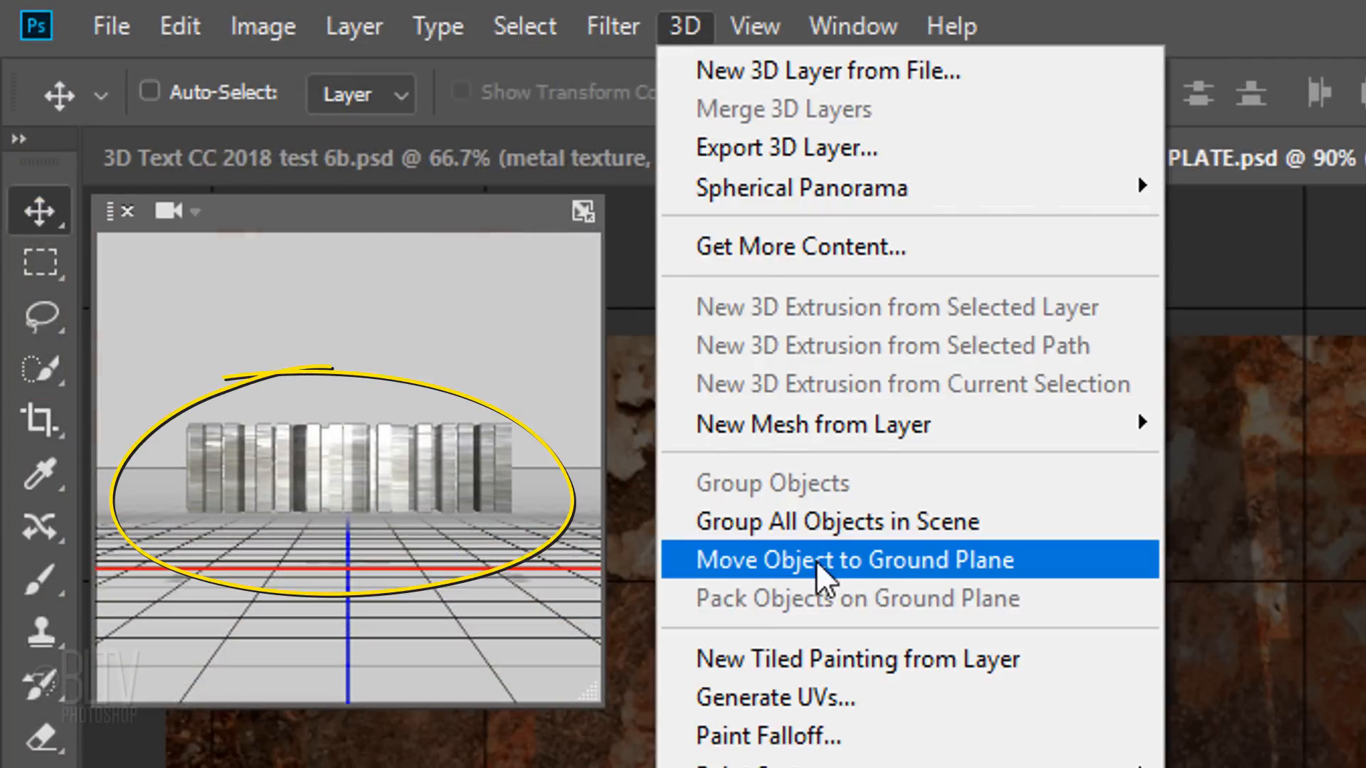
Move the text to the ground plane and merge it with RUST BACKGROUND into one 3D layer
{"action": "left_click", "coordinate": [852, 559]}
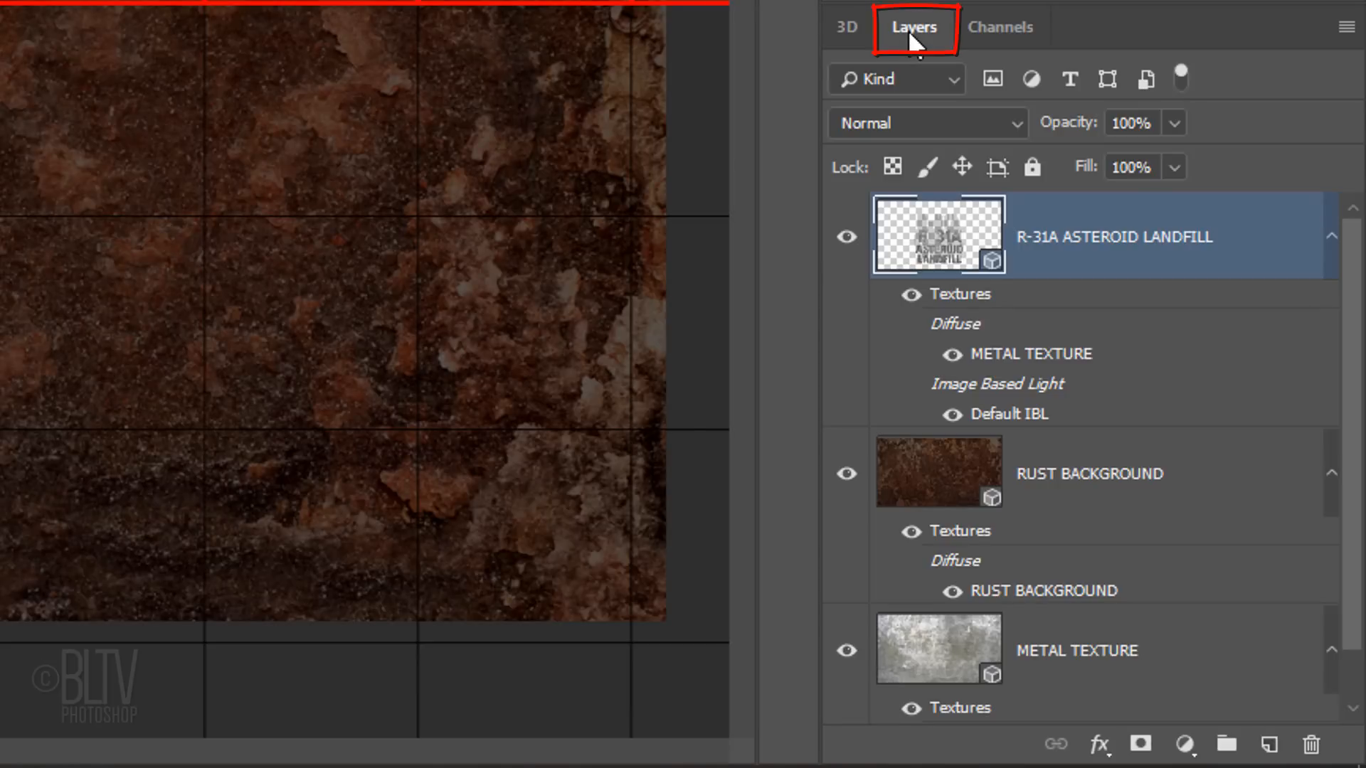
{"action": "left_click", "coordinate": [937, 472]}
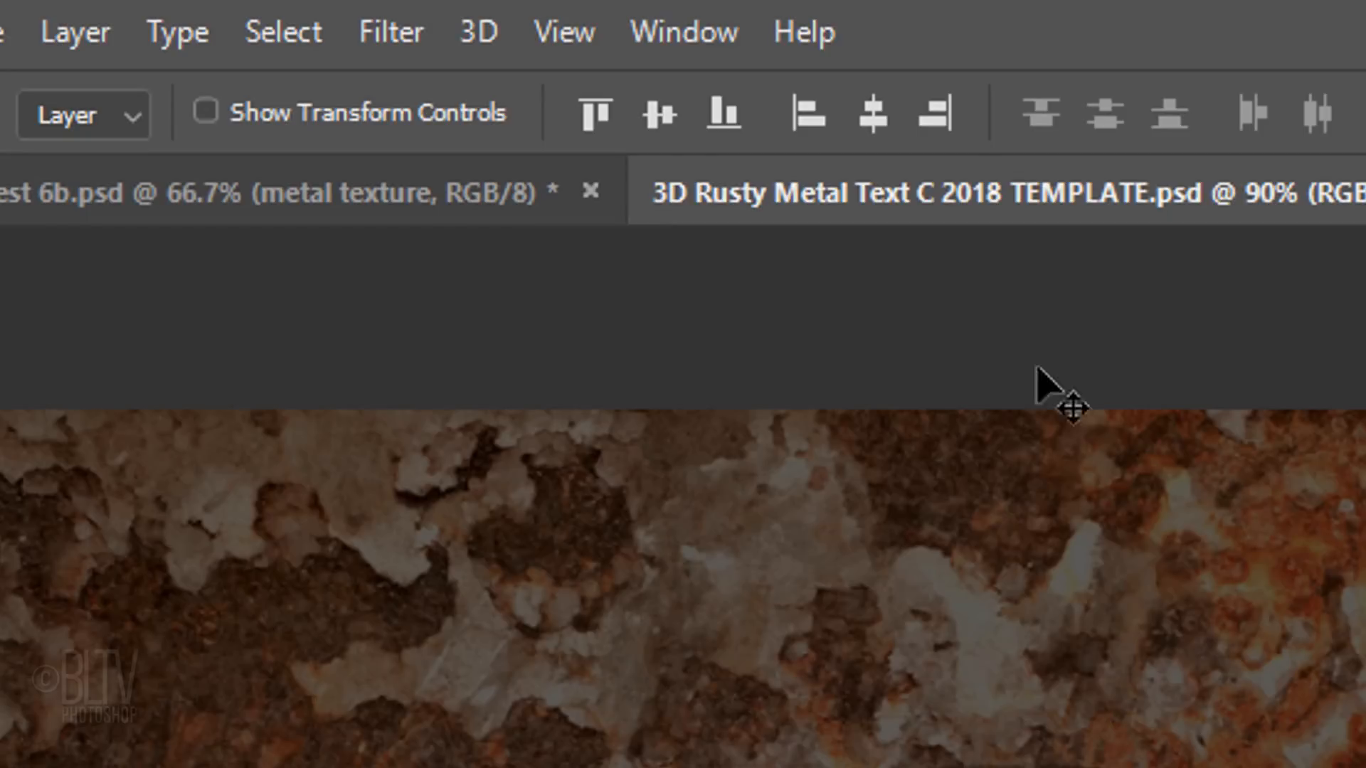
{"action": "left_click", "coordinate": [476, 32]}
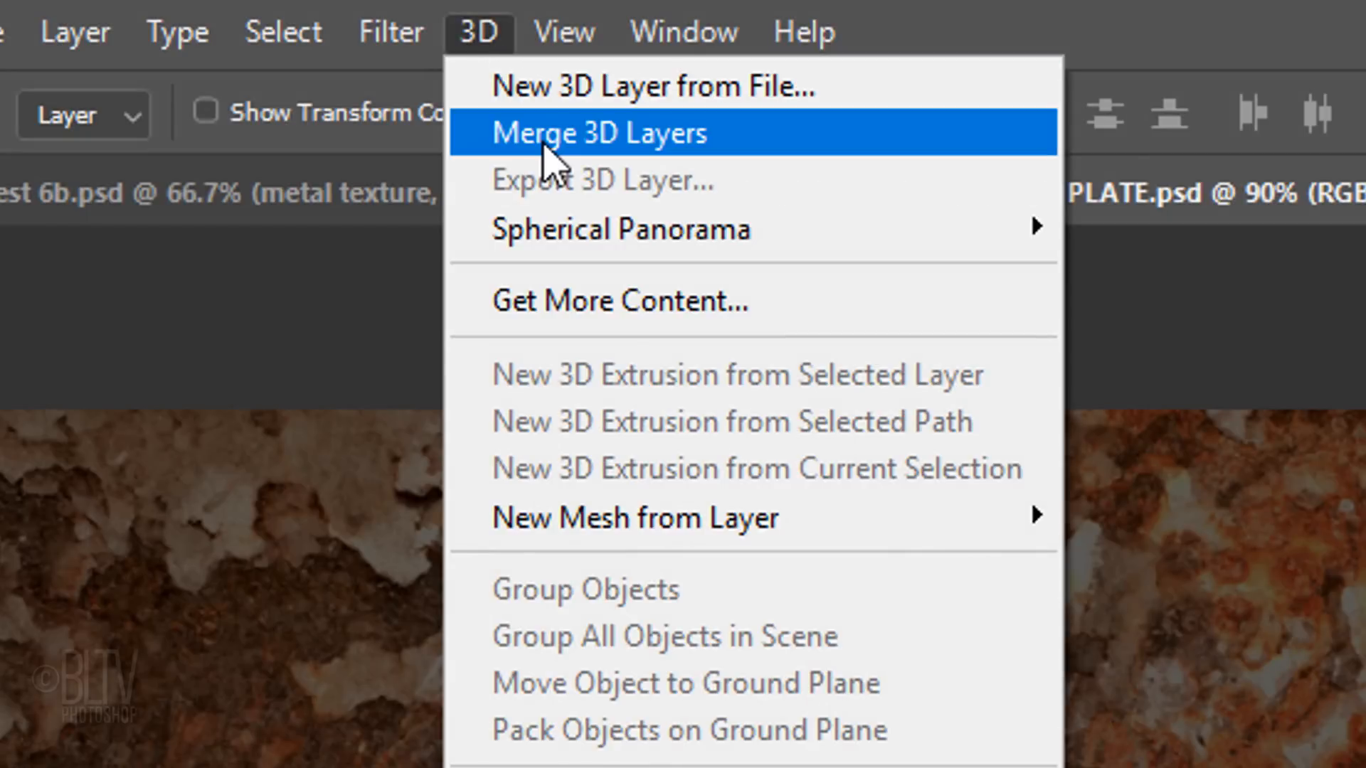
{"action": "left_click", "coordinate": [599, 133]}
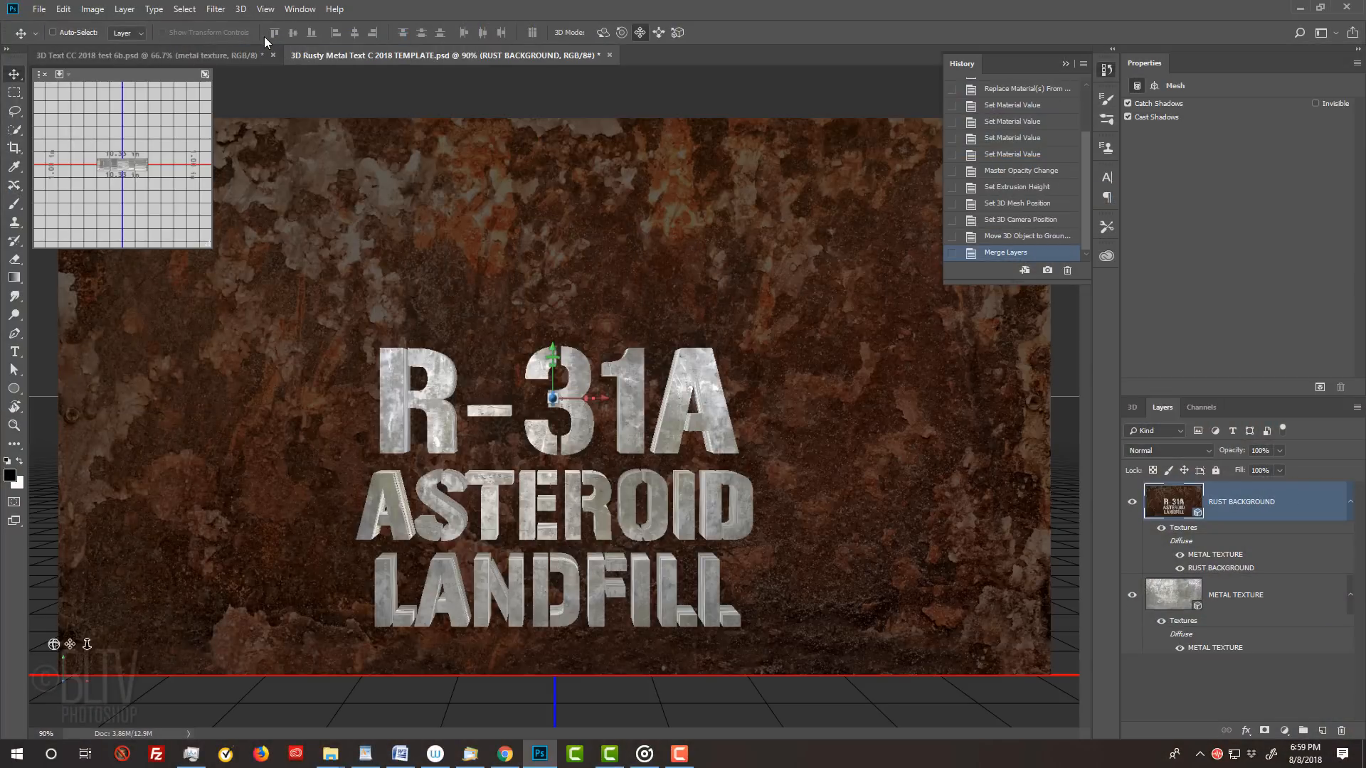
Show the whole merged 3D scene and select Environment to see its lighting properties
{"action": "left_click", "coordinate": [1131, 407]}
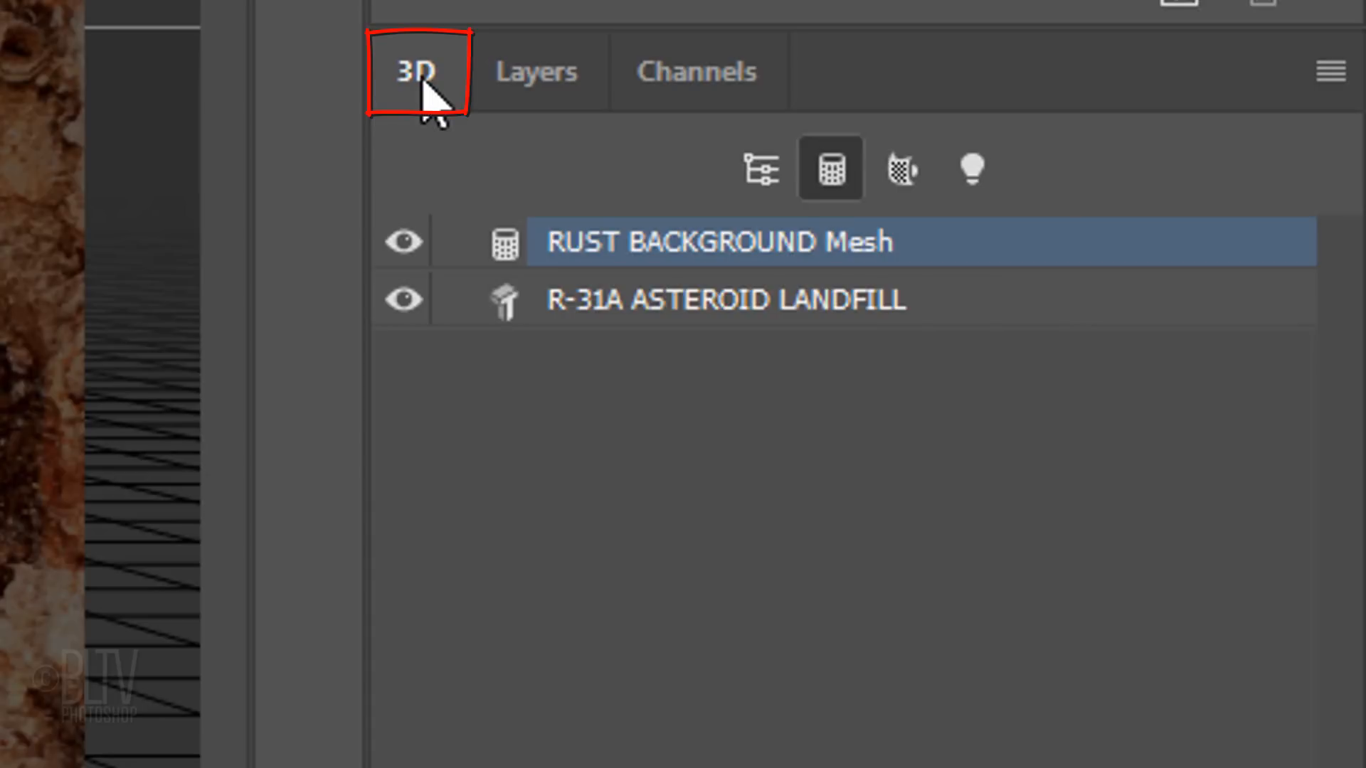
{"action": "left_click", "coordinate": [759, 170]}
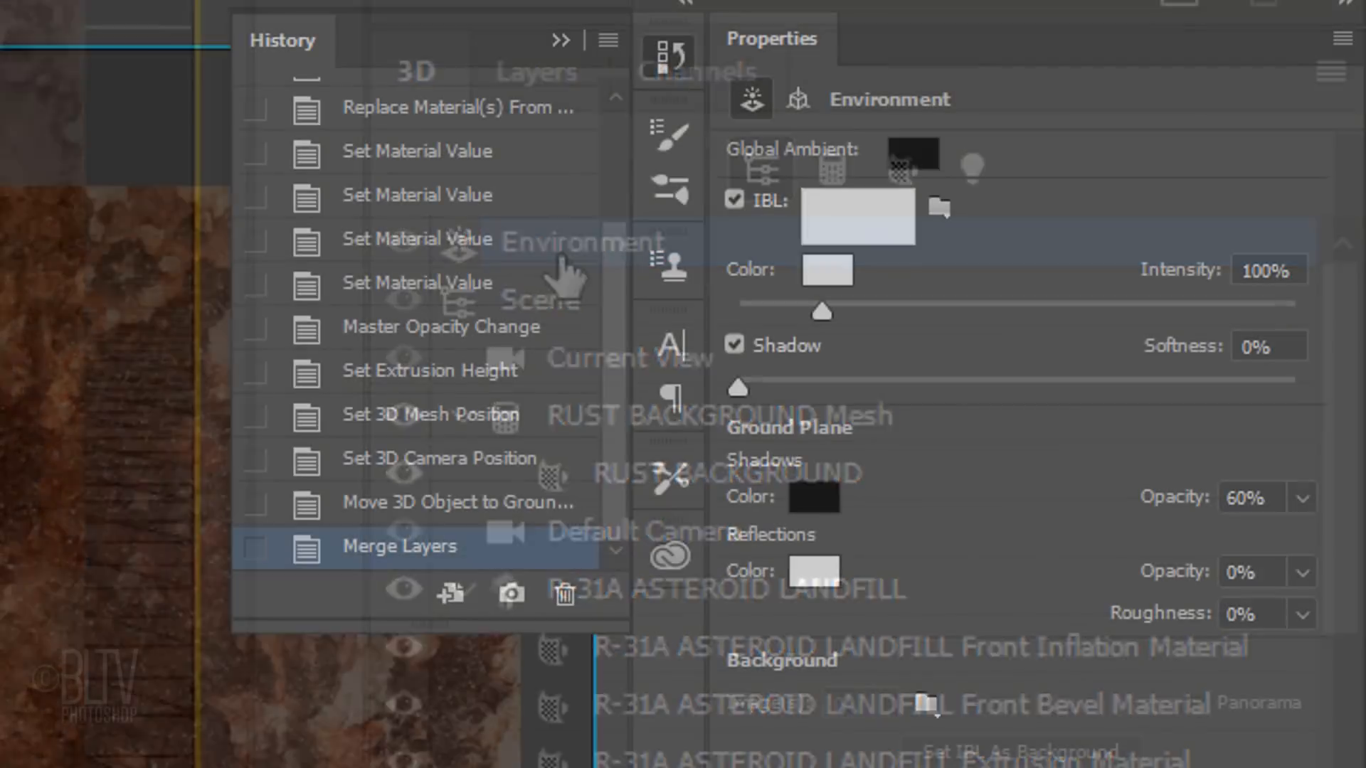
{"action": "left_click", "coordinate": [736, 199]}
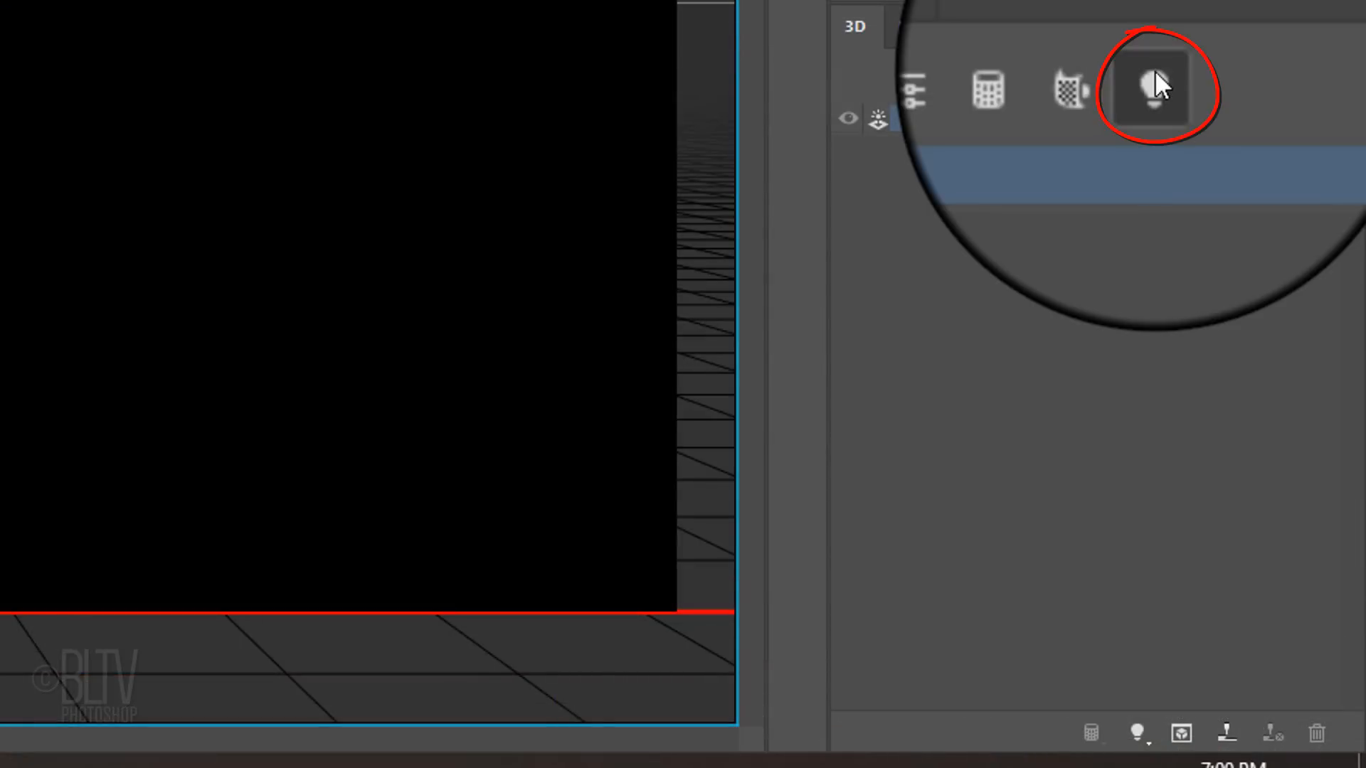
Filter the scene to lights and add a new infinite light
{"action": "left_click", "coordinate": [1151, 79]}
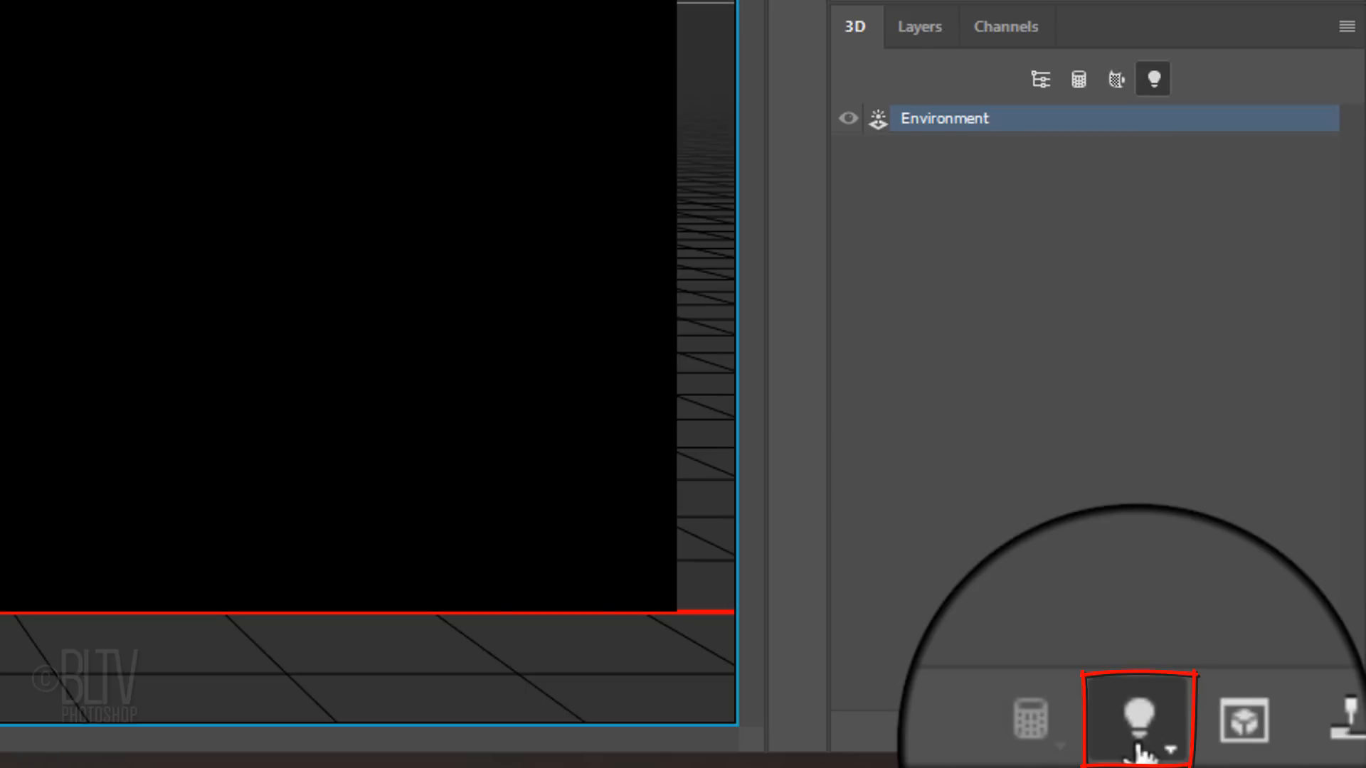
{"action": "left_click", "coordinate": [1137, 718]}
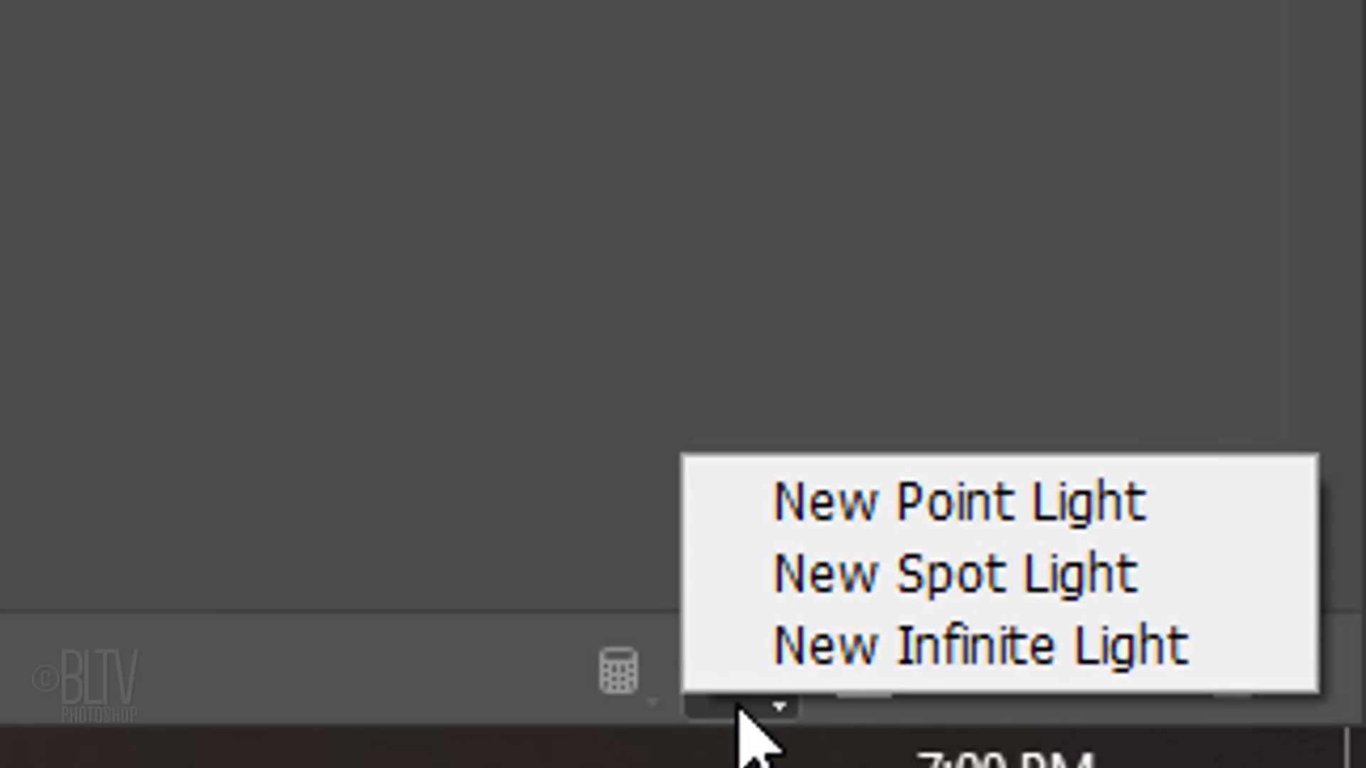
{"action": "mouse_move", "coordinate": [980, 645]}
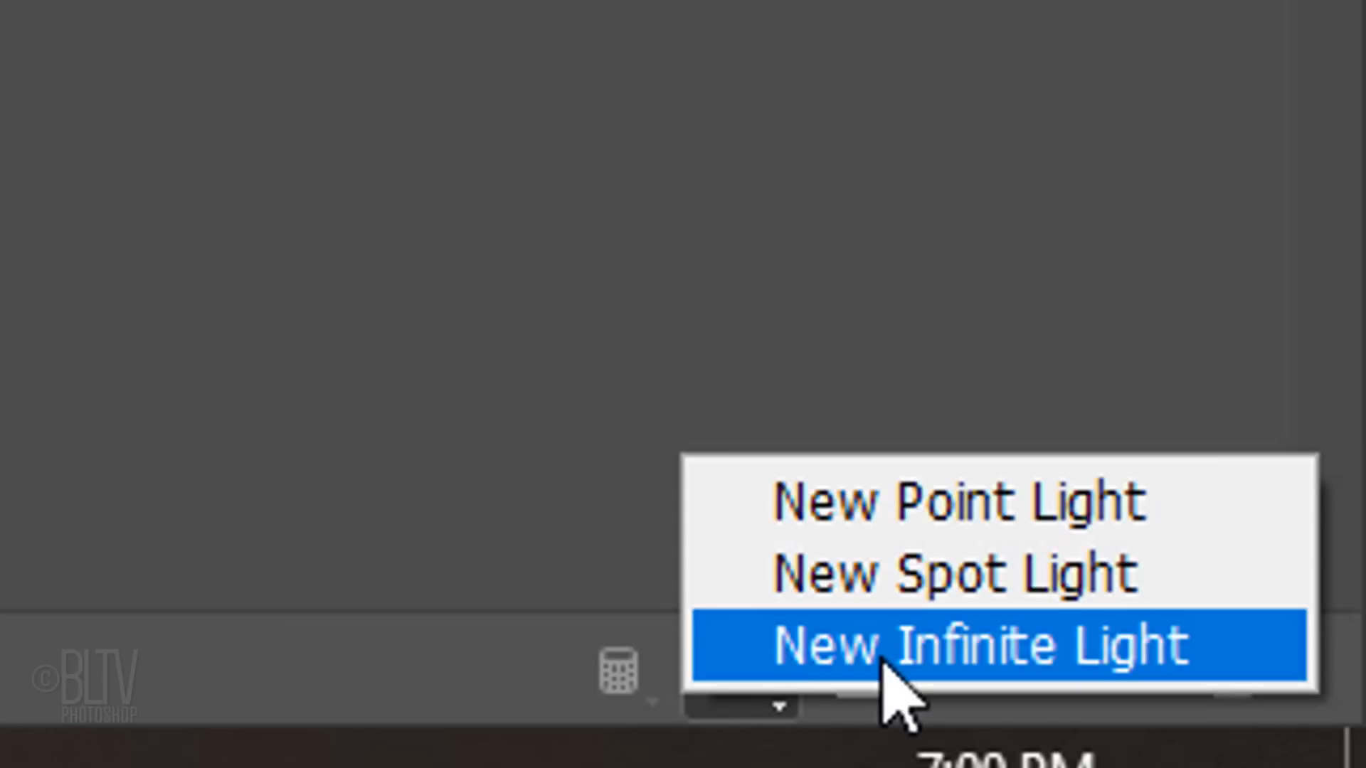
{"action": "left_click", "coordinate": [986, 646]}
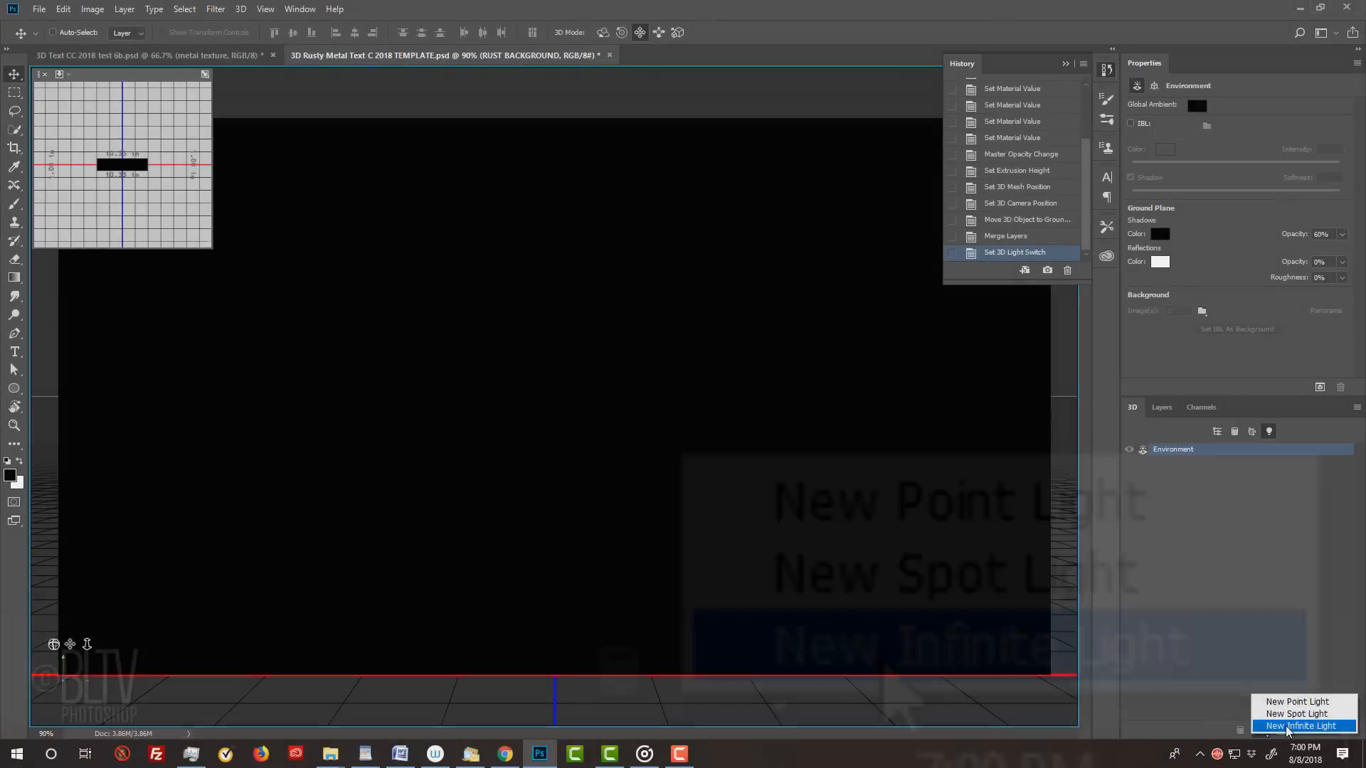
Enable the light's shadow with 30% softness and 175% intensity
{"action": "left_click", "coordinate": [1300, 727]}
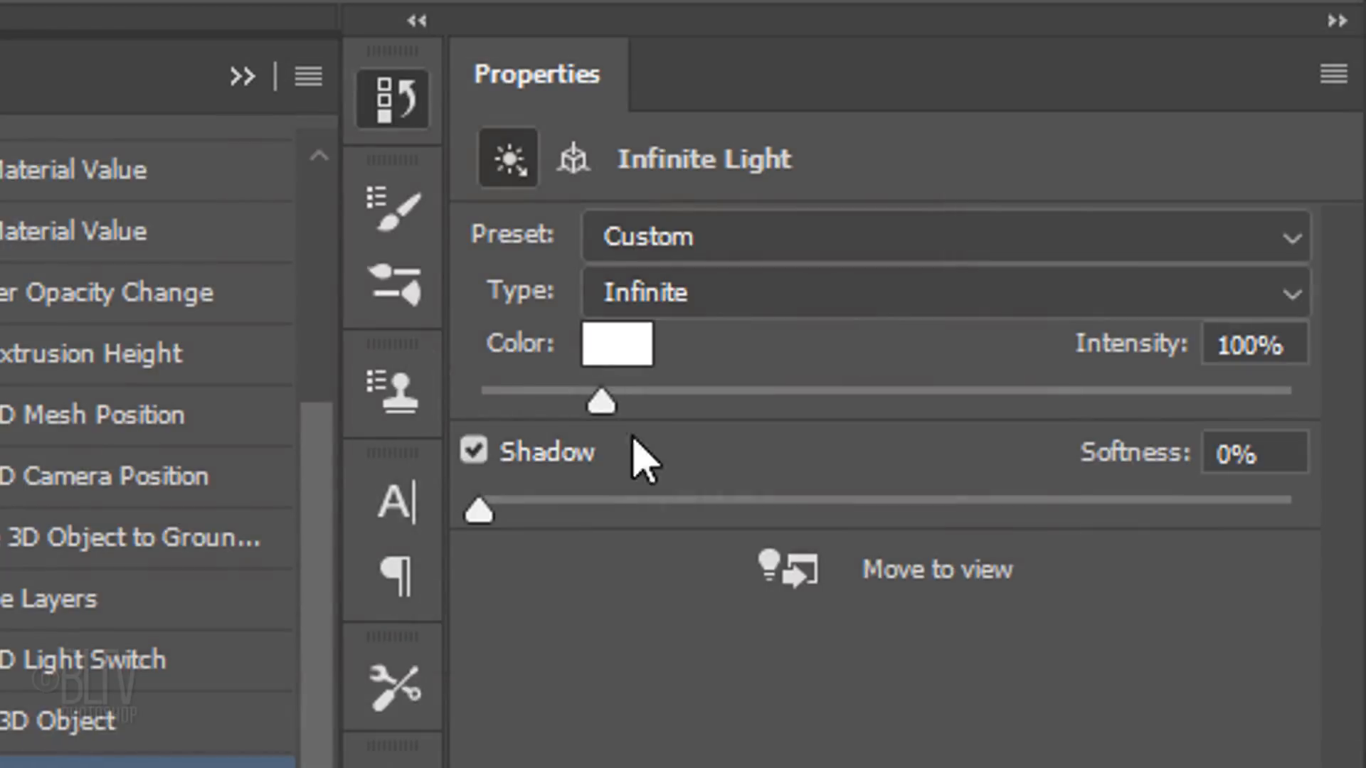
{"action": "left_click_drag", "start_coordinate": [478, 509], "coordinate": [722, 509]}
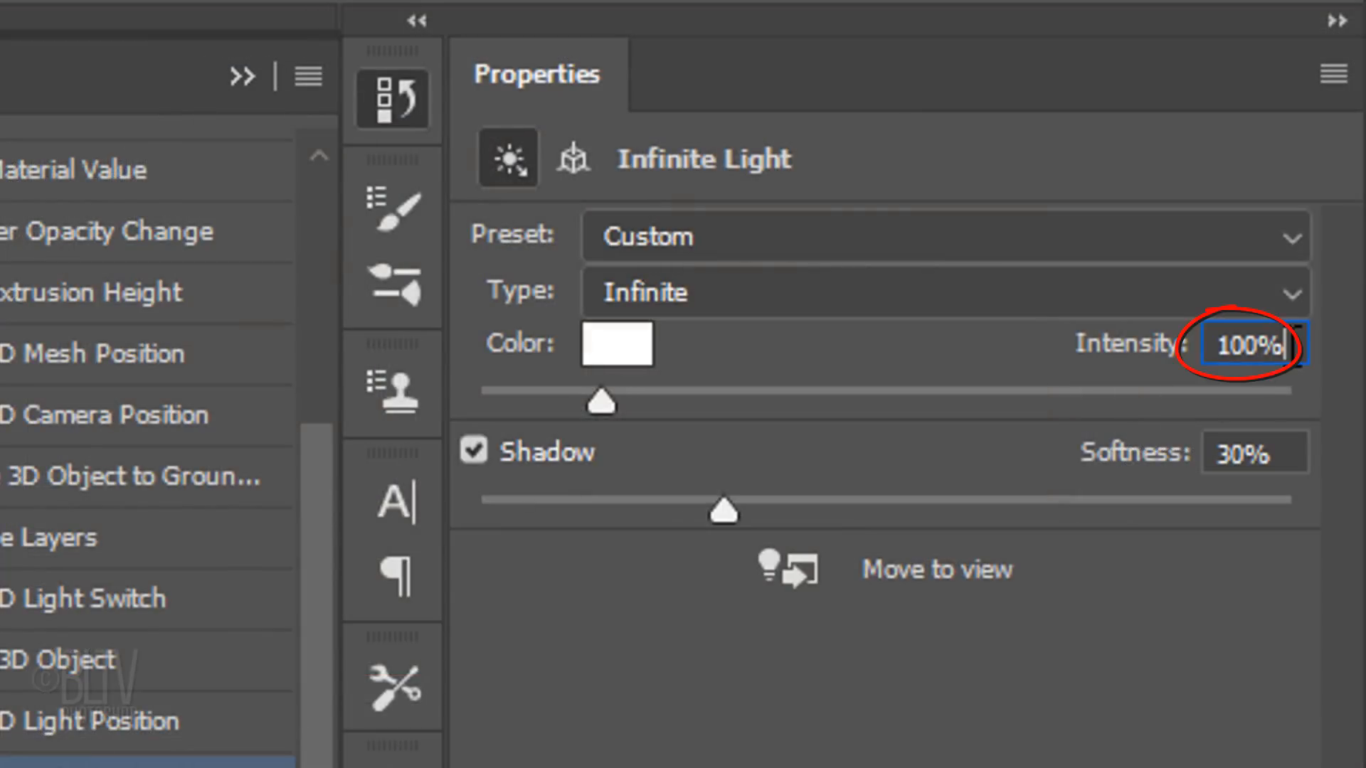
{"action": "type", "text": "175"}
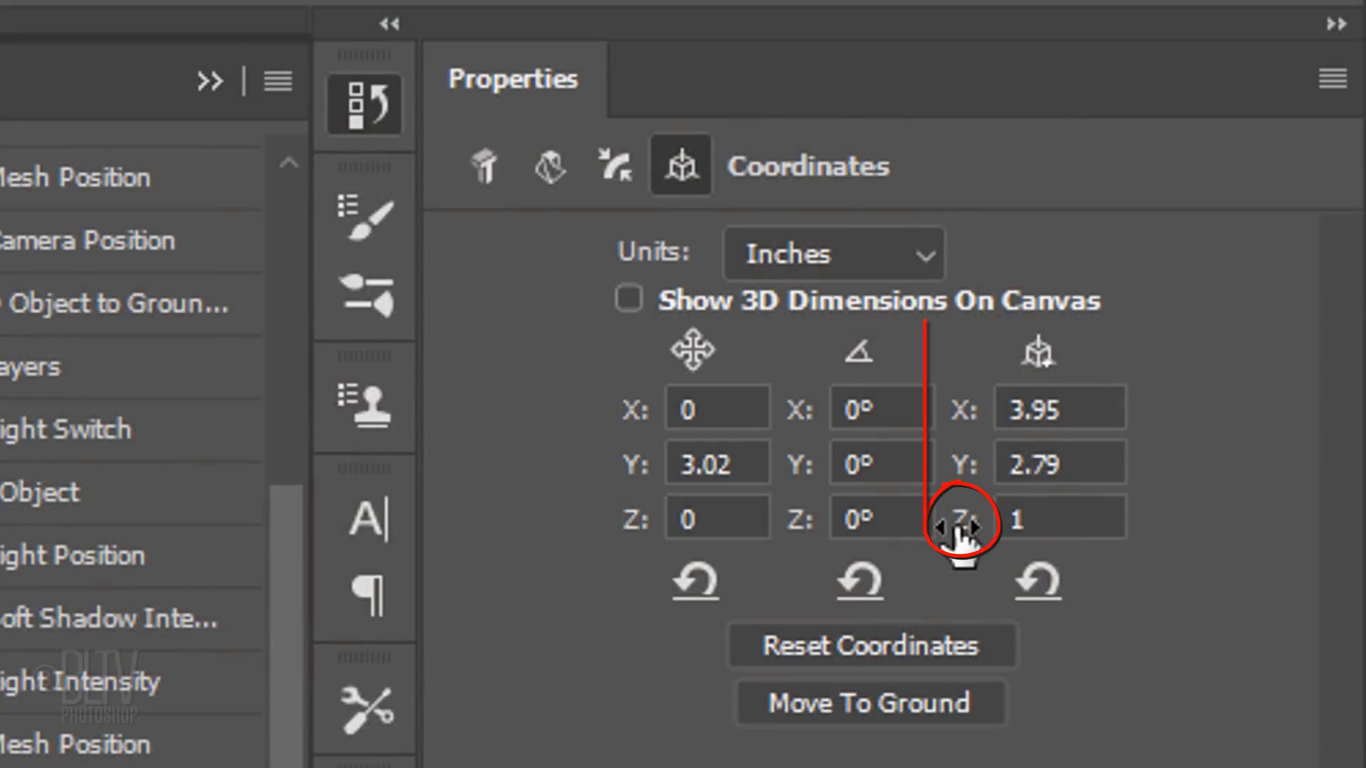
Scrub the text mesh's Z scale to deepen its extrusion
{"action": "left_click_drag", "start_coordinate": [976, 520], "coordinate": [958, 520]}
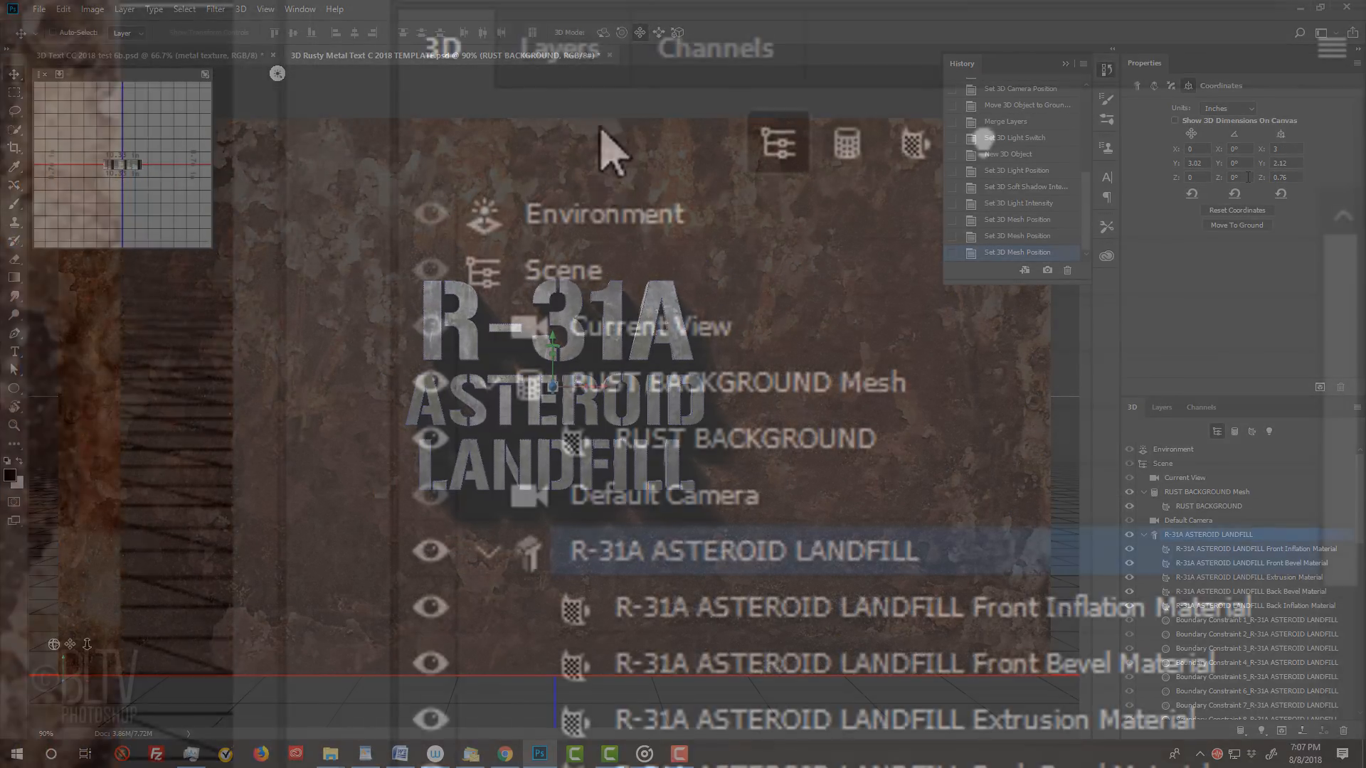
Orbit the Current View camera to see the text and shadow at a dramatic angle
{"action": "left_click", "coordinate": [649, 327]}
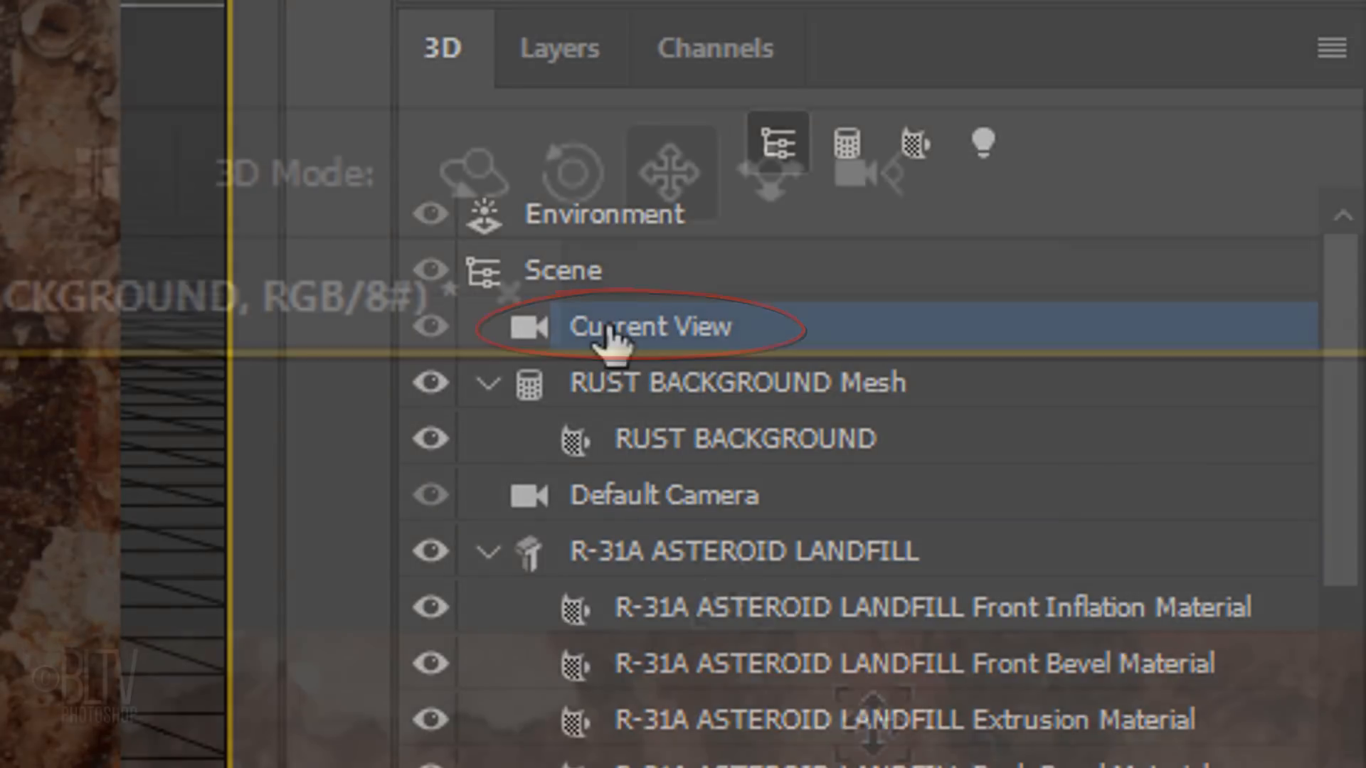
{"action": "left_click", "coordinate": [472, 172]}
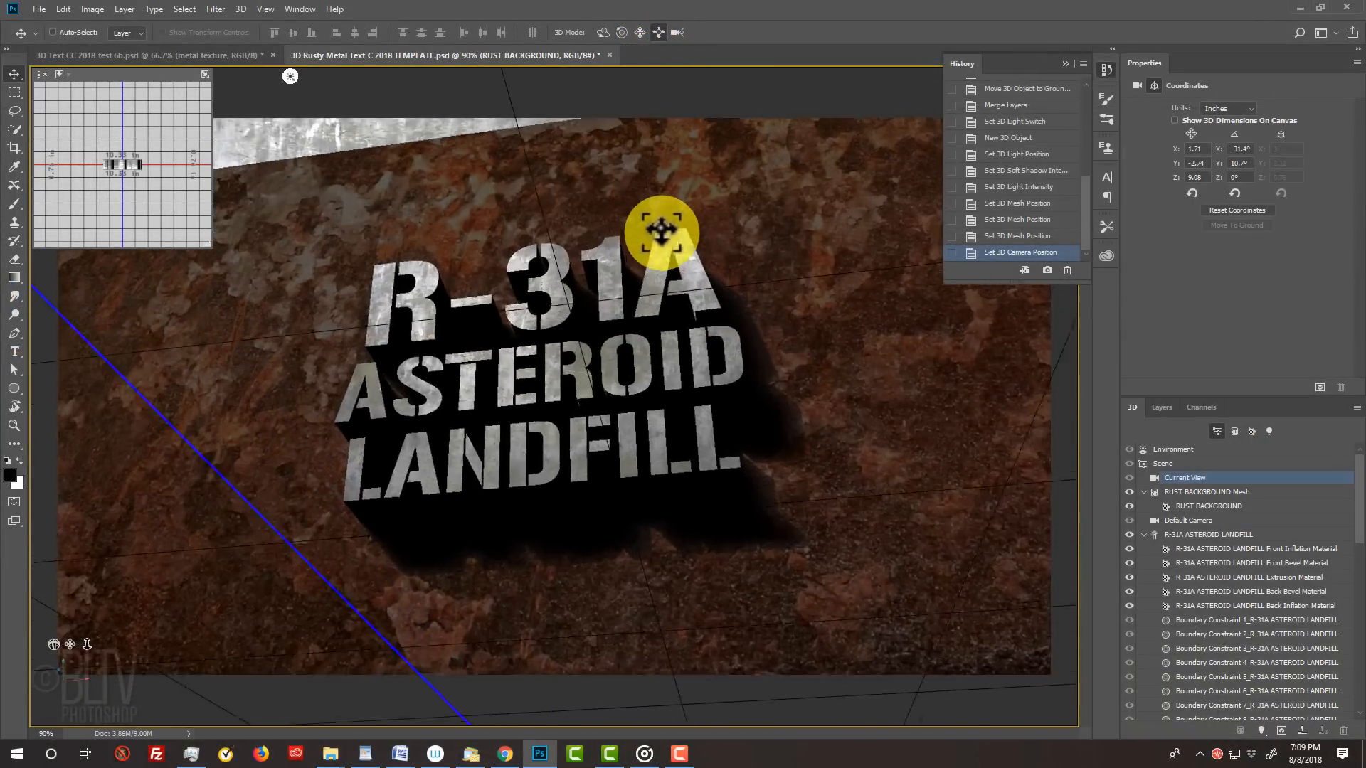
{"action": "left_click_drag", "start_coordinate": [660, 231], "coordinate": [660, 340]}
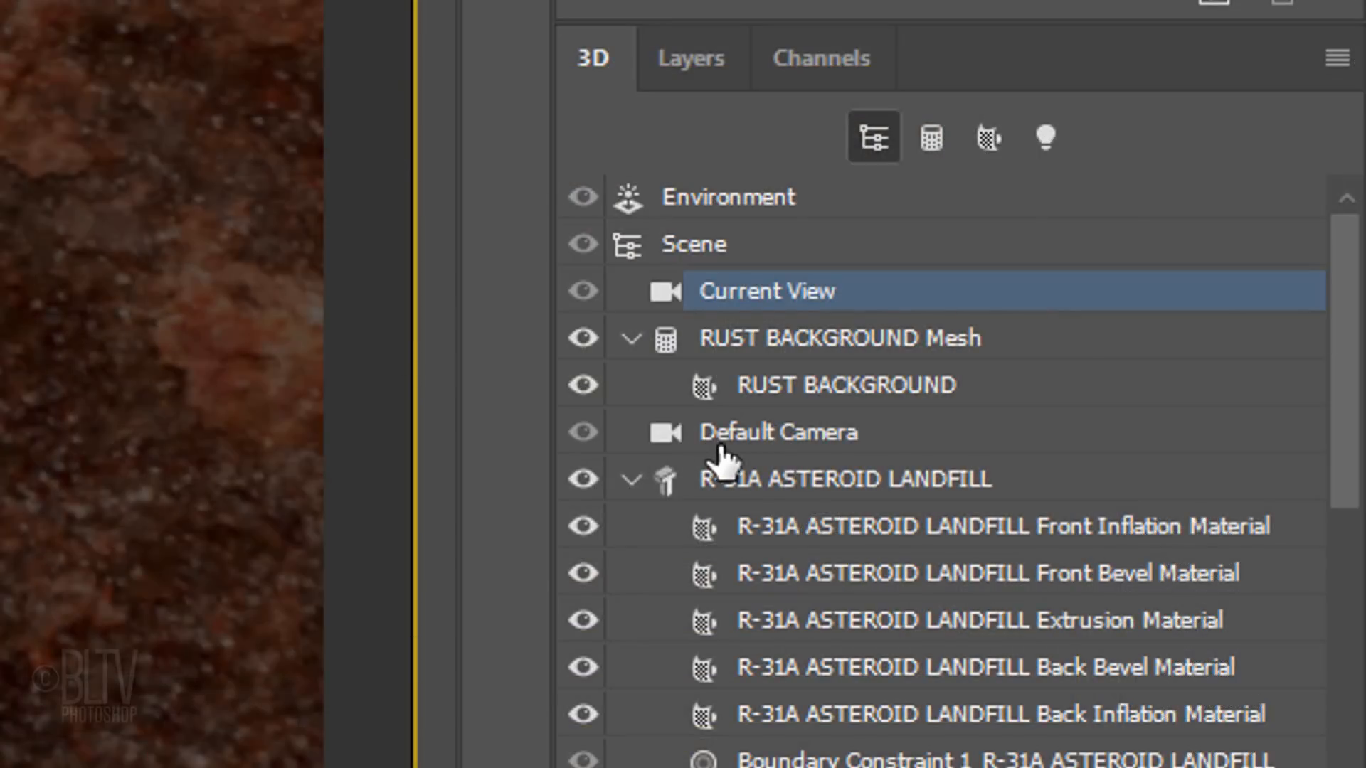
Give the text mesh's front cap a Cove - Deep bevel contour
{"action": "left_click", "coordinate": [843, 478]}
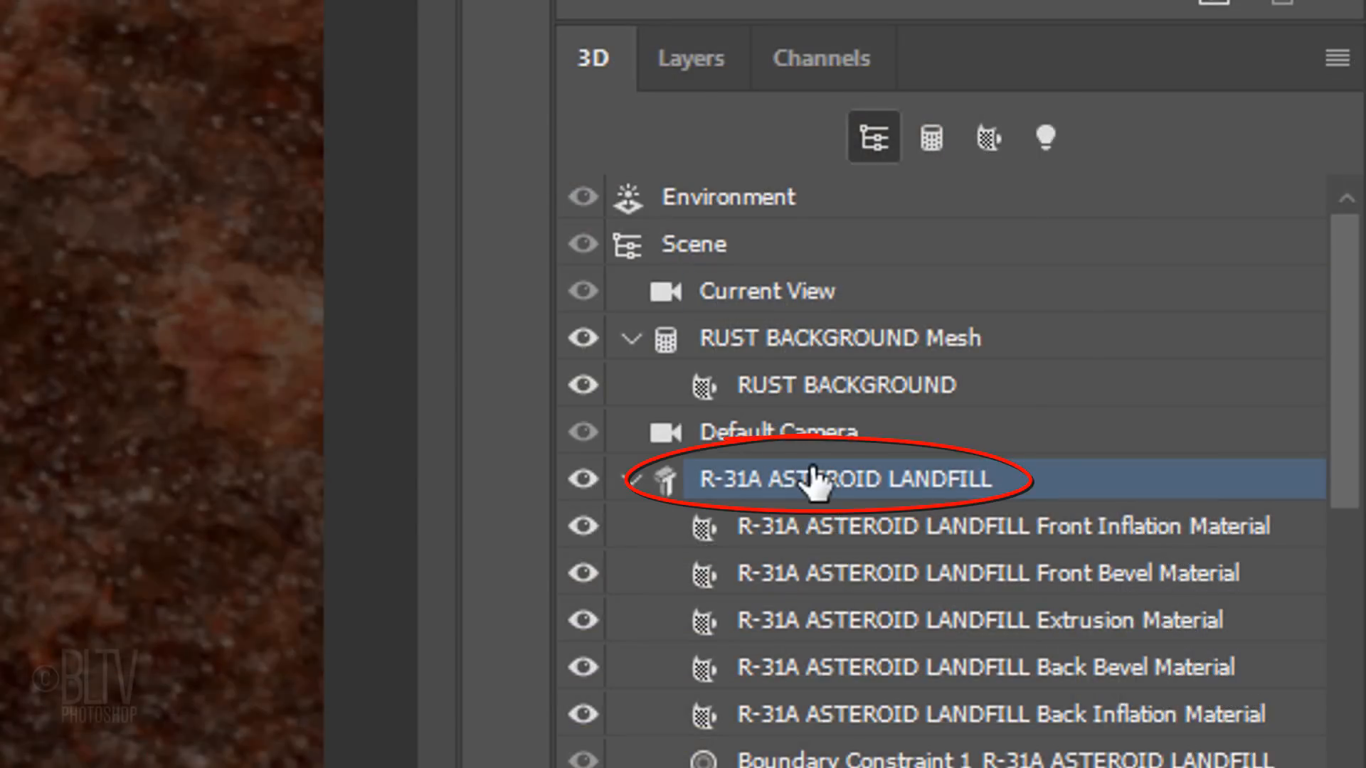
{"action": "left_click", "coordinate": [899, 99]}
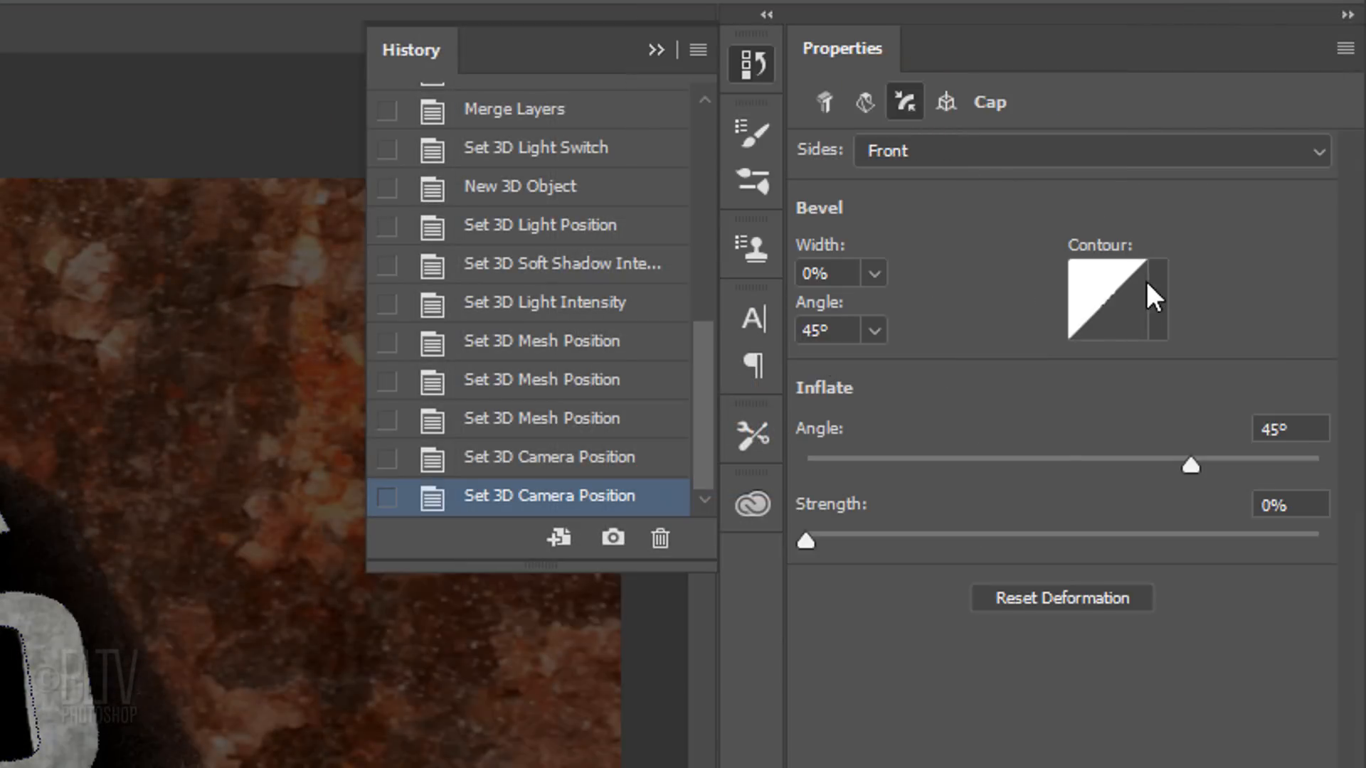
{"action": "left_click", "coordinate": [1115, 297]}
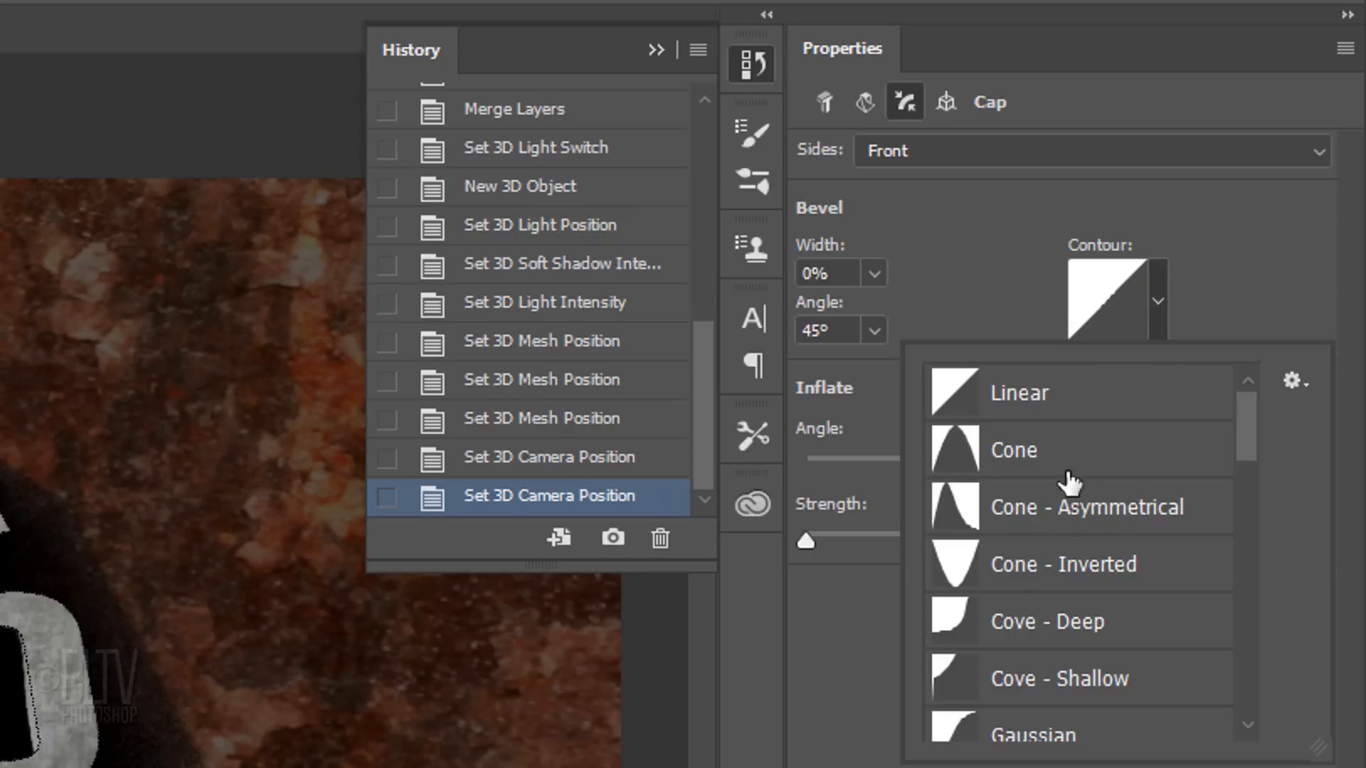
{"action": "left_click", "coordinate": [1046, 620]}
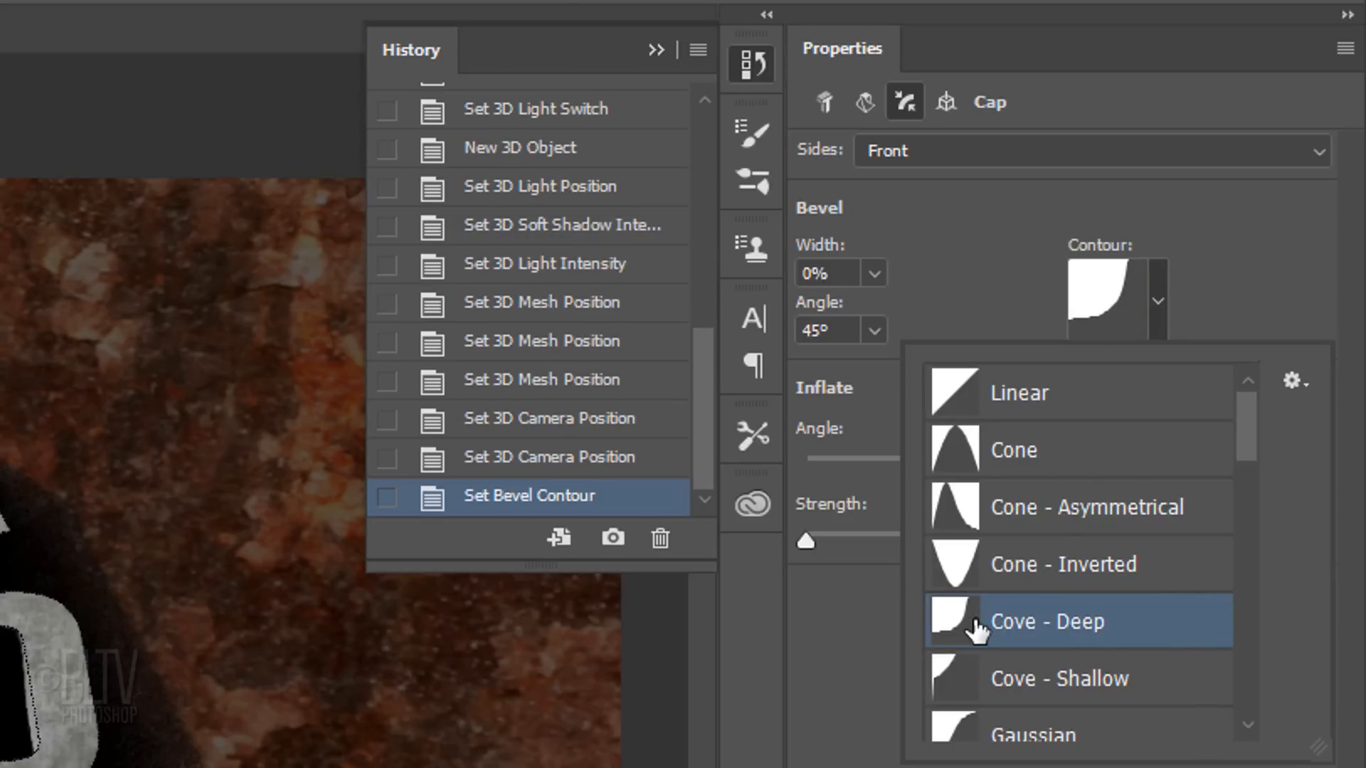
{"action": "left_click", "coordinate": [1046, 622]}
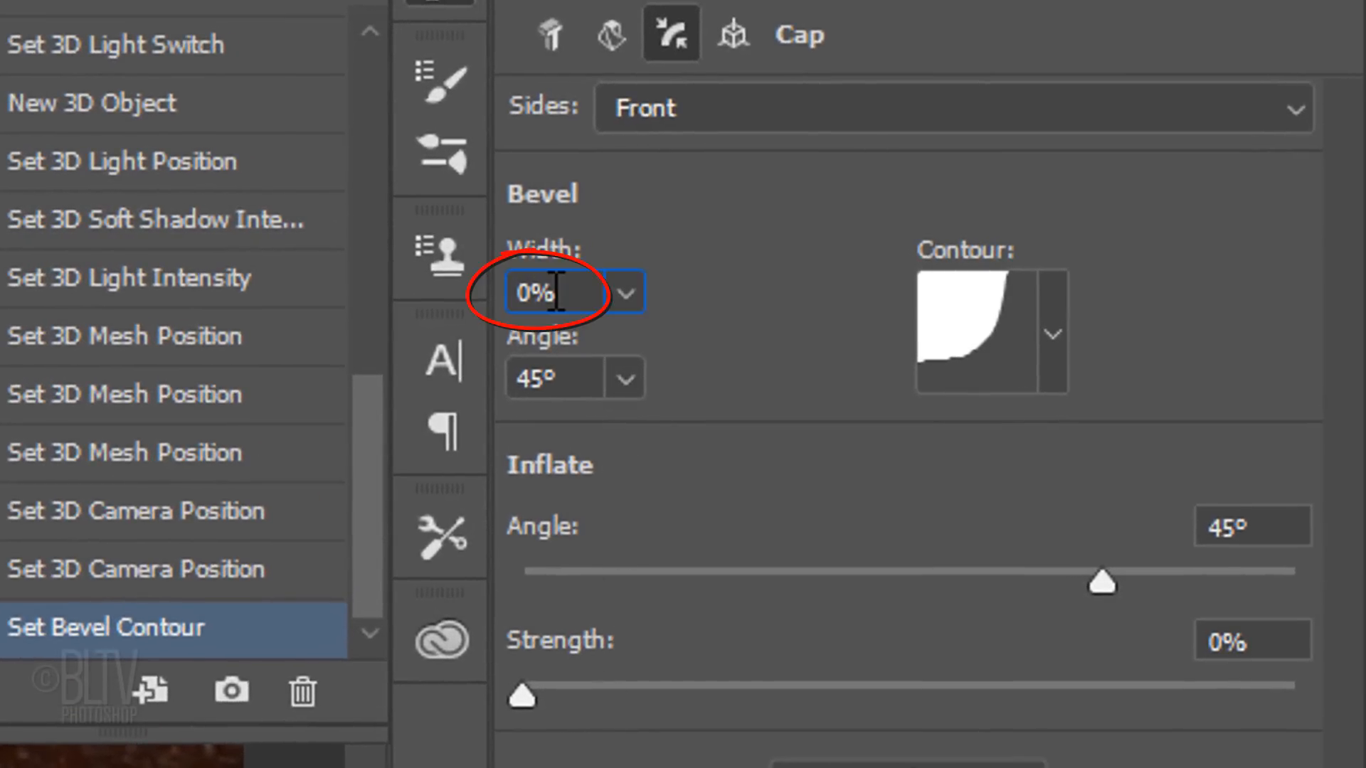
Set the bevel width to 10% and adjust its angle value
{"action": "type", "text": "10%"}
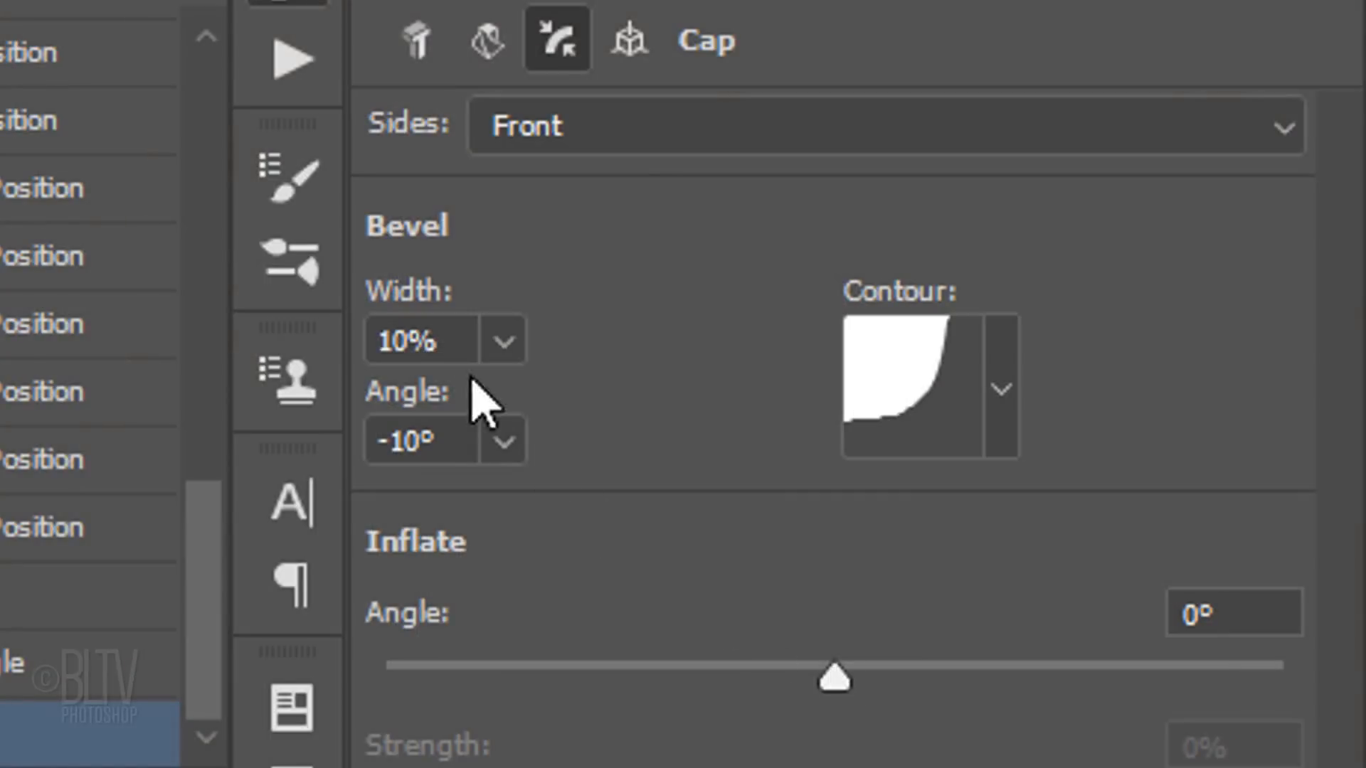
{"action": "type", "text": "20%"}
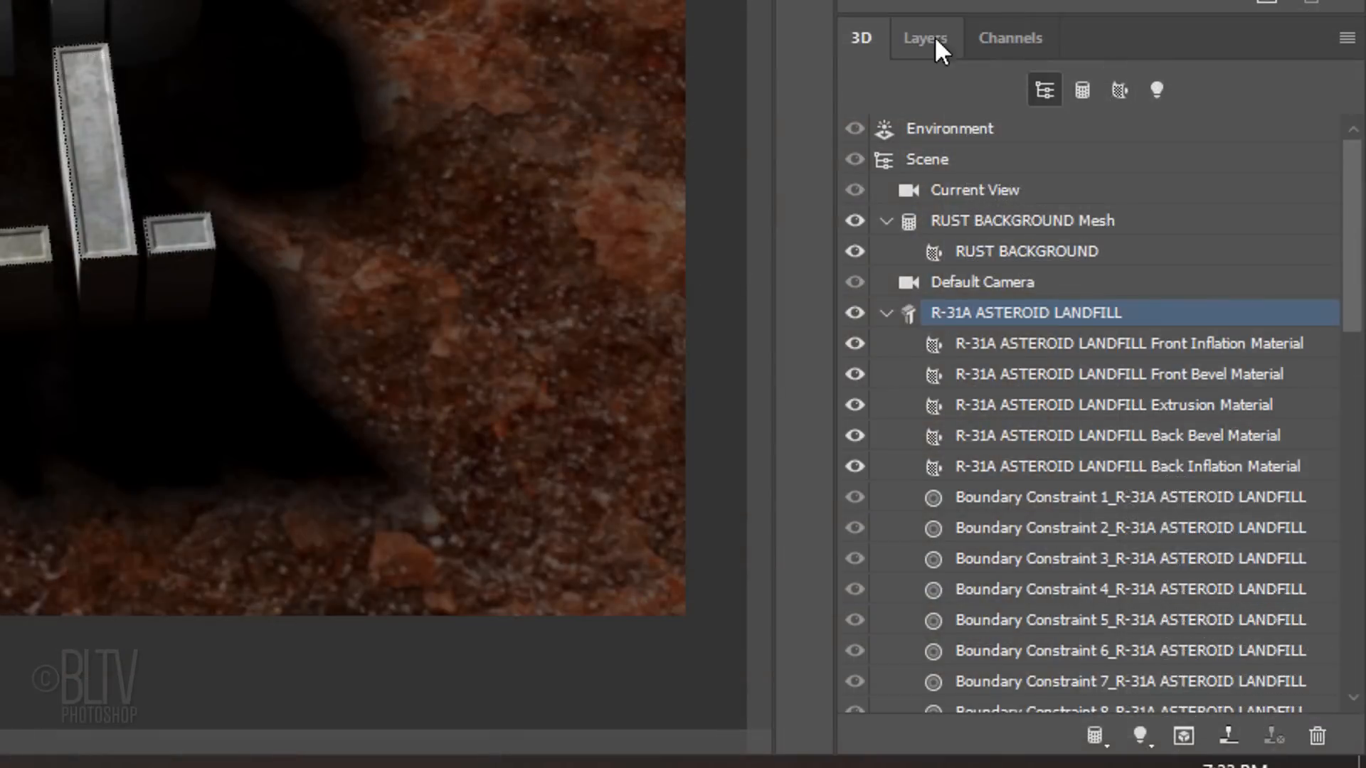
Stamp all visible layers into a new top Layer 1 and Save As a copy
{"action": "left_click", "coordinate": [925, 37]}
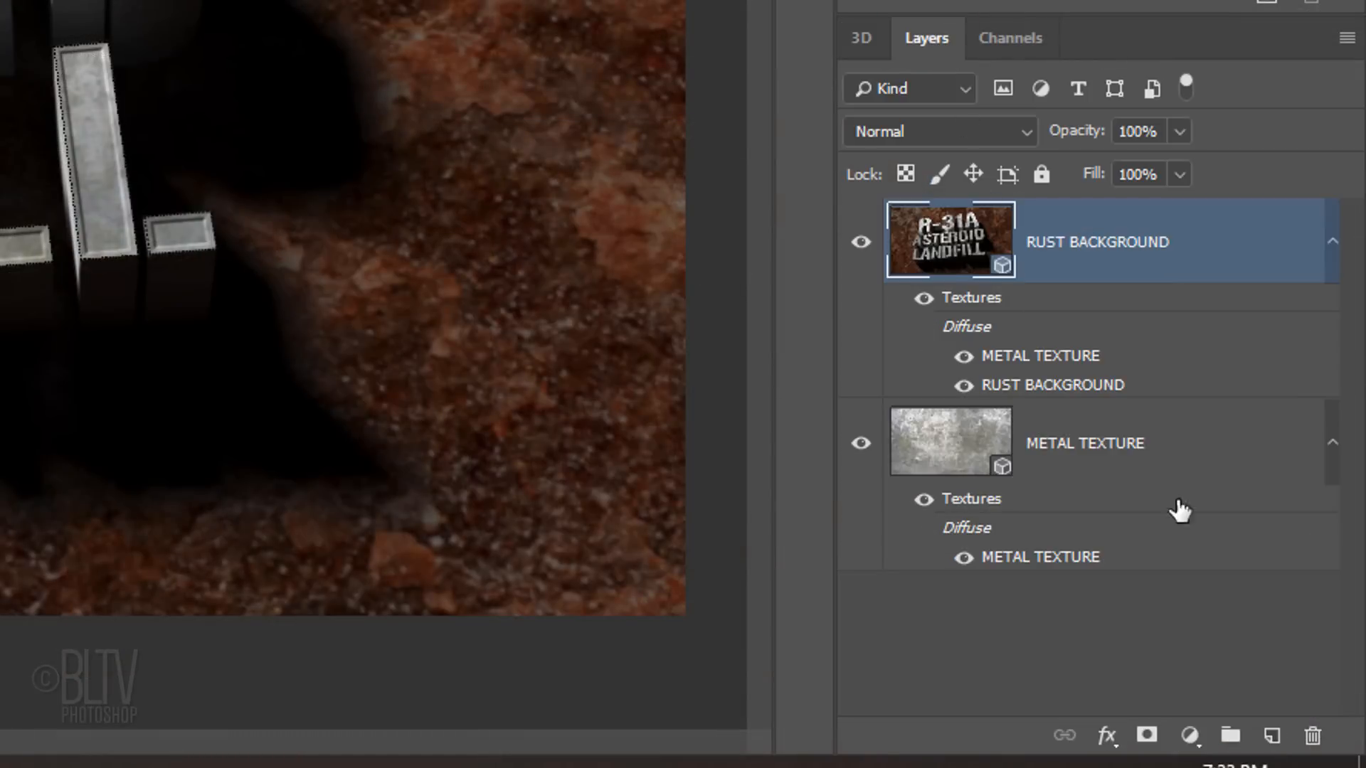
{"action": "left_click", "coordinate": [1267, 736]}
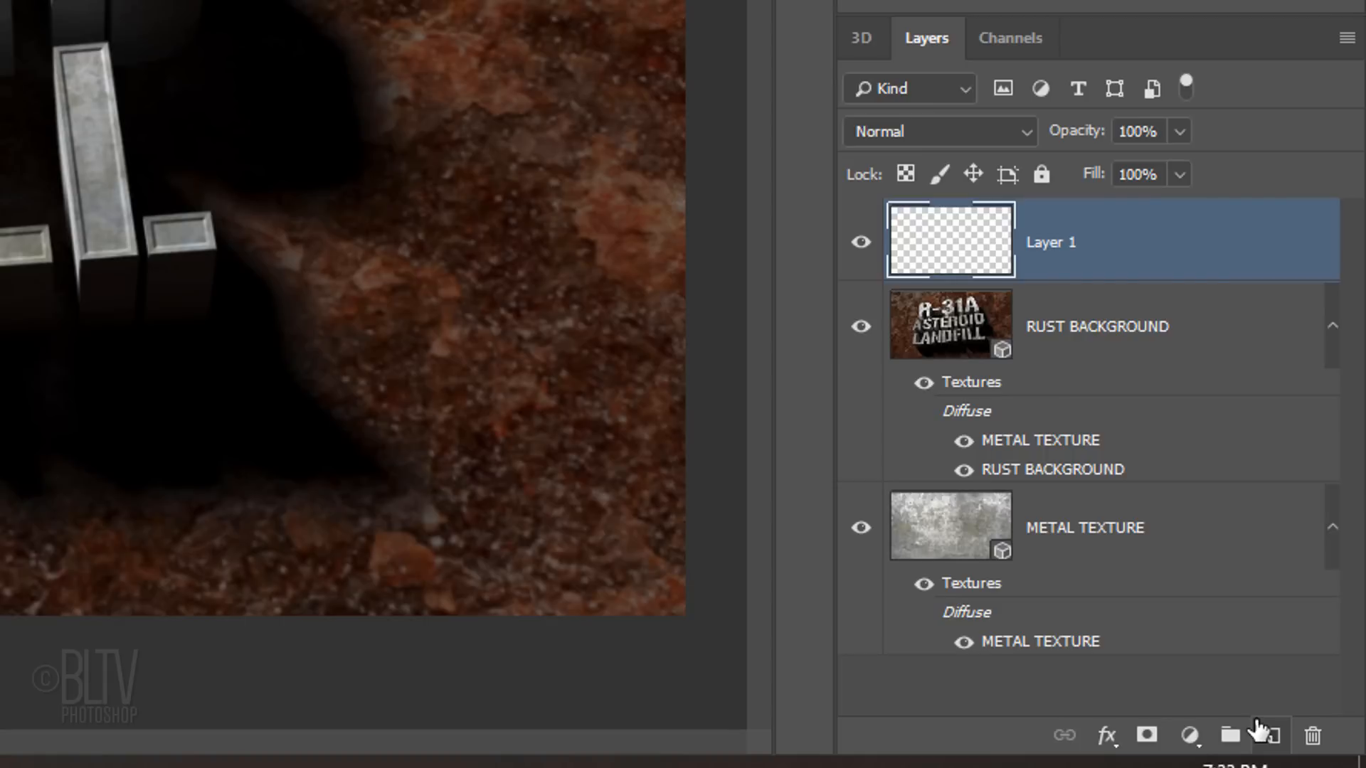
{"action": "key", "text": "alt+ctrl+shift+e"}
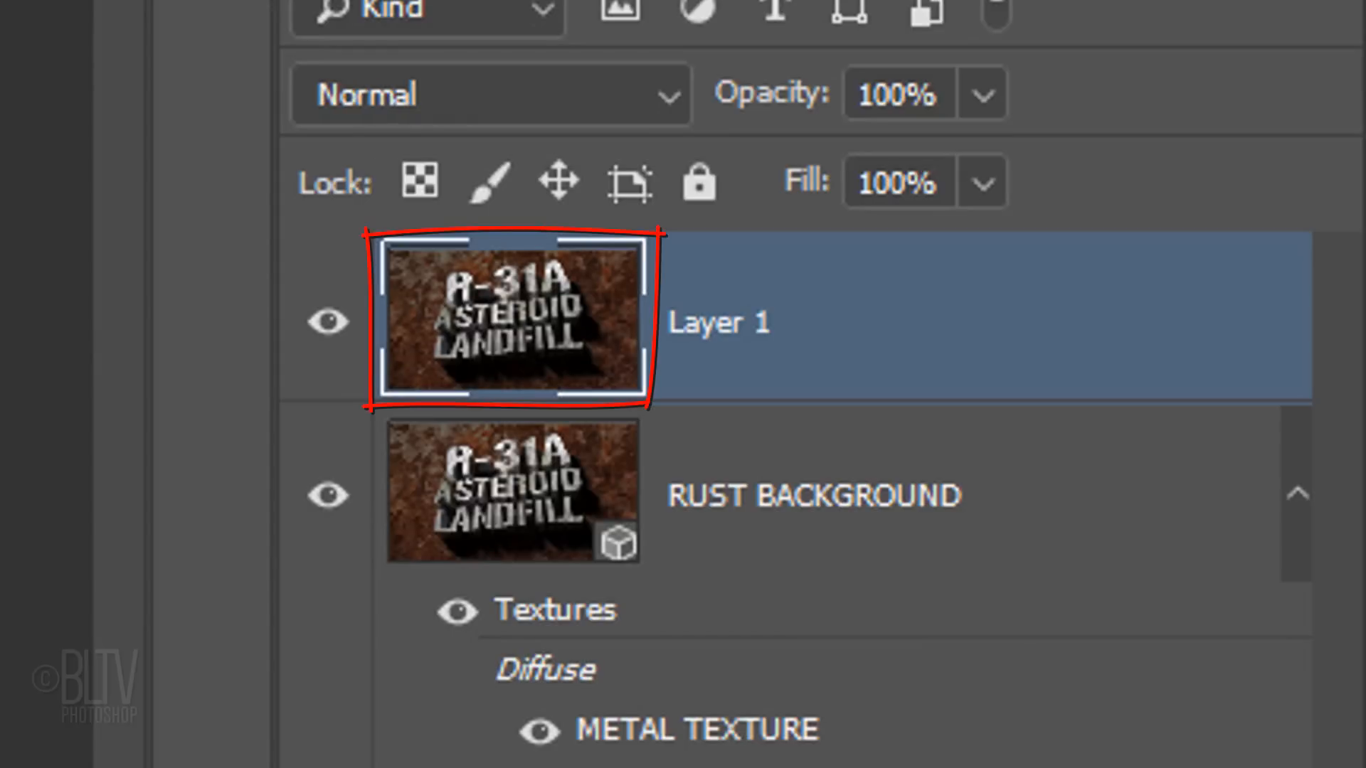
{"action": "key", "text": "ctrl+shift+s"}
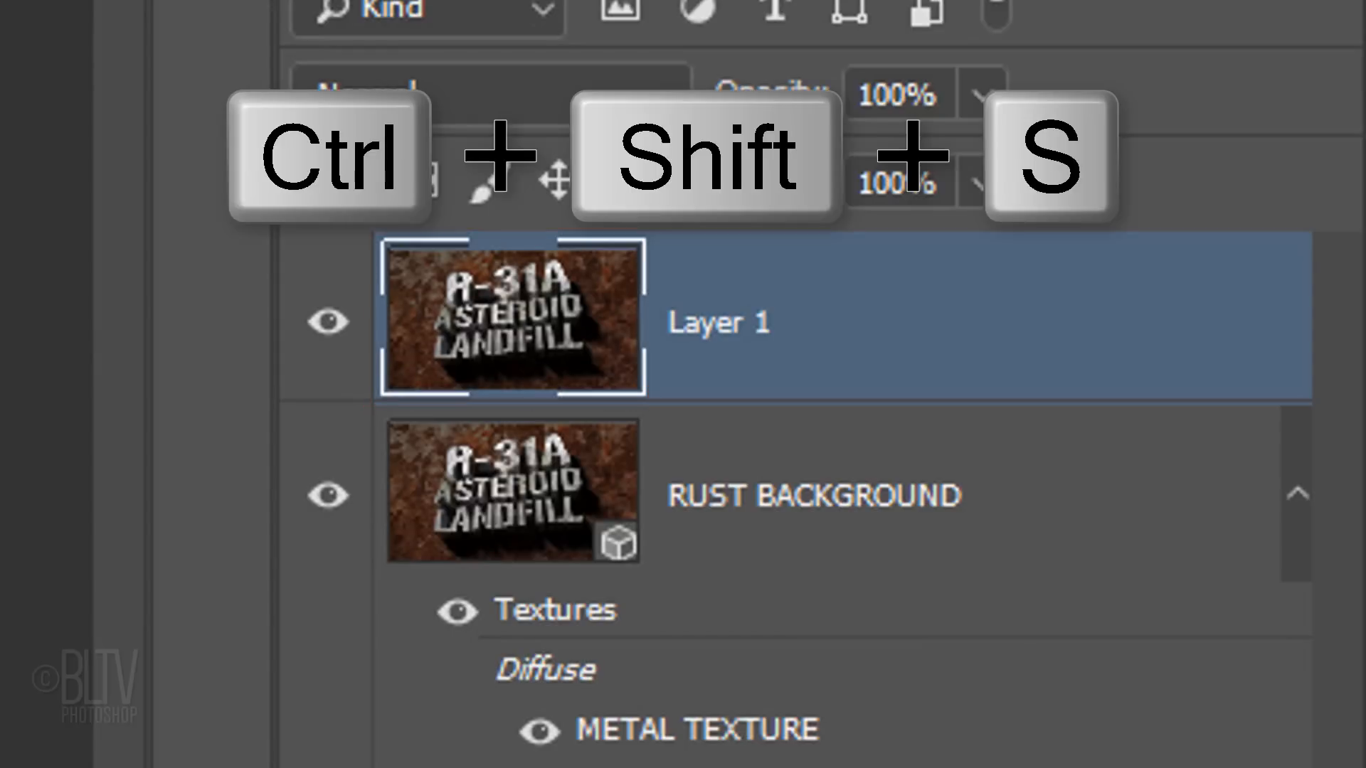